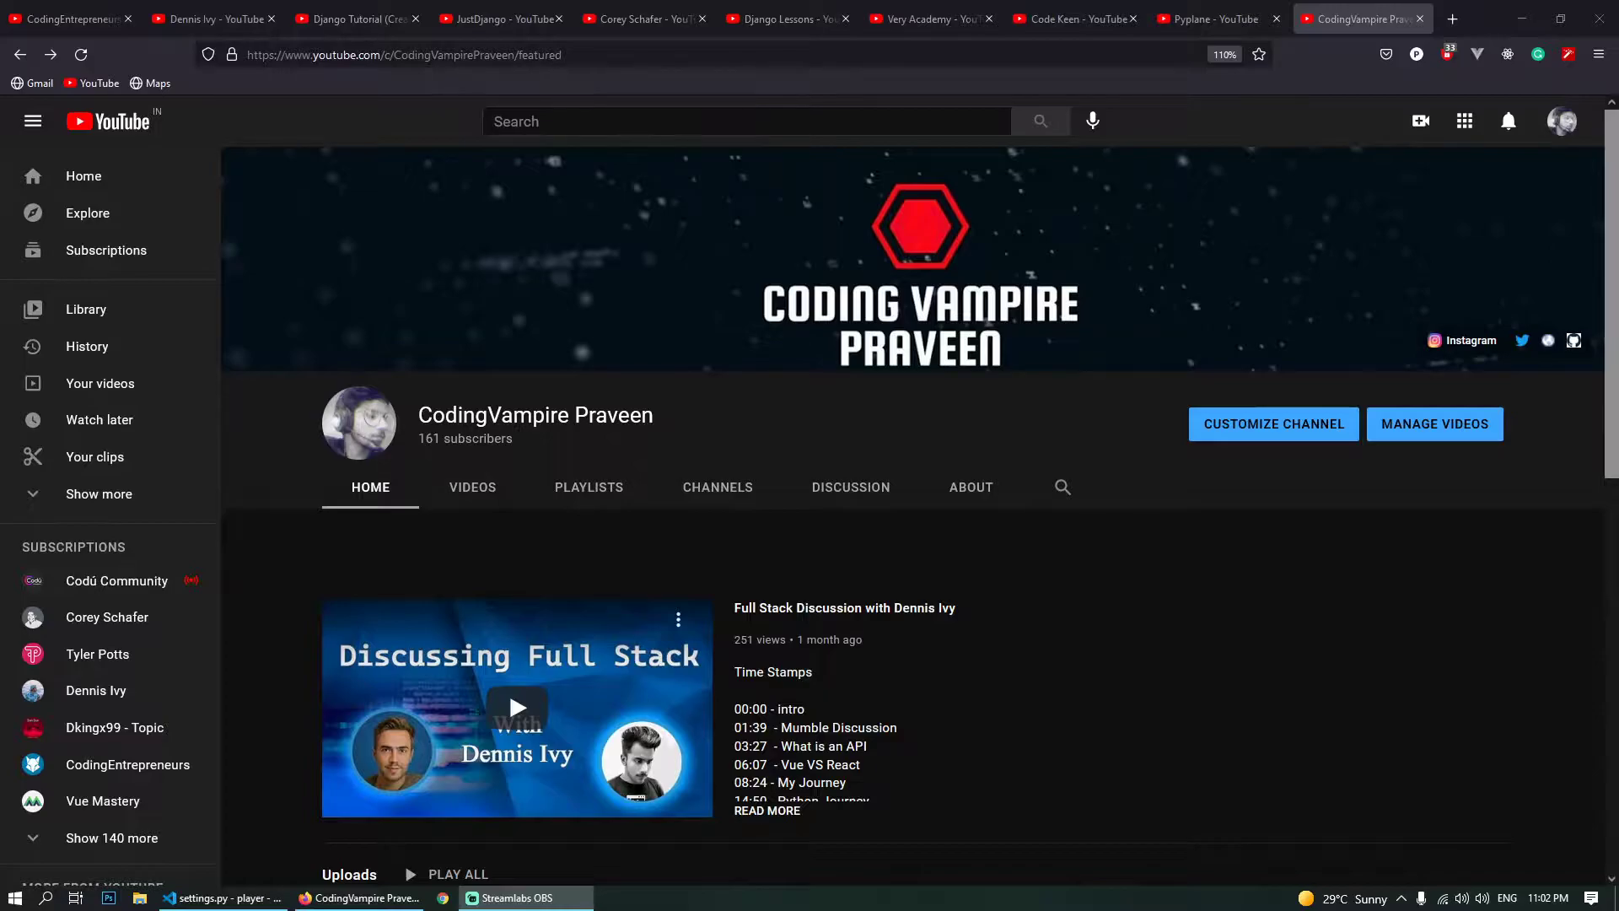
mouse_move(679, 438)
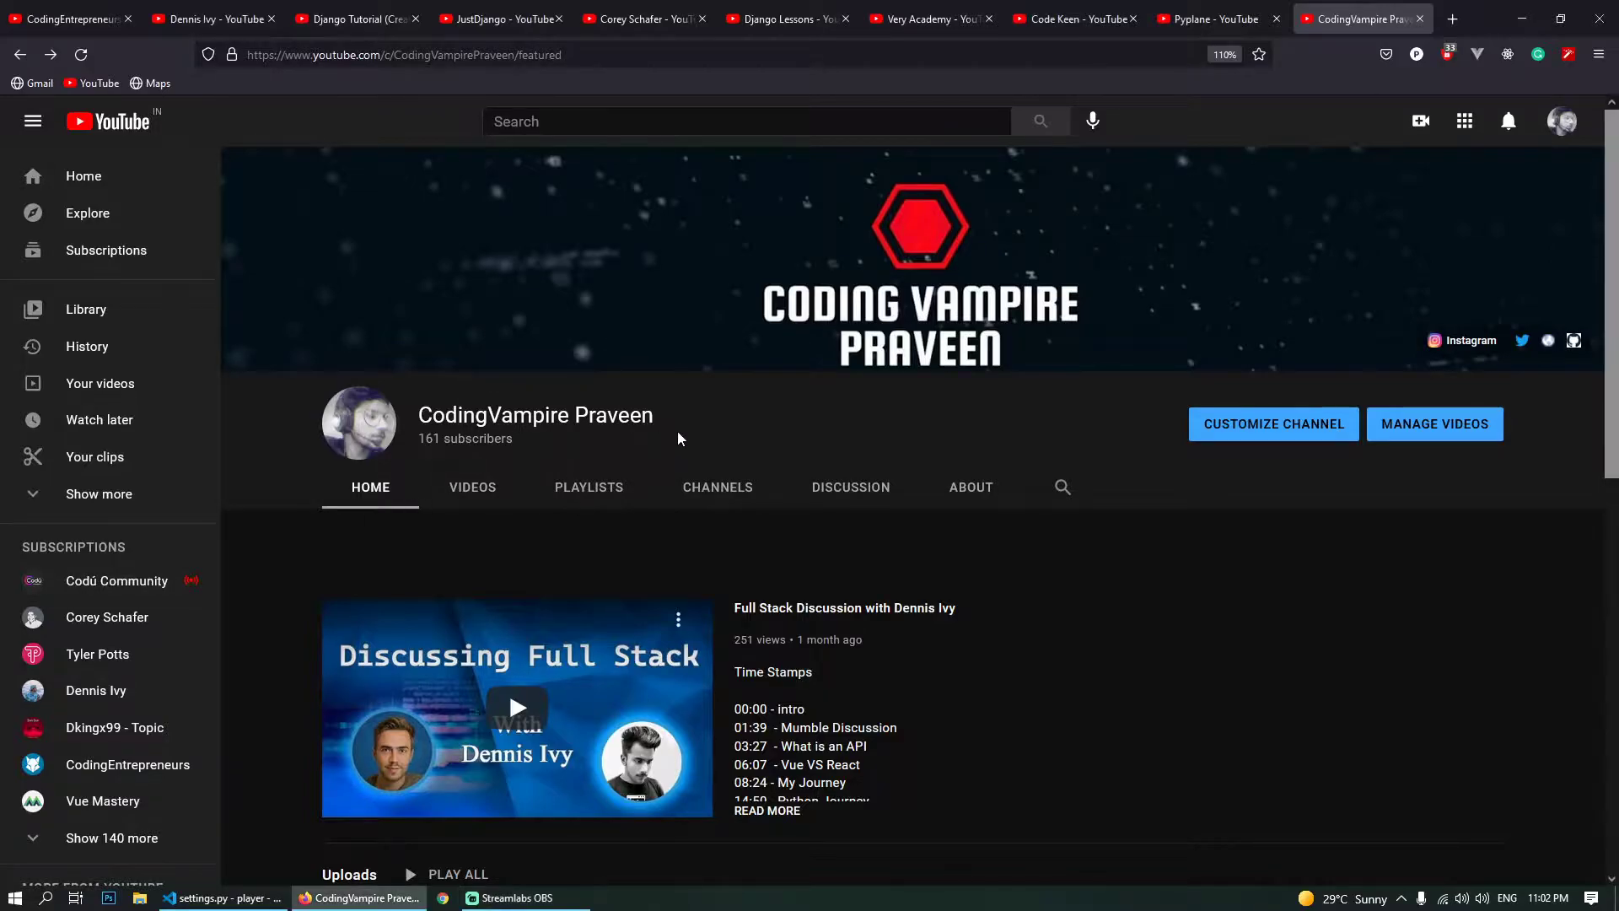
- Switch to the CodingEntrepreneurs channel's browser tab showing its videos list
click(67, 19)
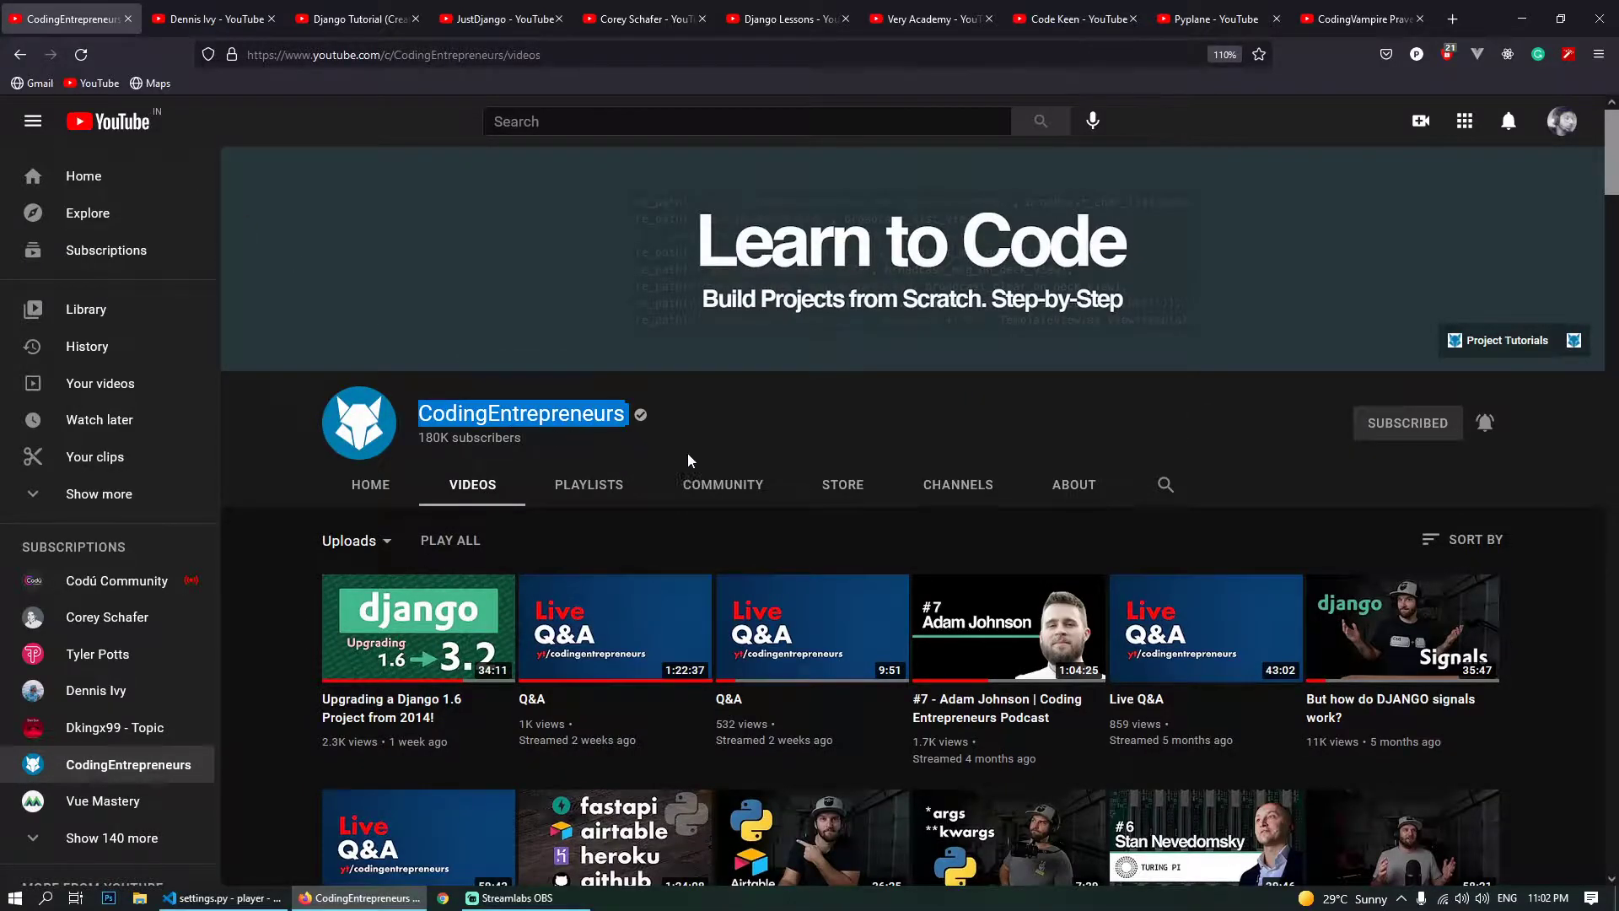
- Scroll far down CodingEntrepreneurs' Videos tab to the numbered Try DJANGO tutorial uploads
scroll(down, 3)
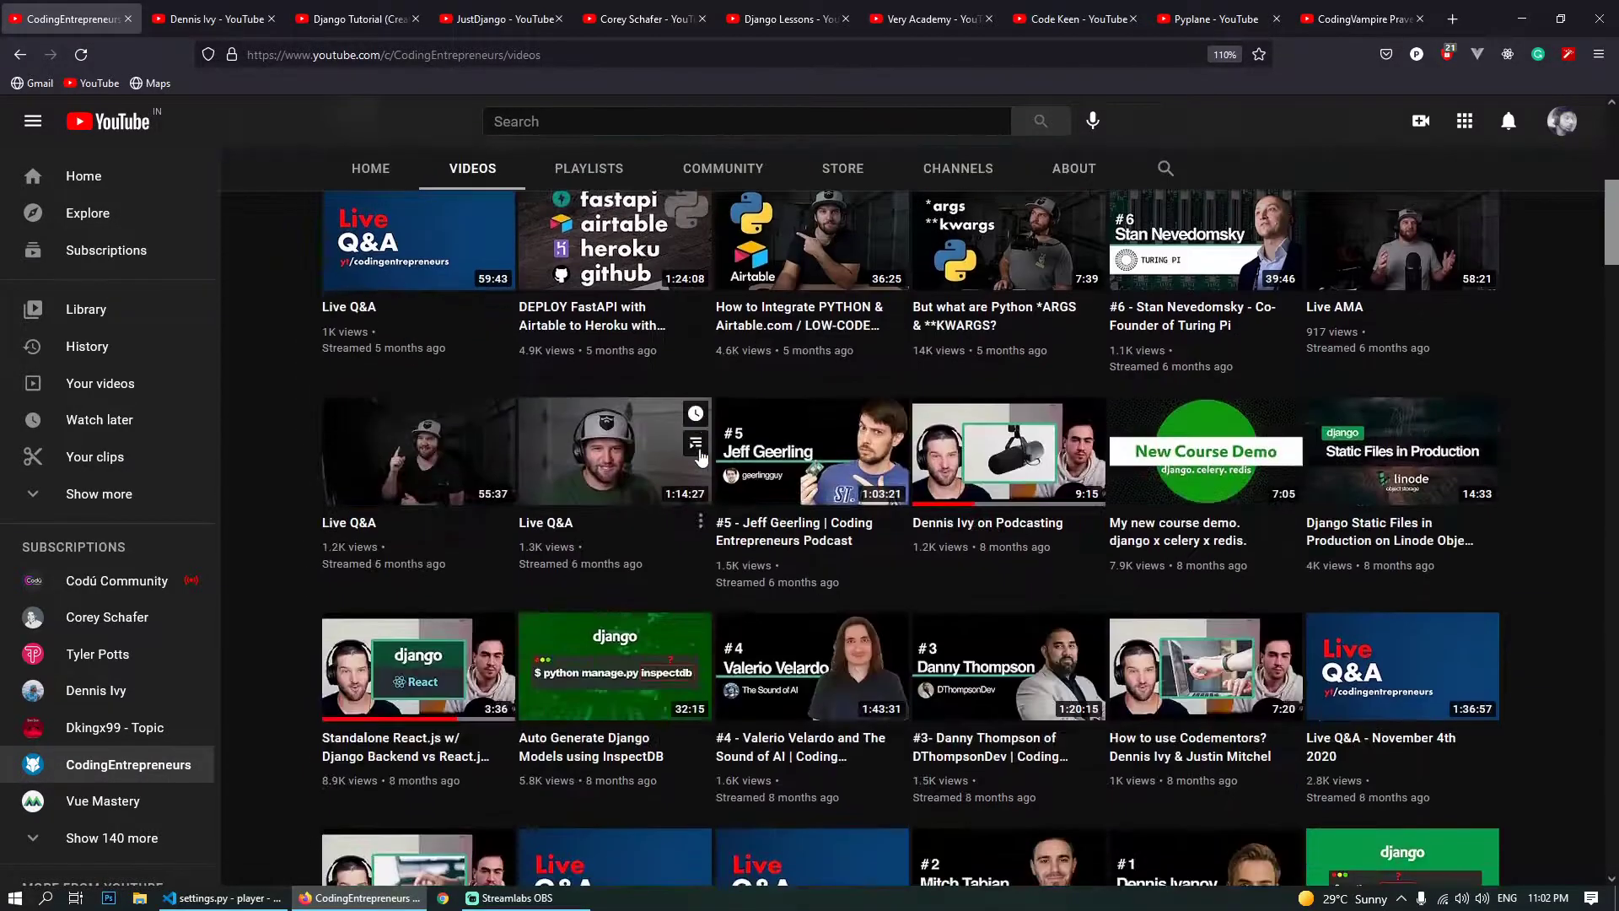
scroll(down, 3)
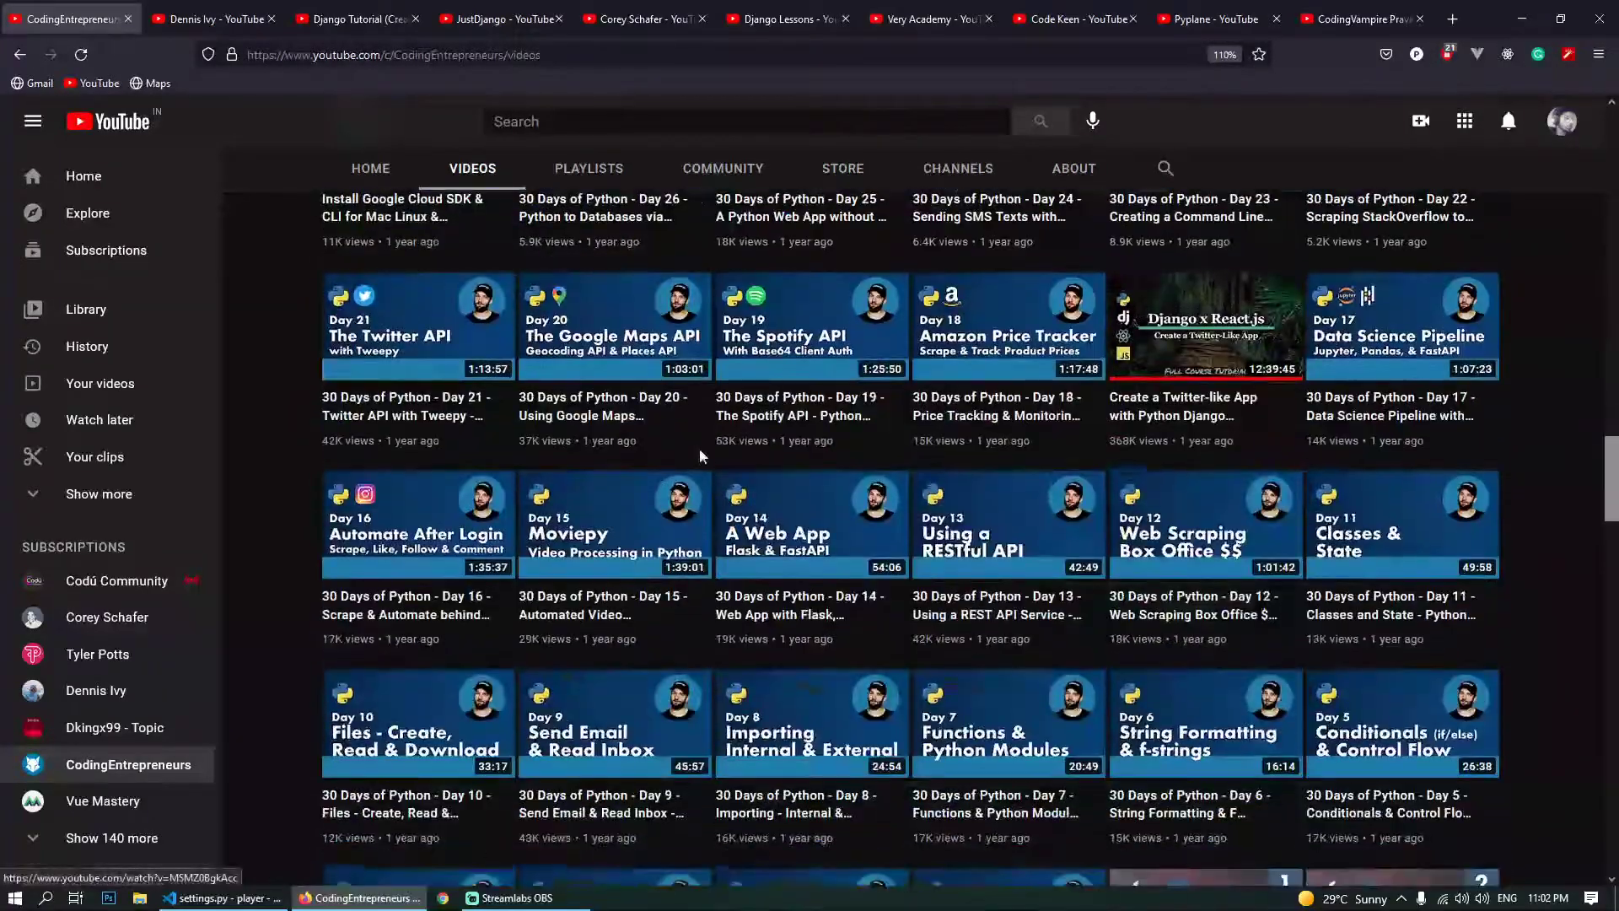
scroll(down, 3)
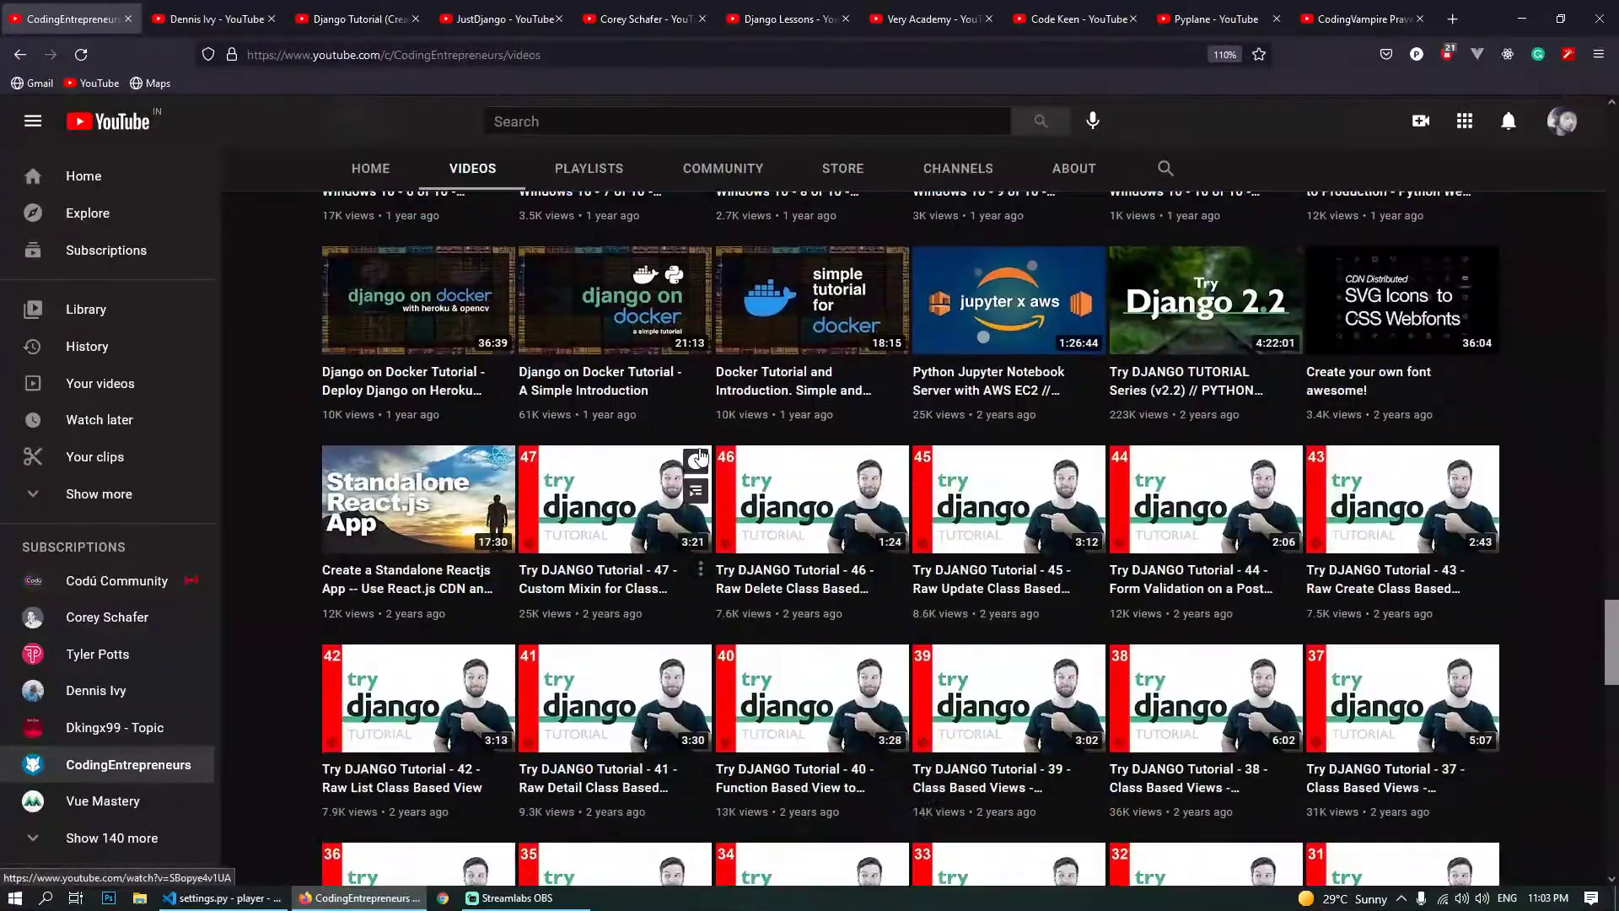
scroll(down, 3)
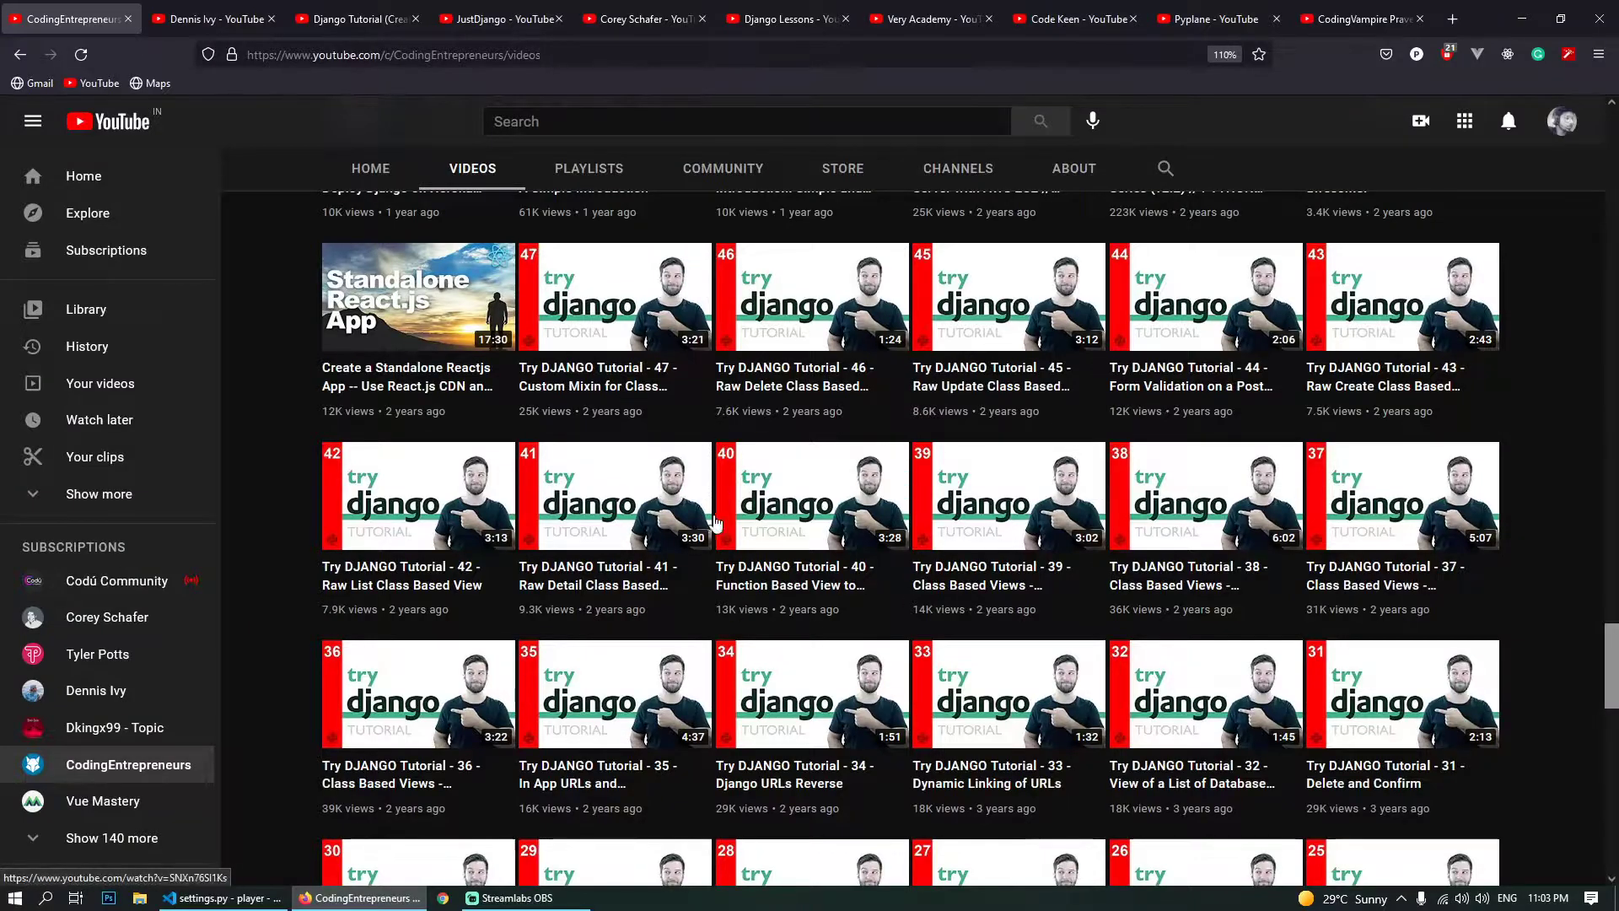
scroll(down, 3)
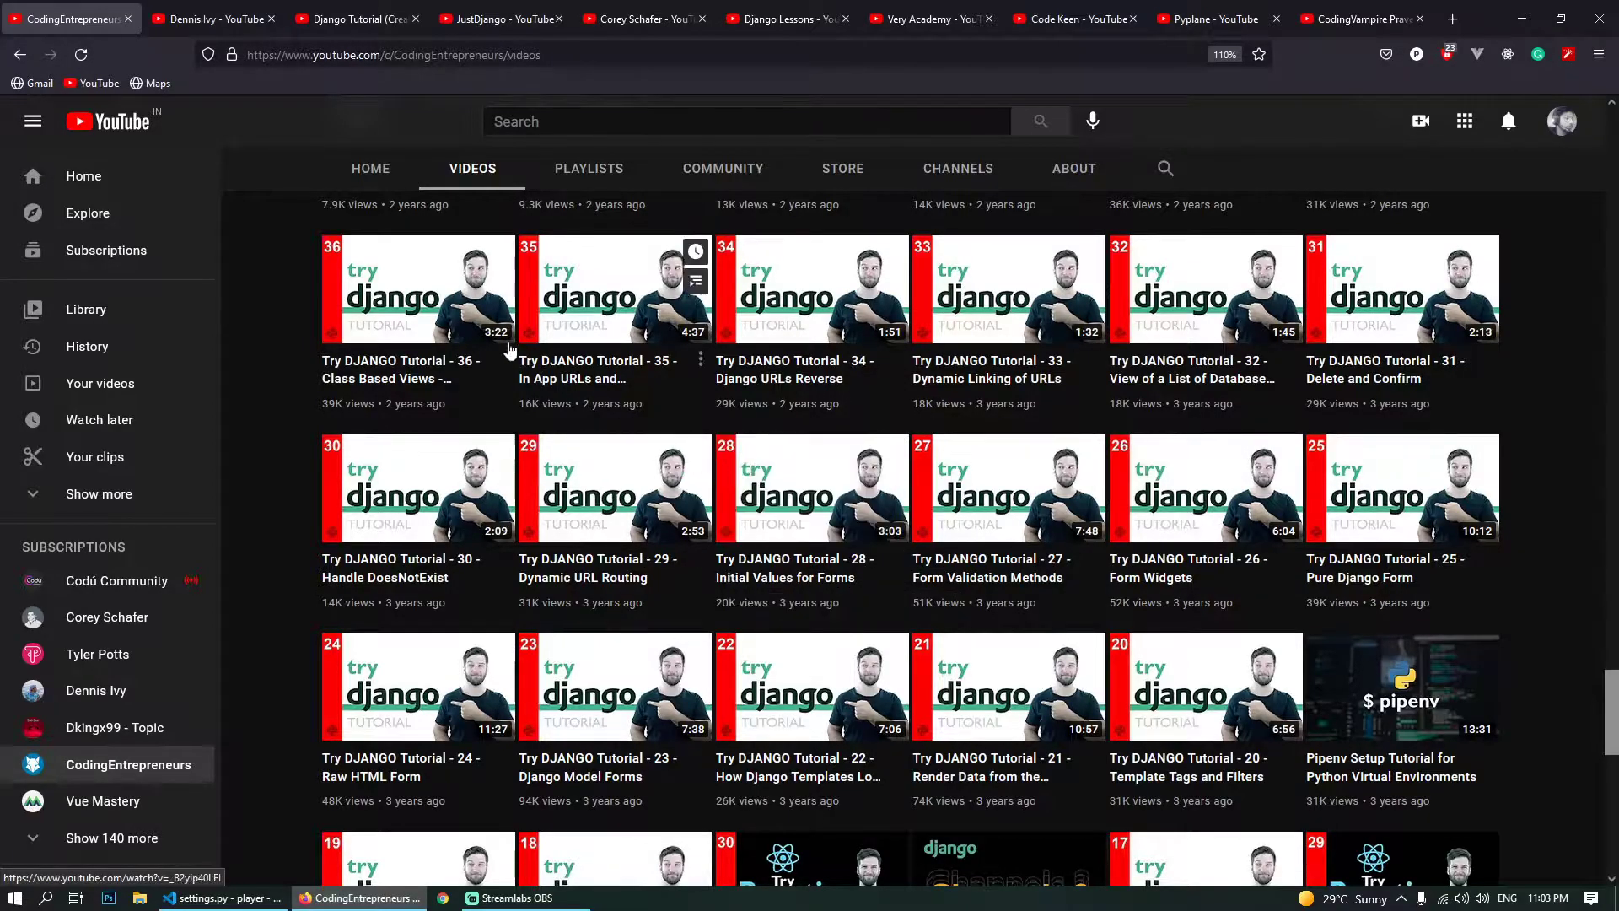
scroll(down, 3)
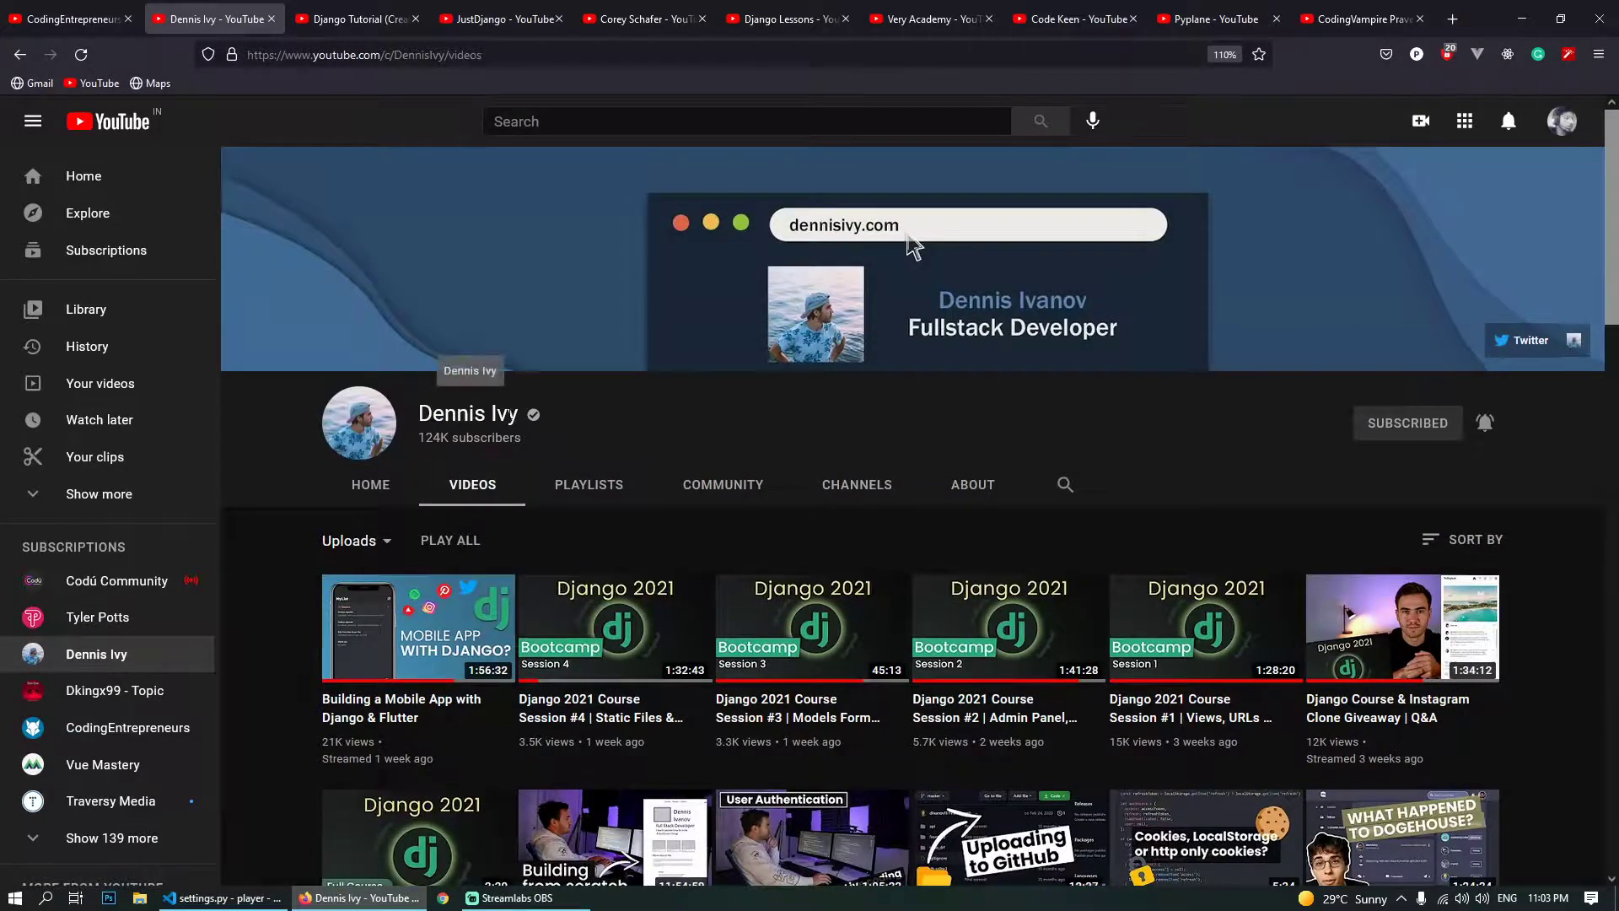
- Scroll deep into Dennis Ivy's uploads, then switch to the Django Tutorial (Create a Blog) playlist tab
scroll(down, 3)
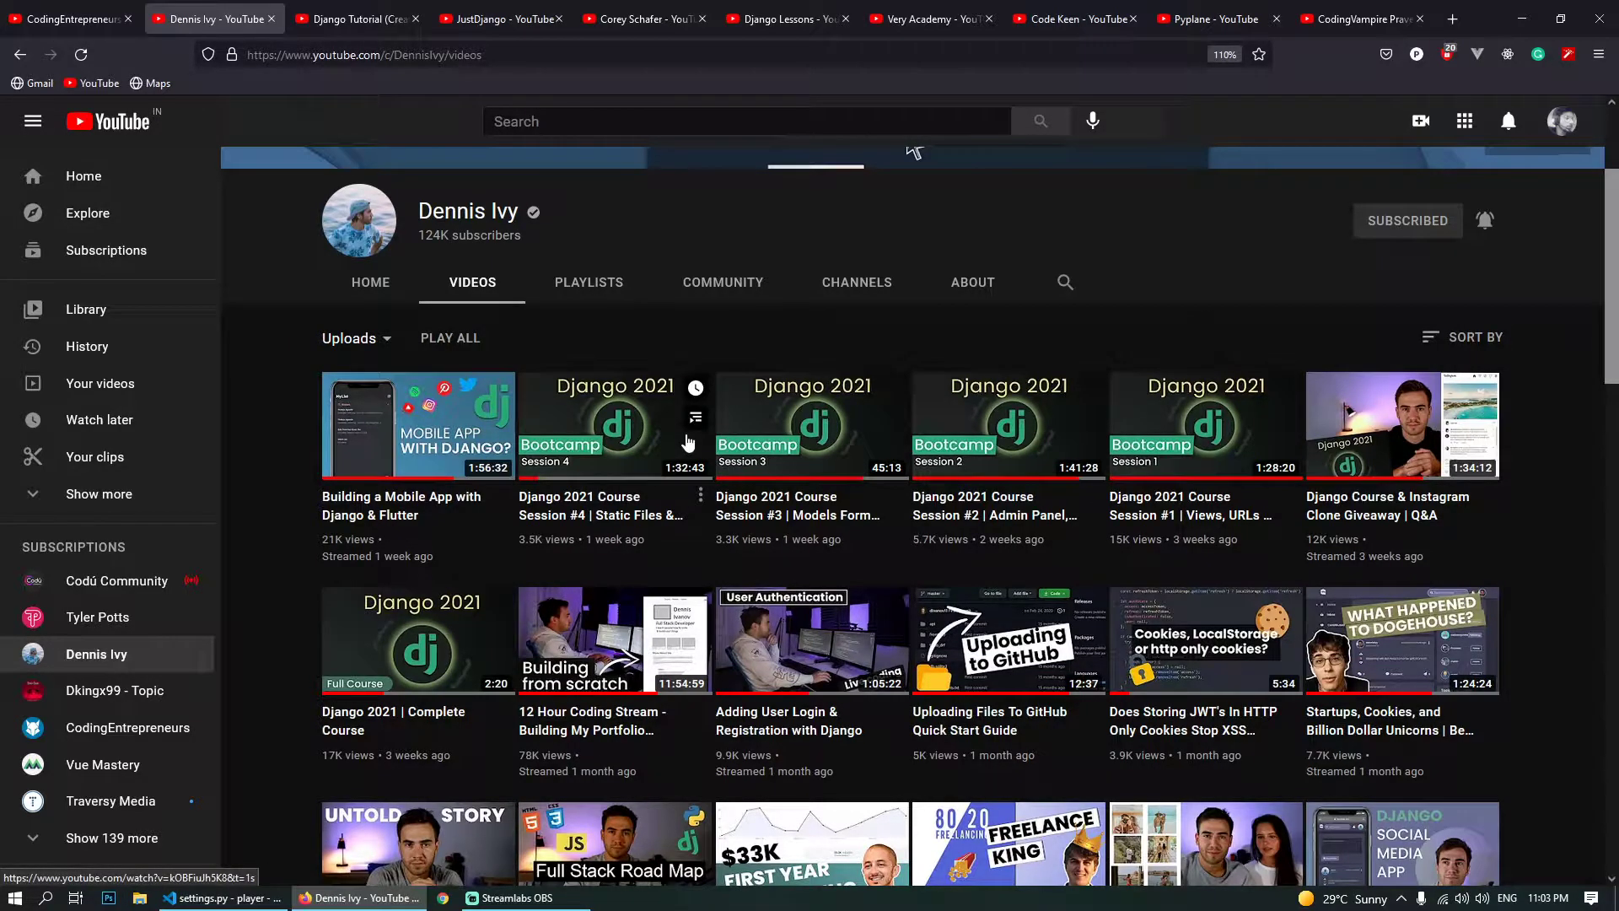
scroll(down, 3)
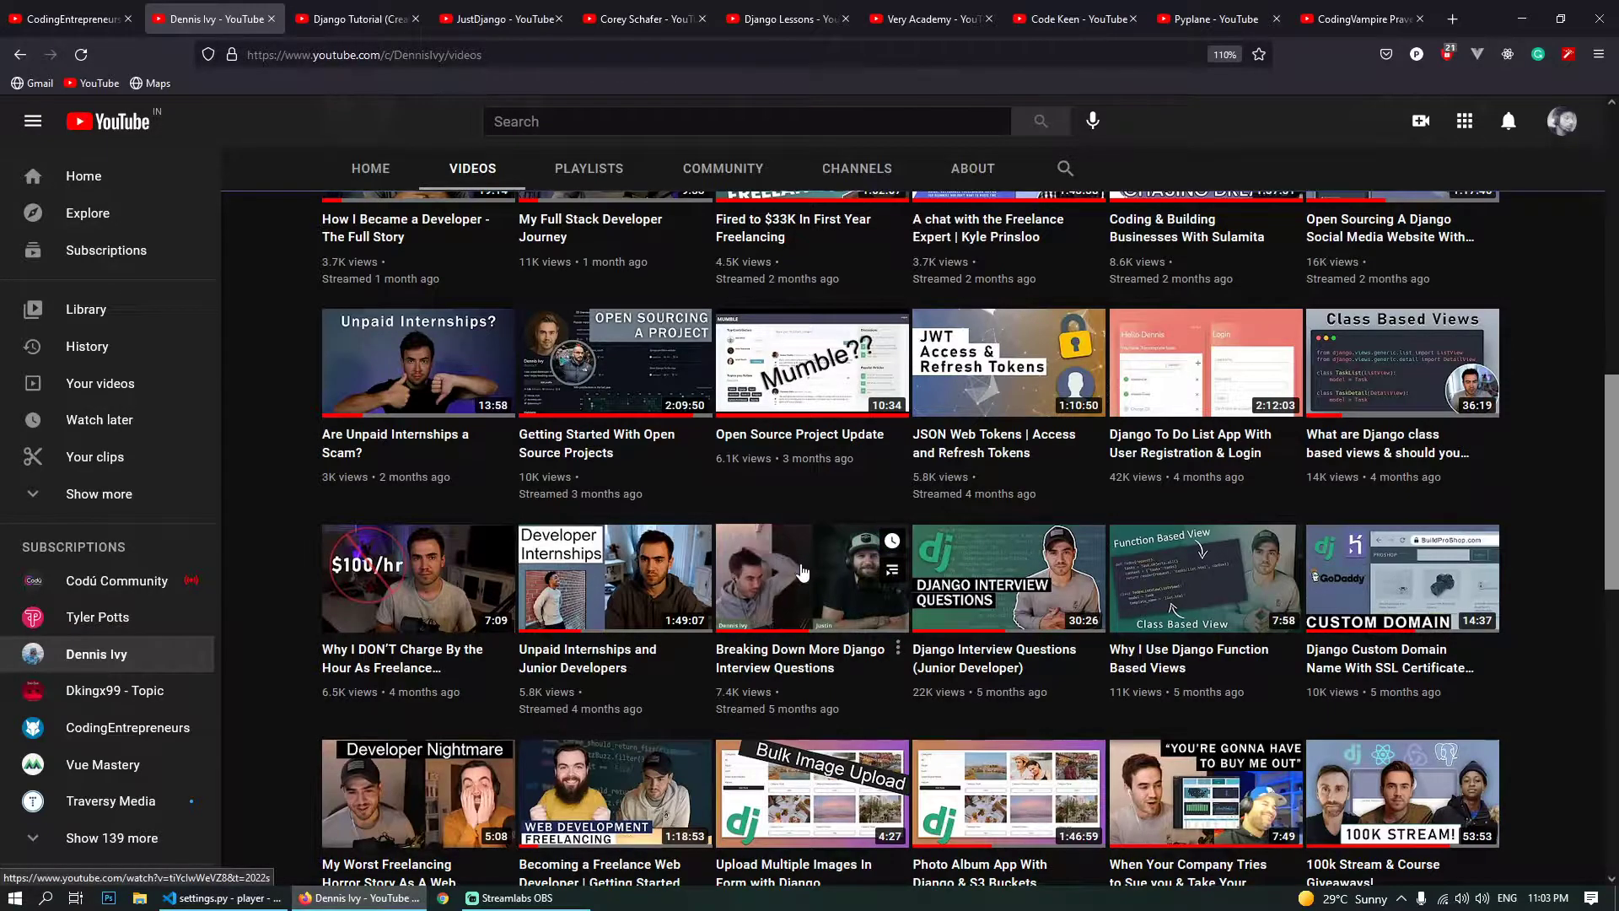
scroll(down, 3)
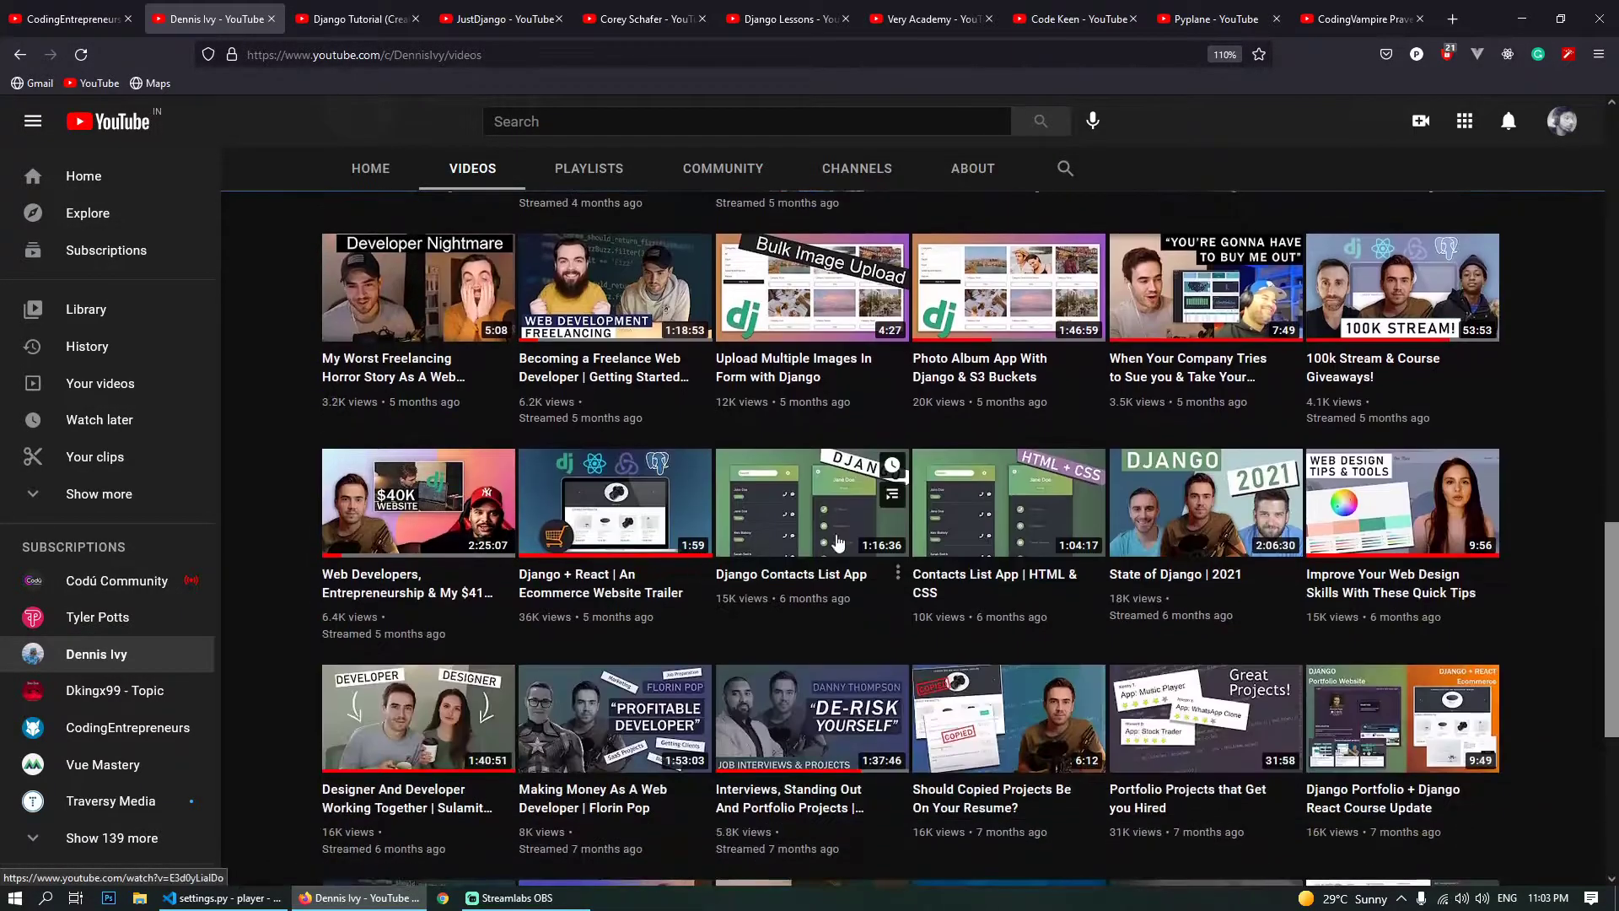
scroll(down, 3)
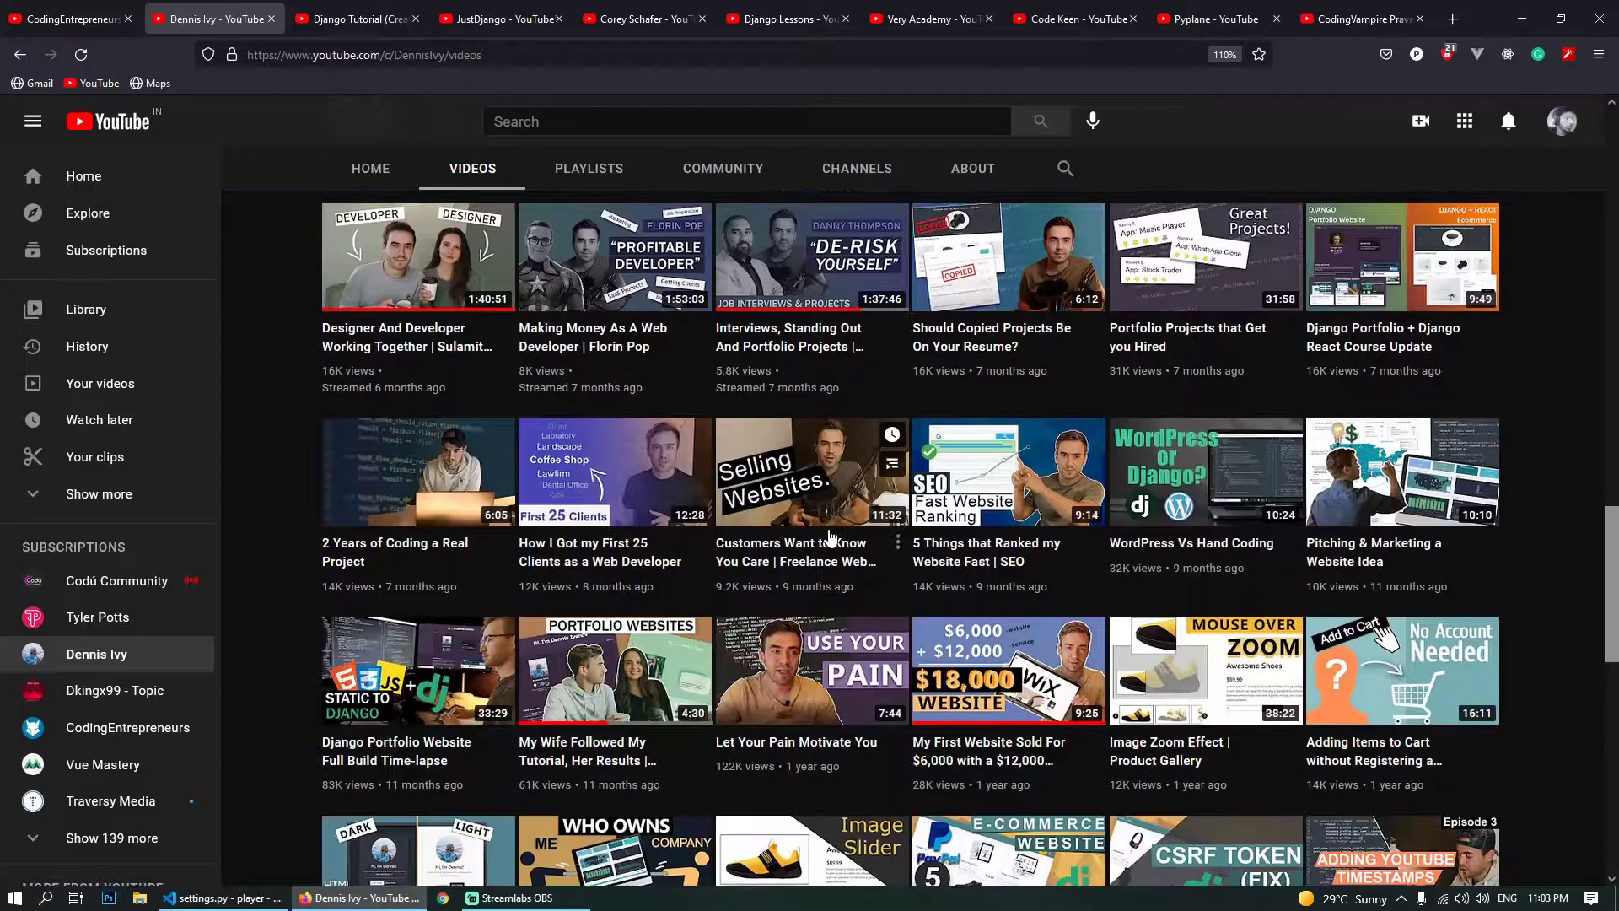
scroll(down, 3)
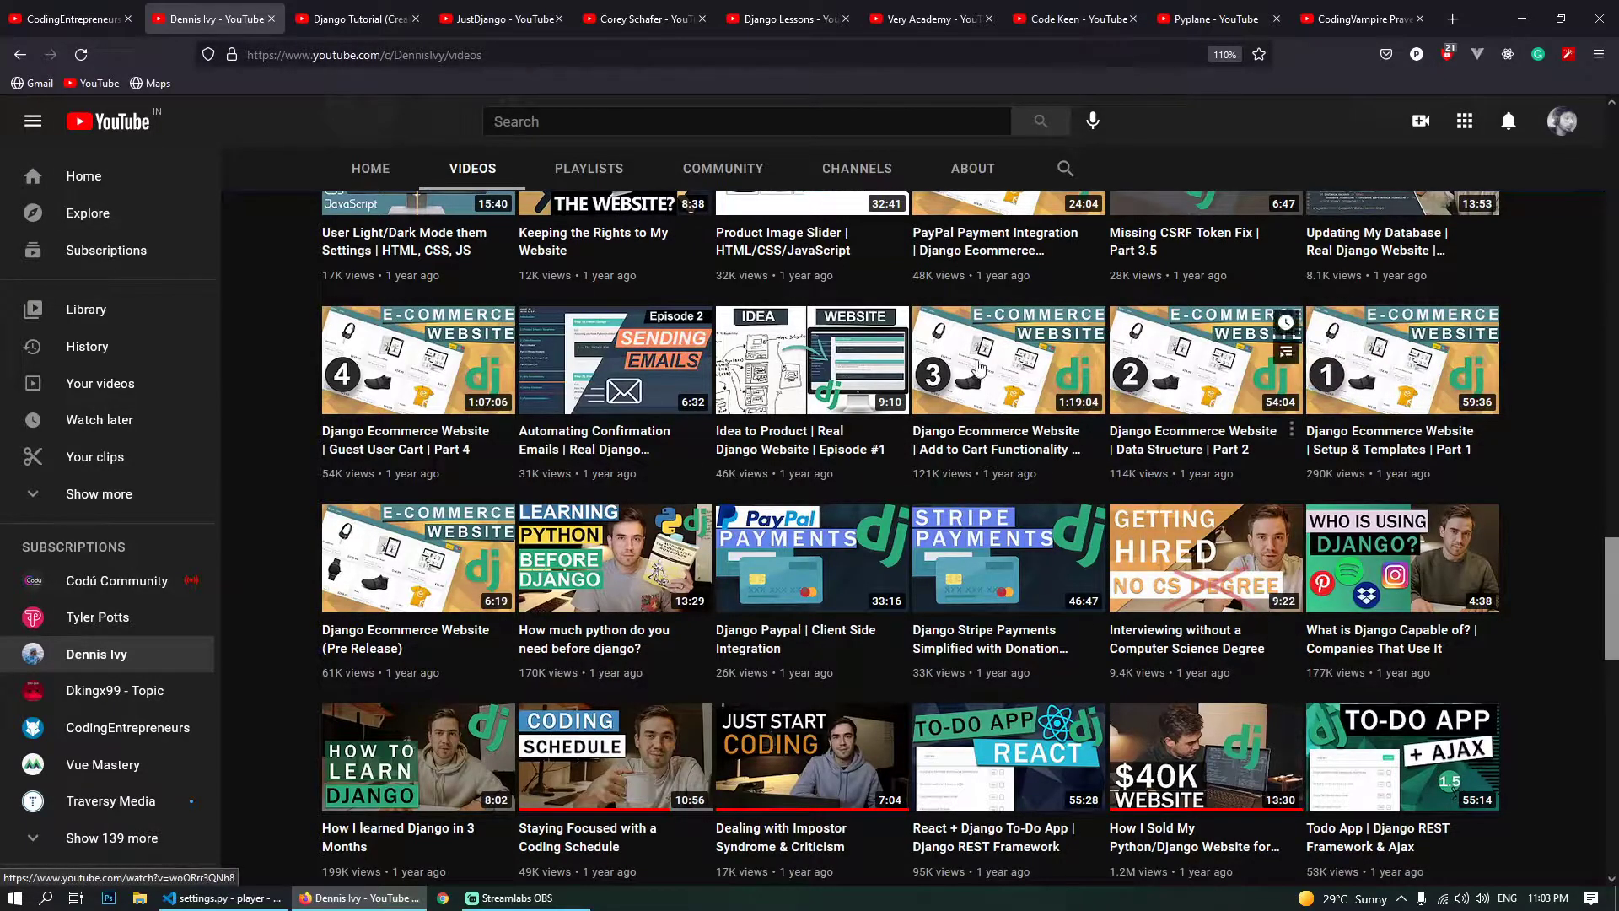
click(356, 19)
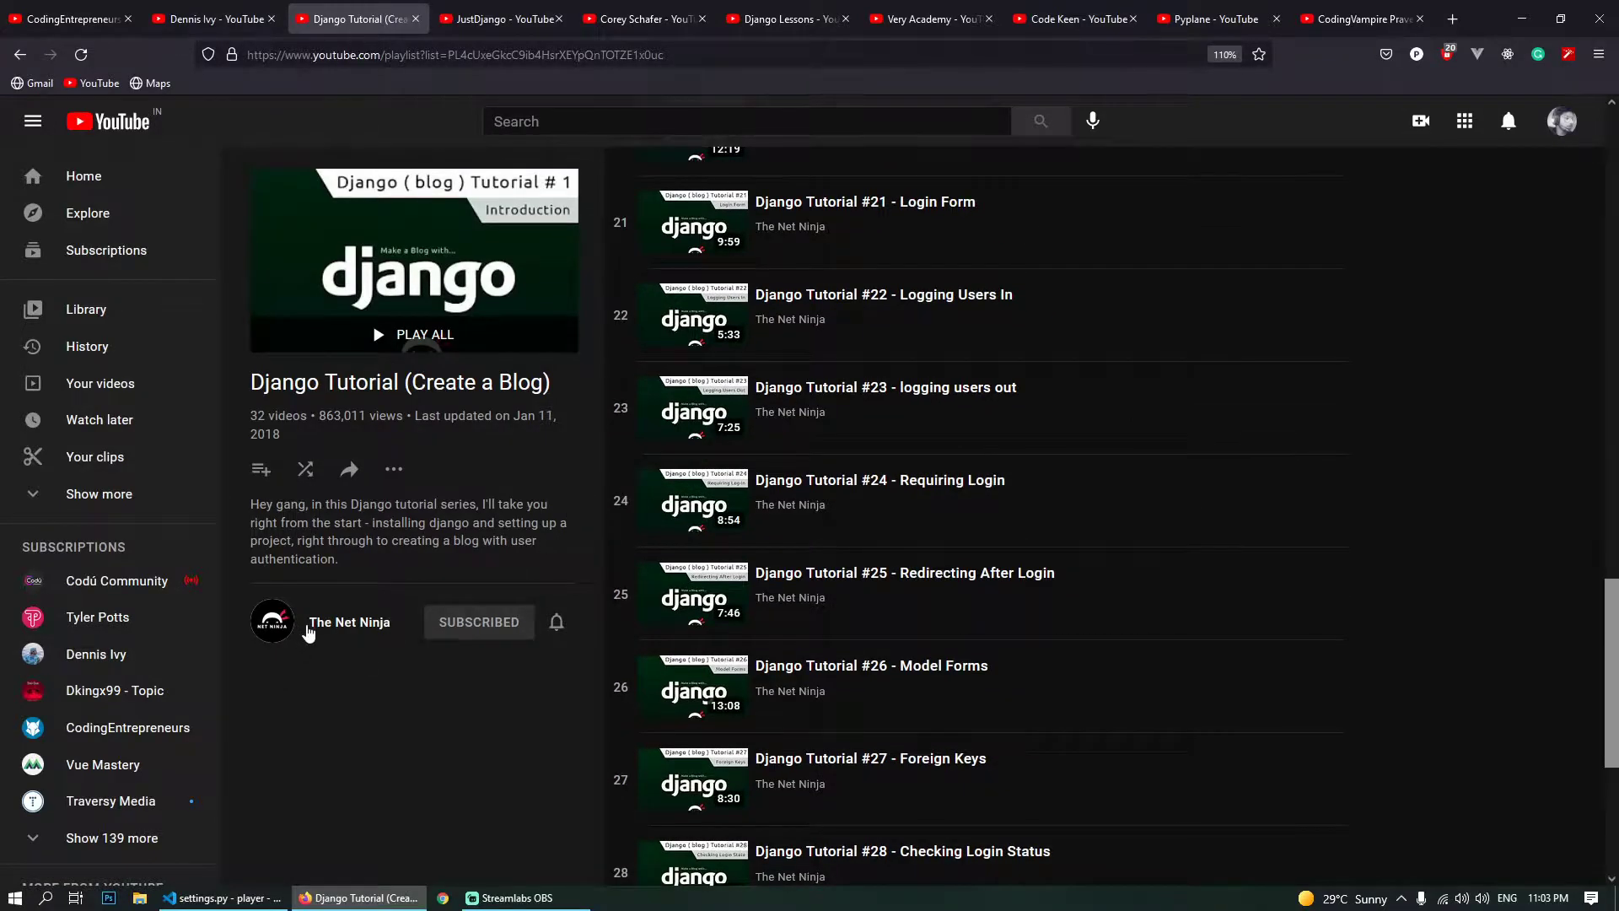
mouse_move(334, 676)
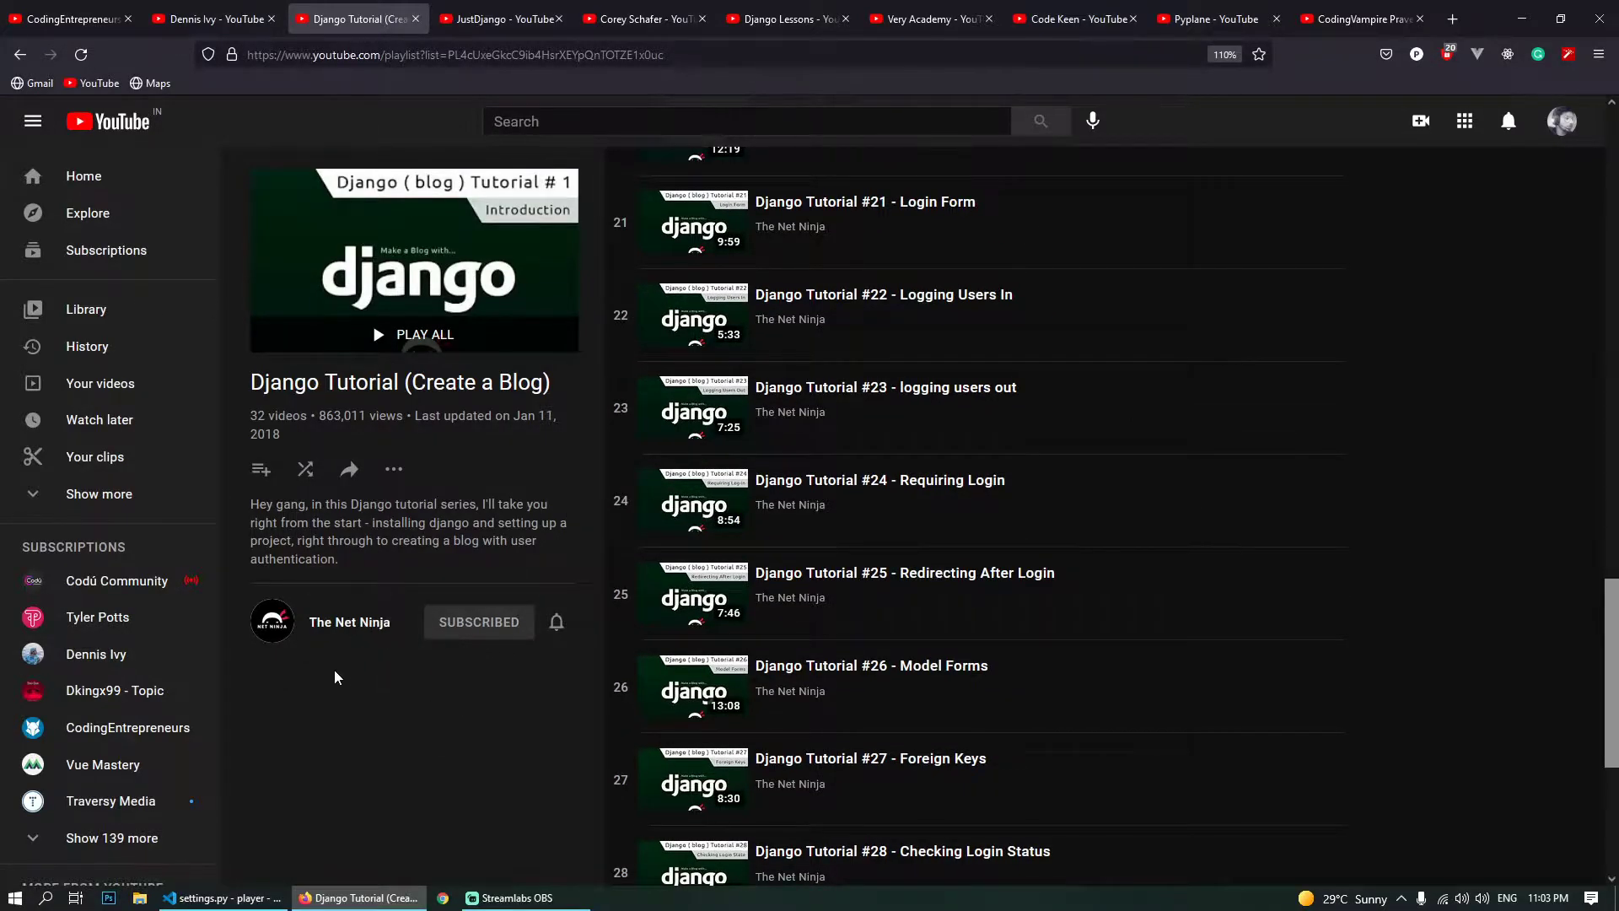
mouse_move(349, 622)
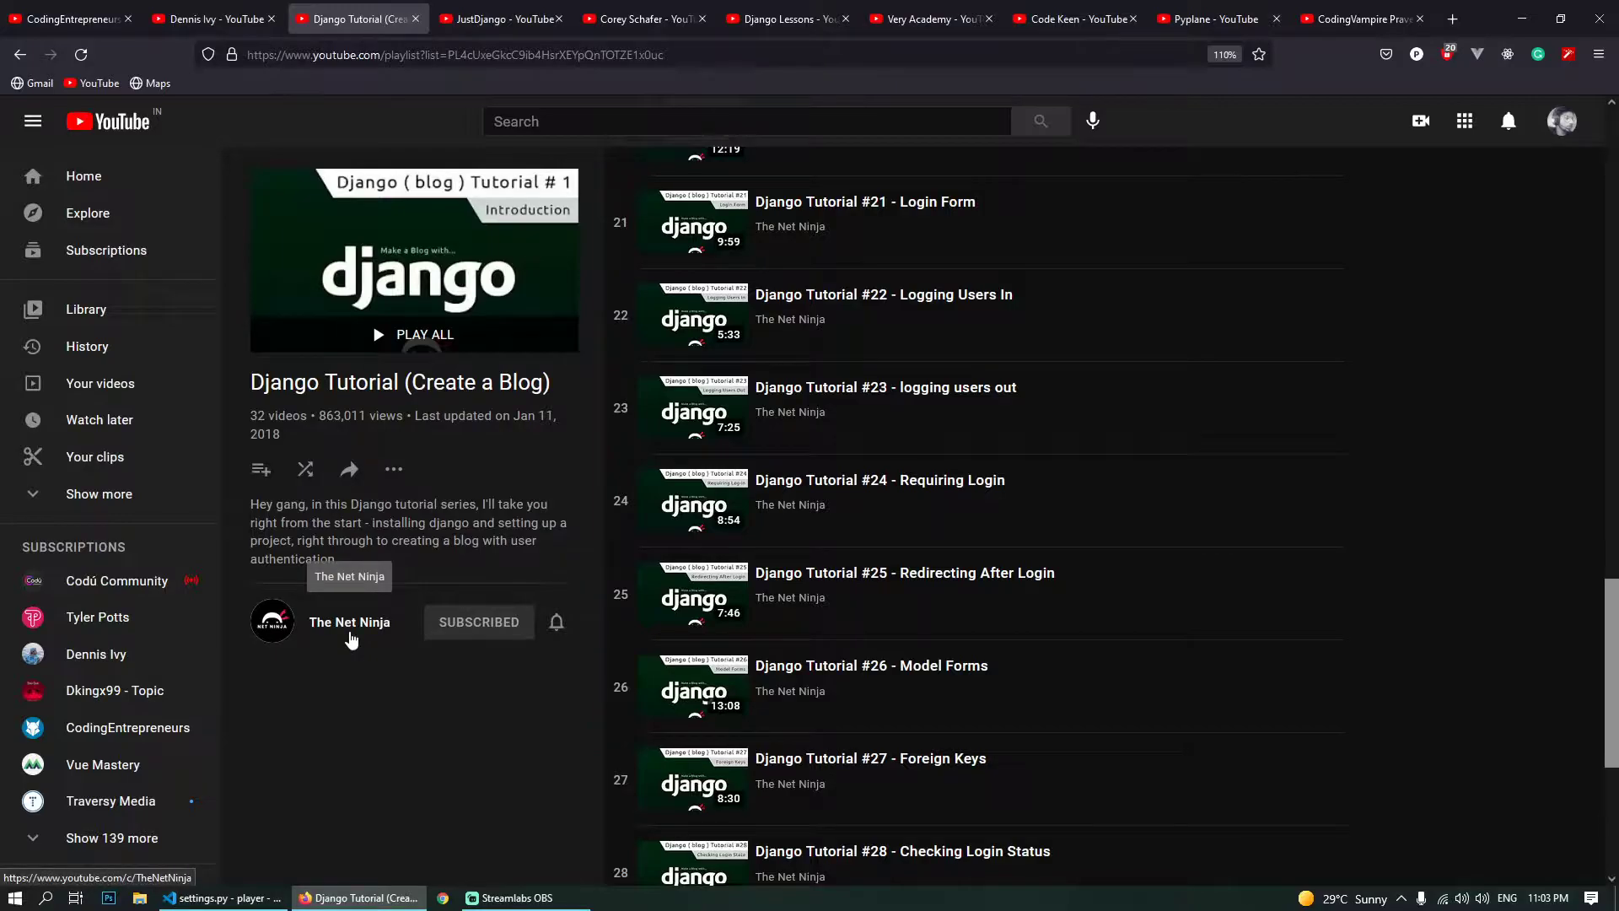
mouse_move(536, 483)
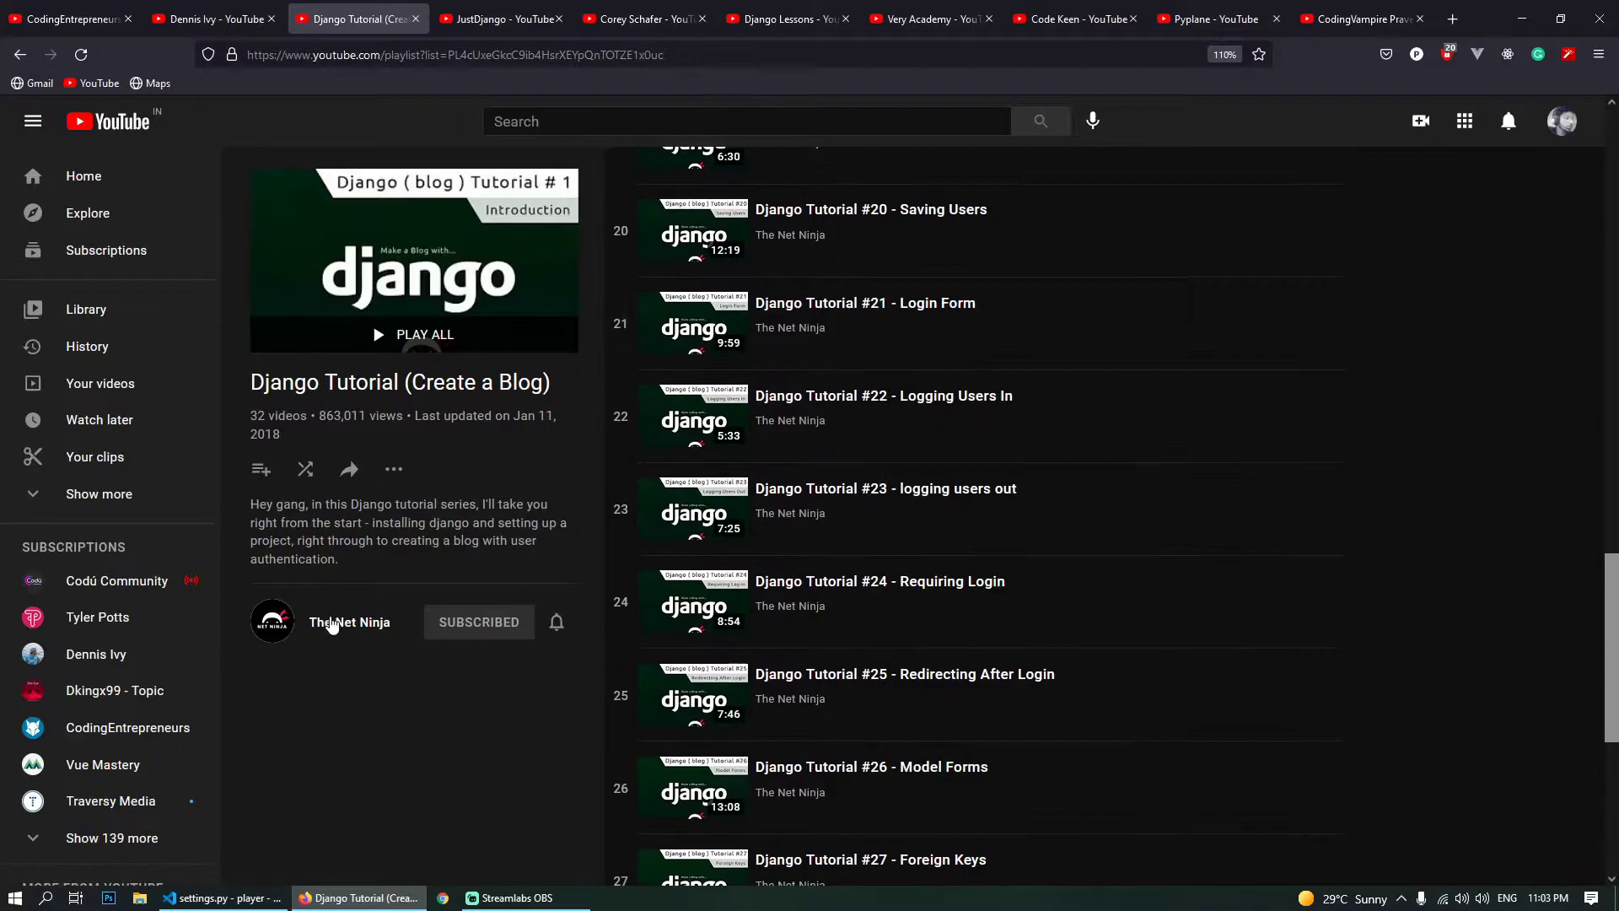
- Go to The Net Ninja channel page from the creator name under the playlist
click(349, 622)
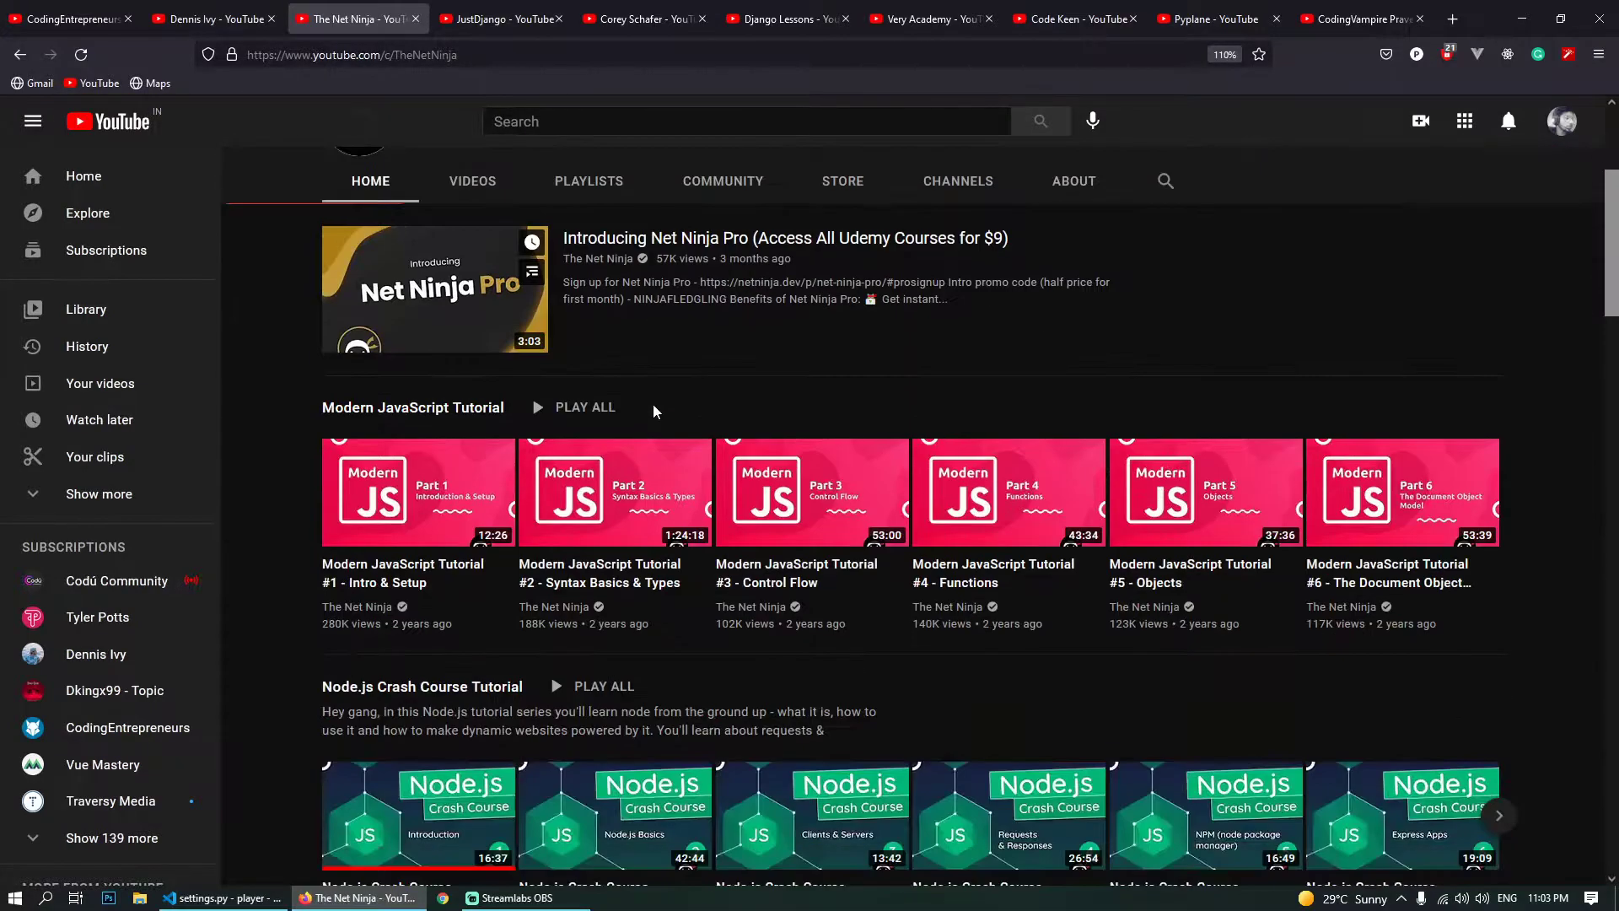
- Scroll through The Net Ninja home page's tutorial series playlists
scroll(down, 3)
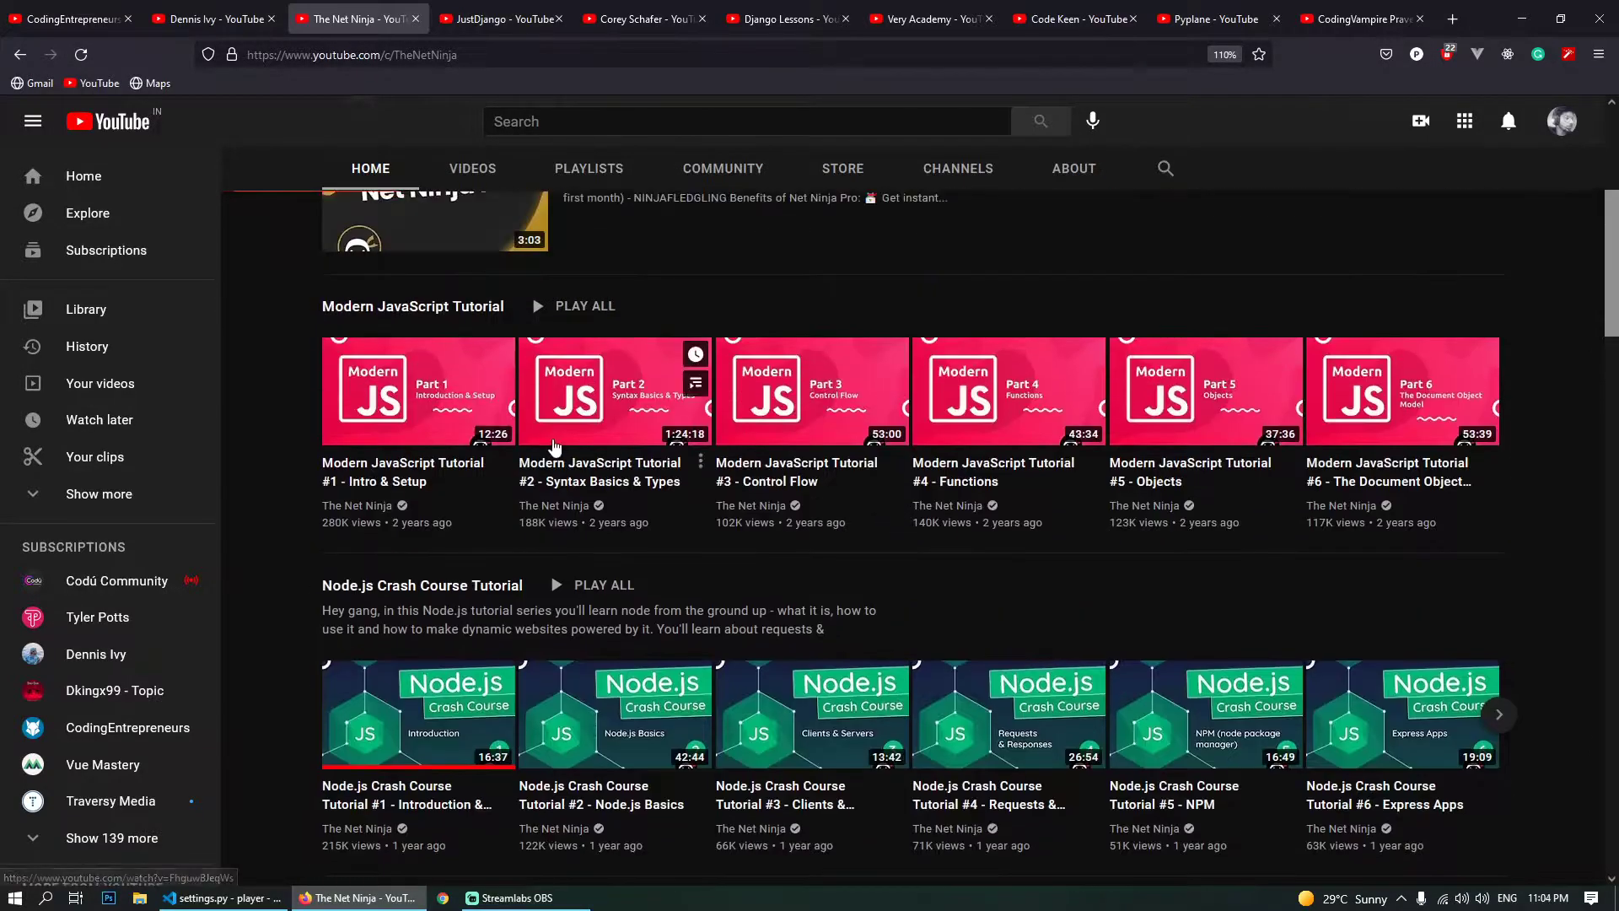
scroll(down, 3)
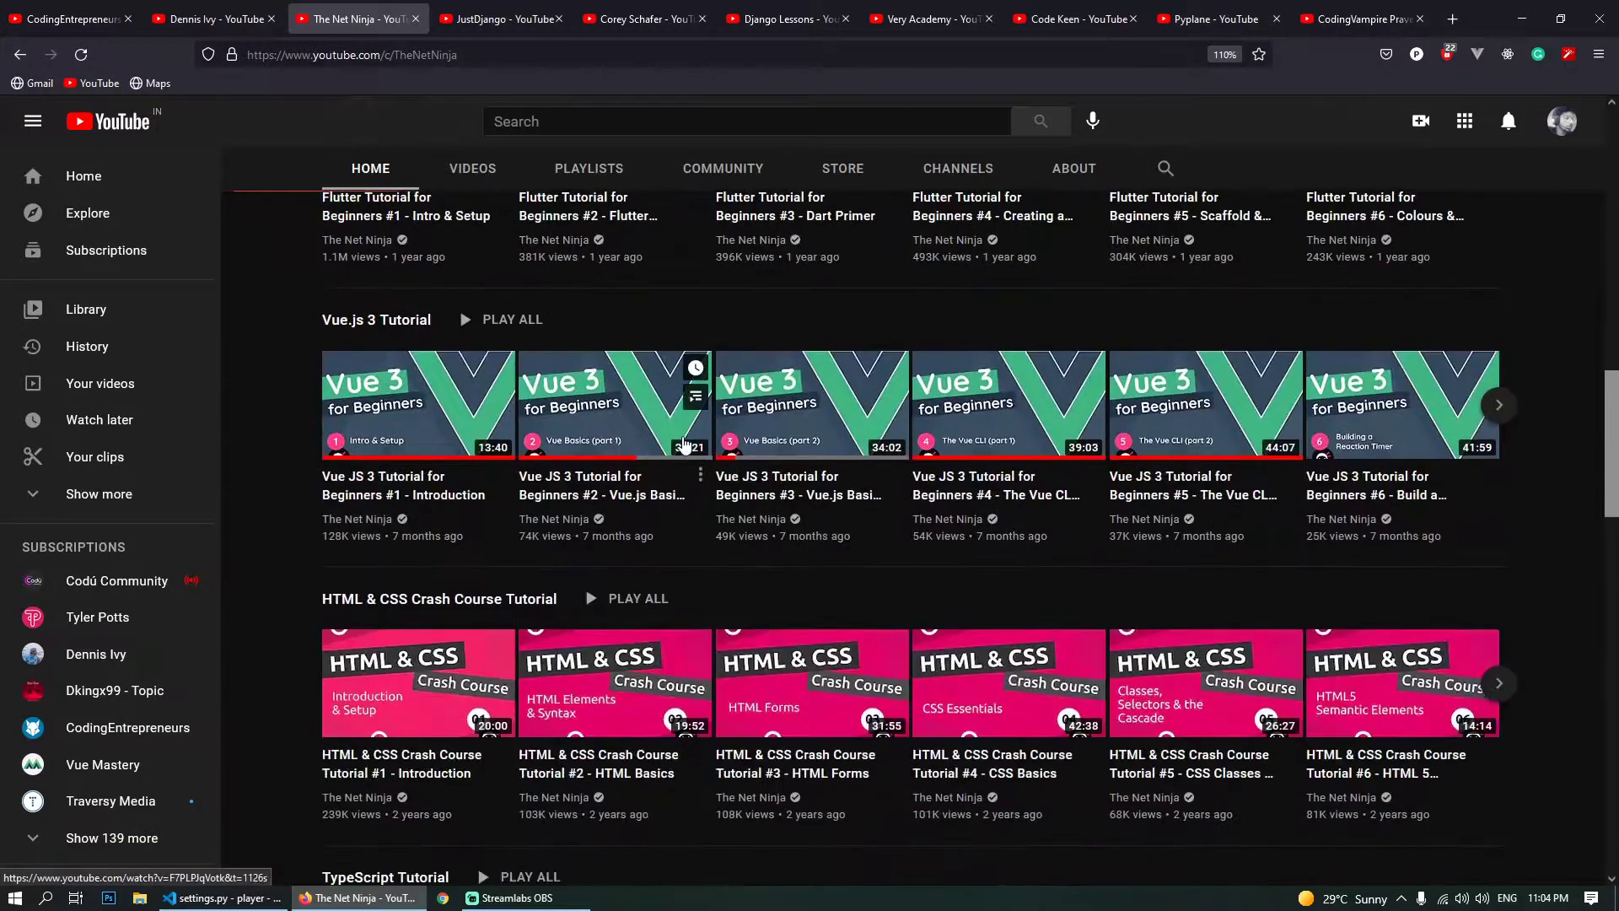
scroll(down, 3)
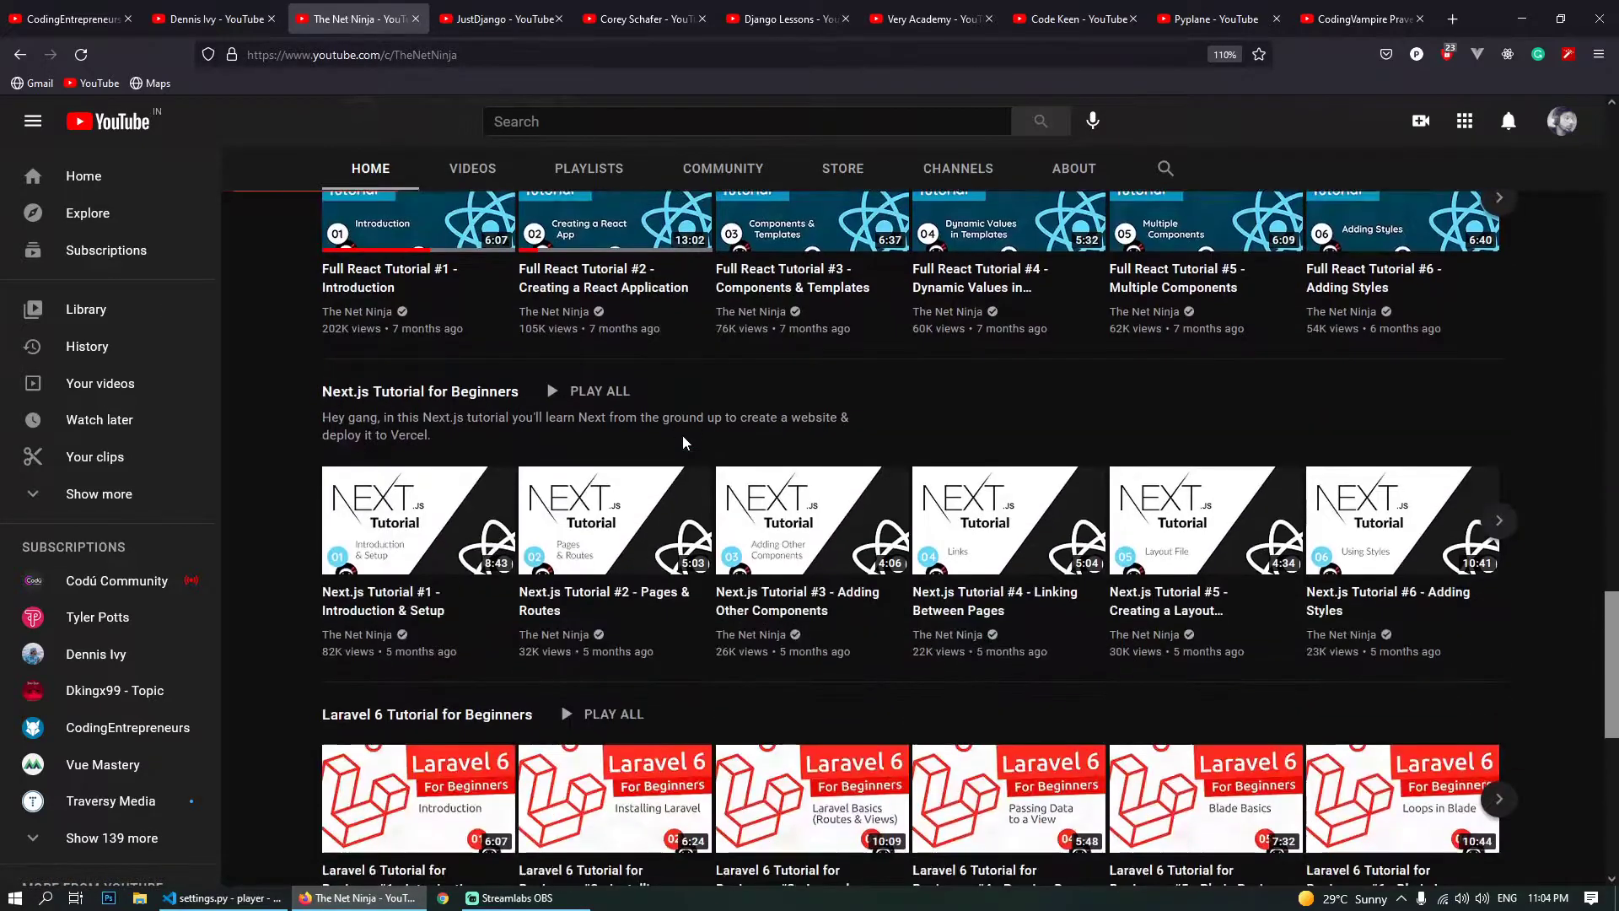
scroll(down, 3)
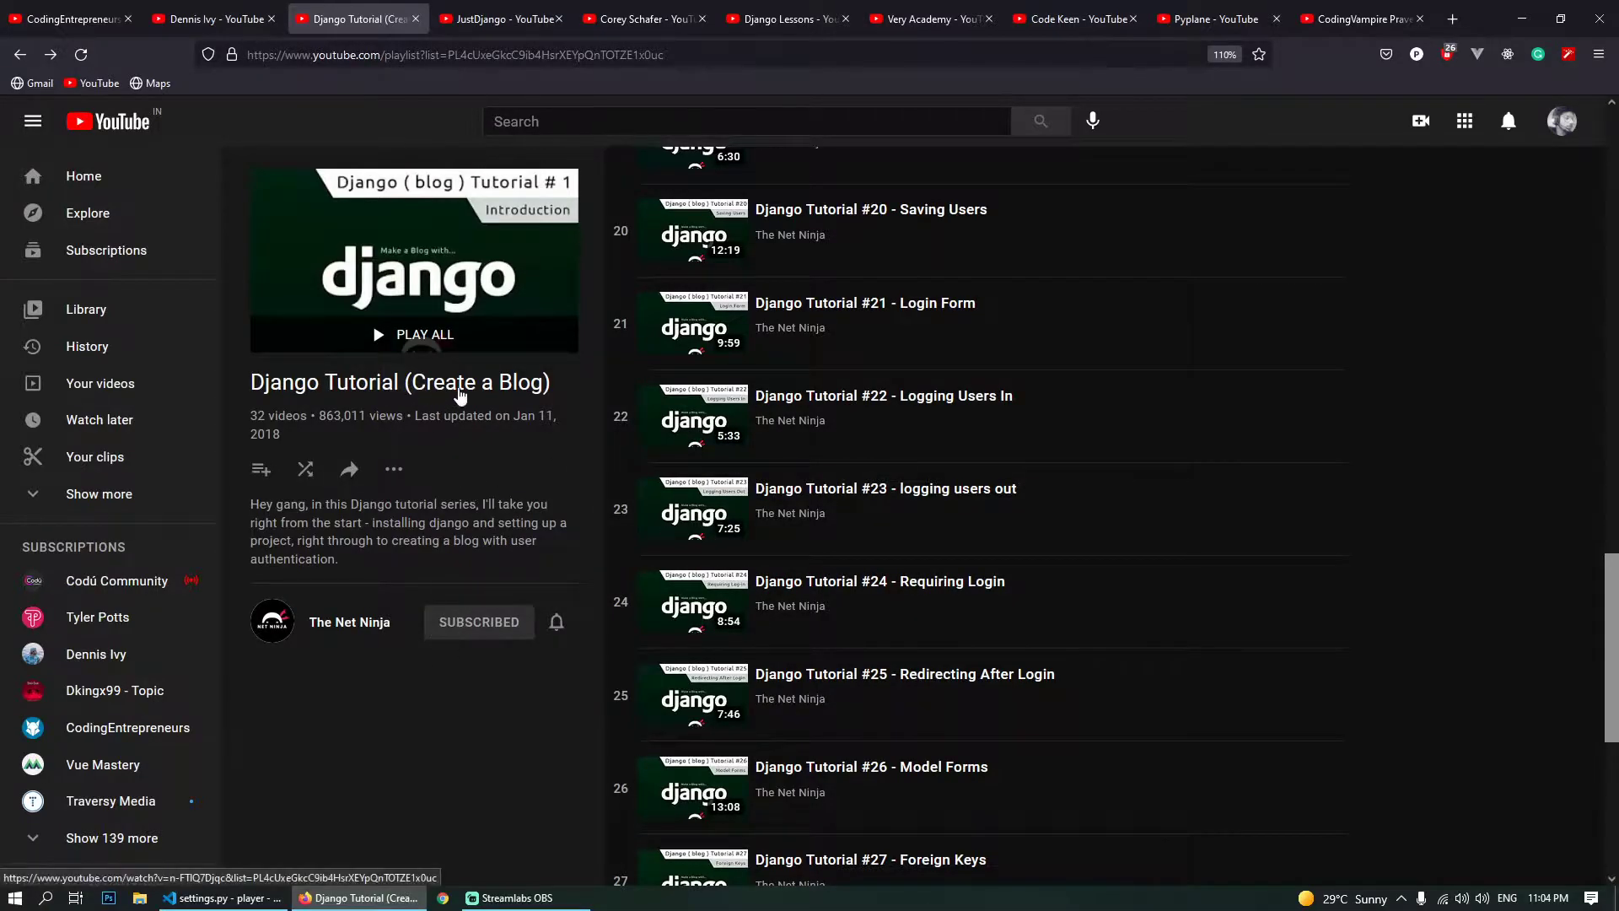
- Search 'net nin', reopen the Django Tutorial (Create a Blog) full playlist, then switch to the JustDjango tab
click(746, 121)
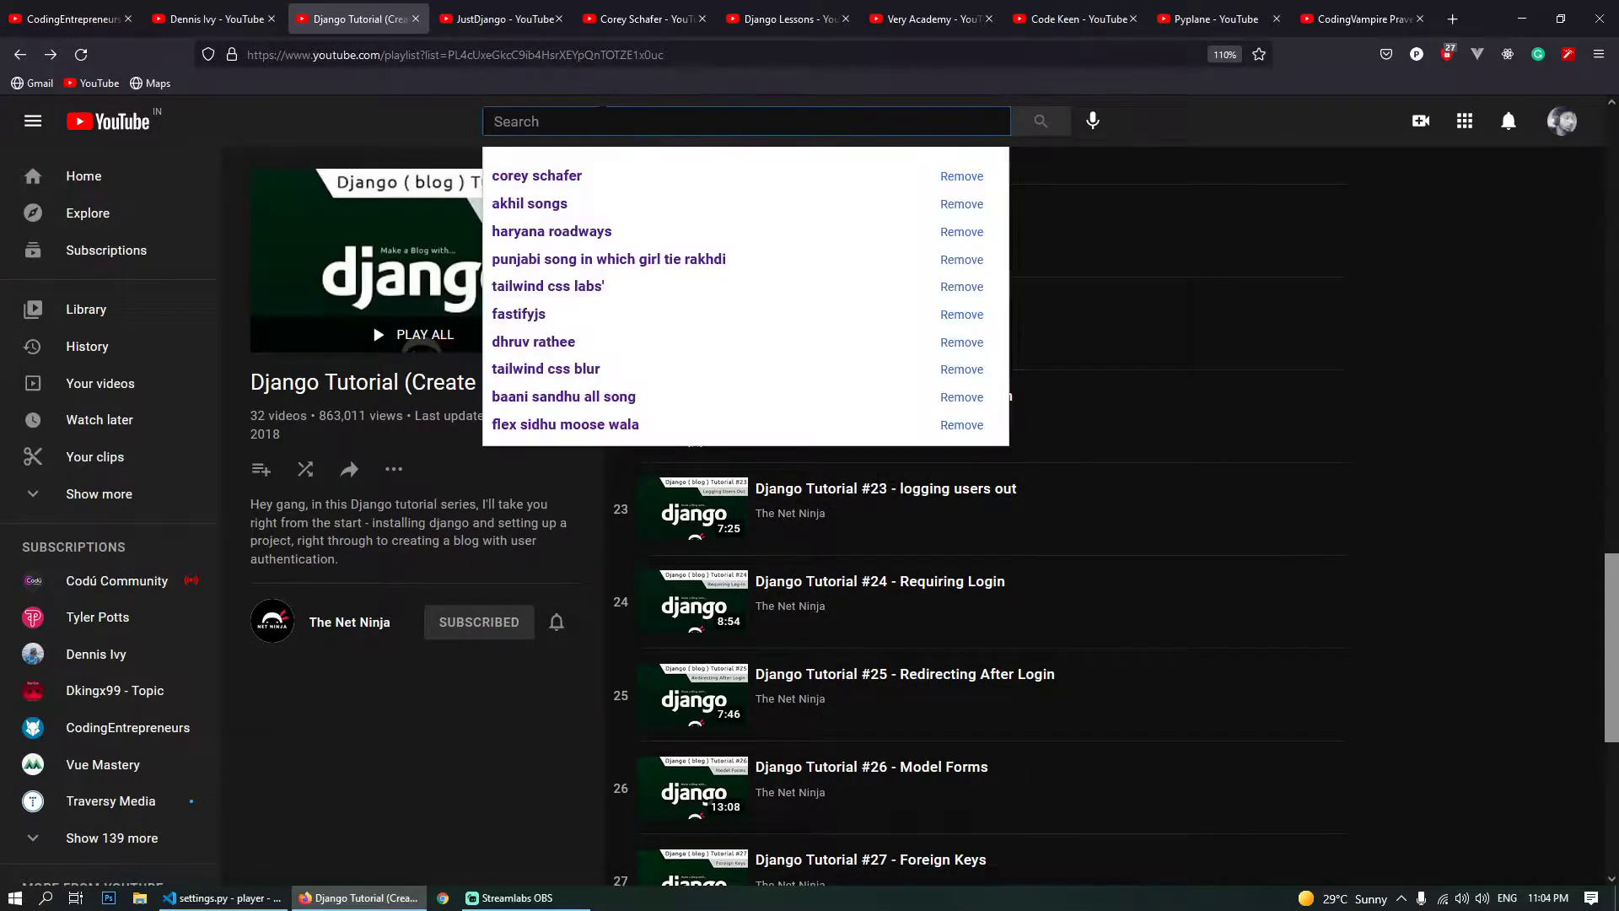
text(net ninja django)
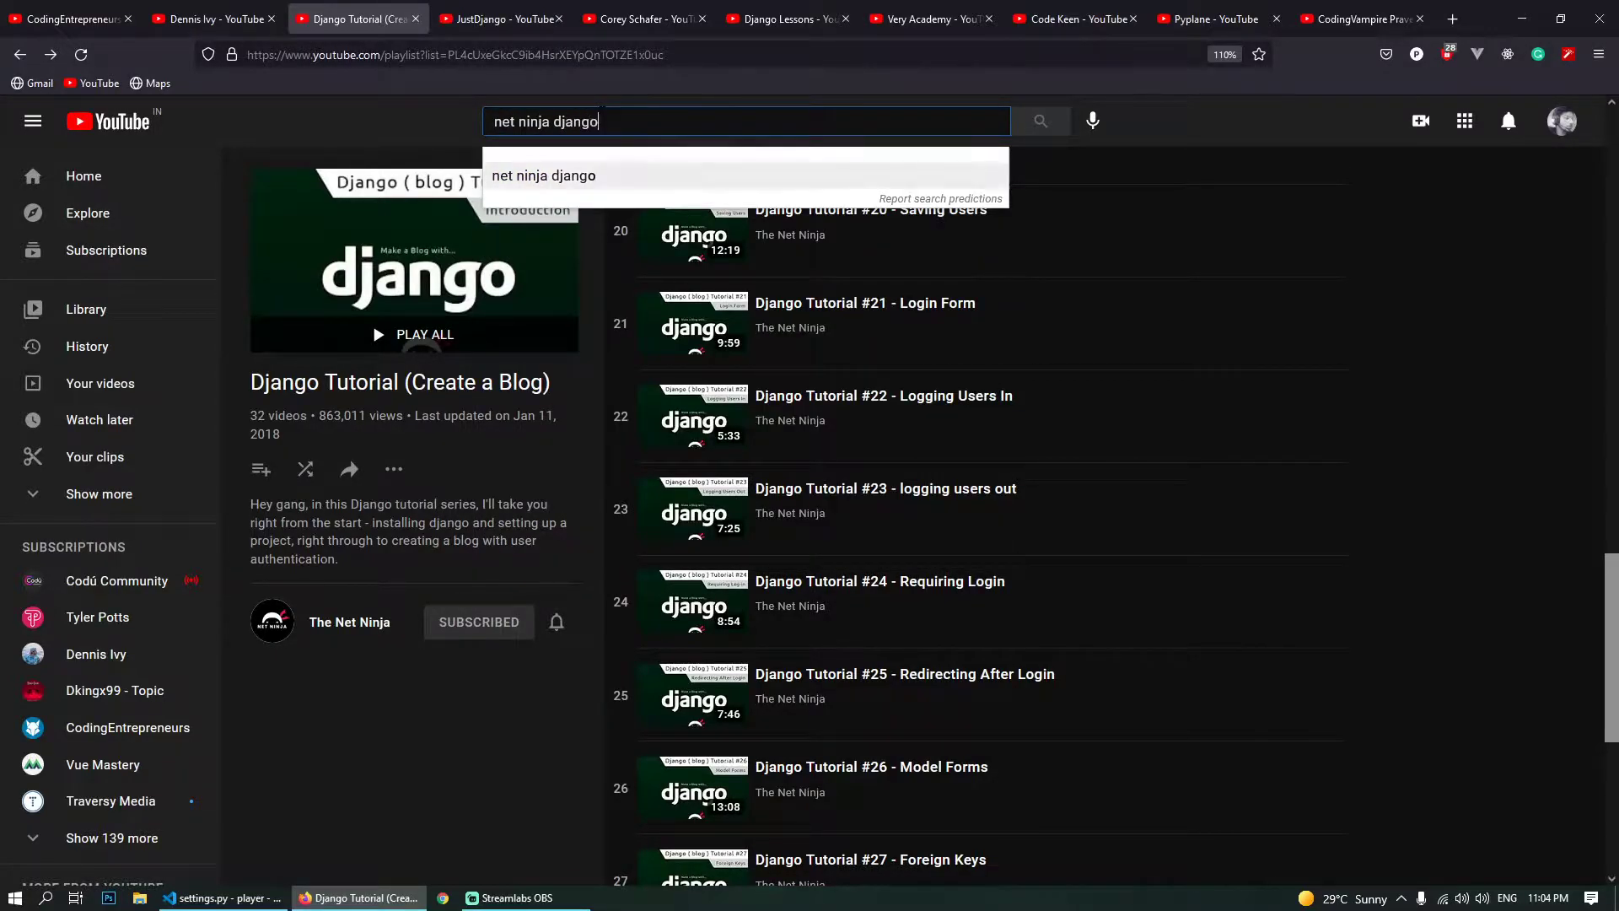
key(Enter)
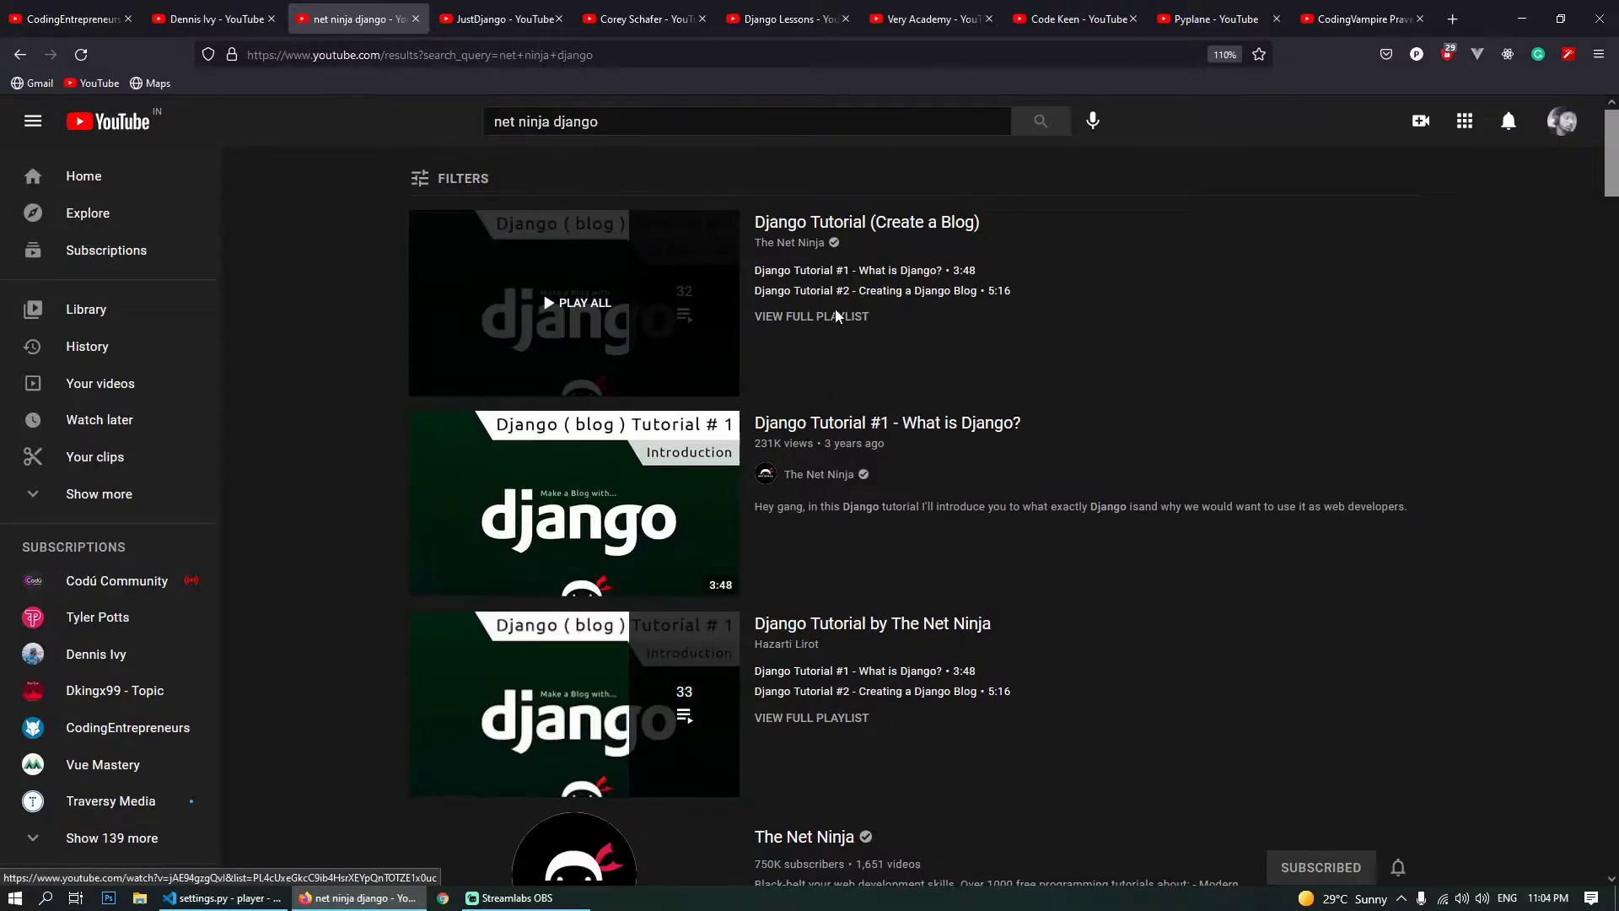
click(811, 315)
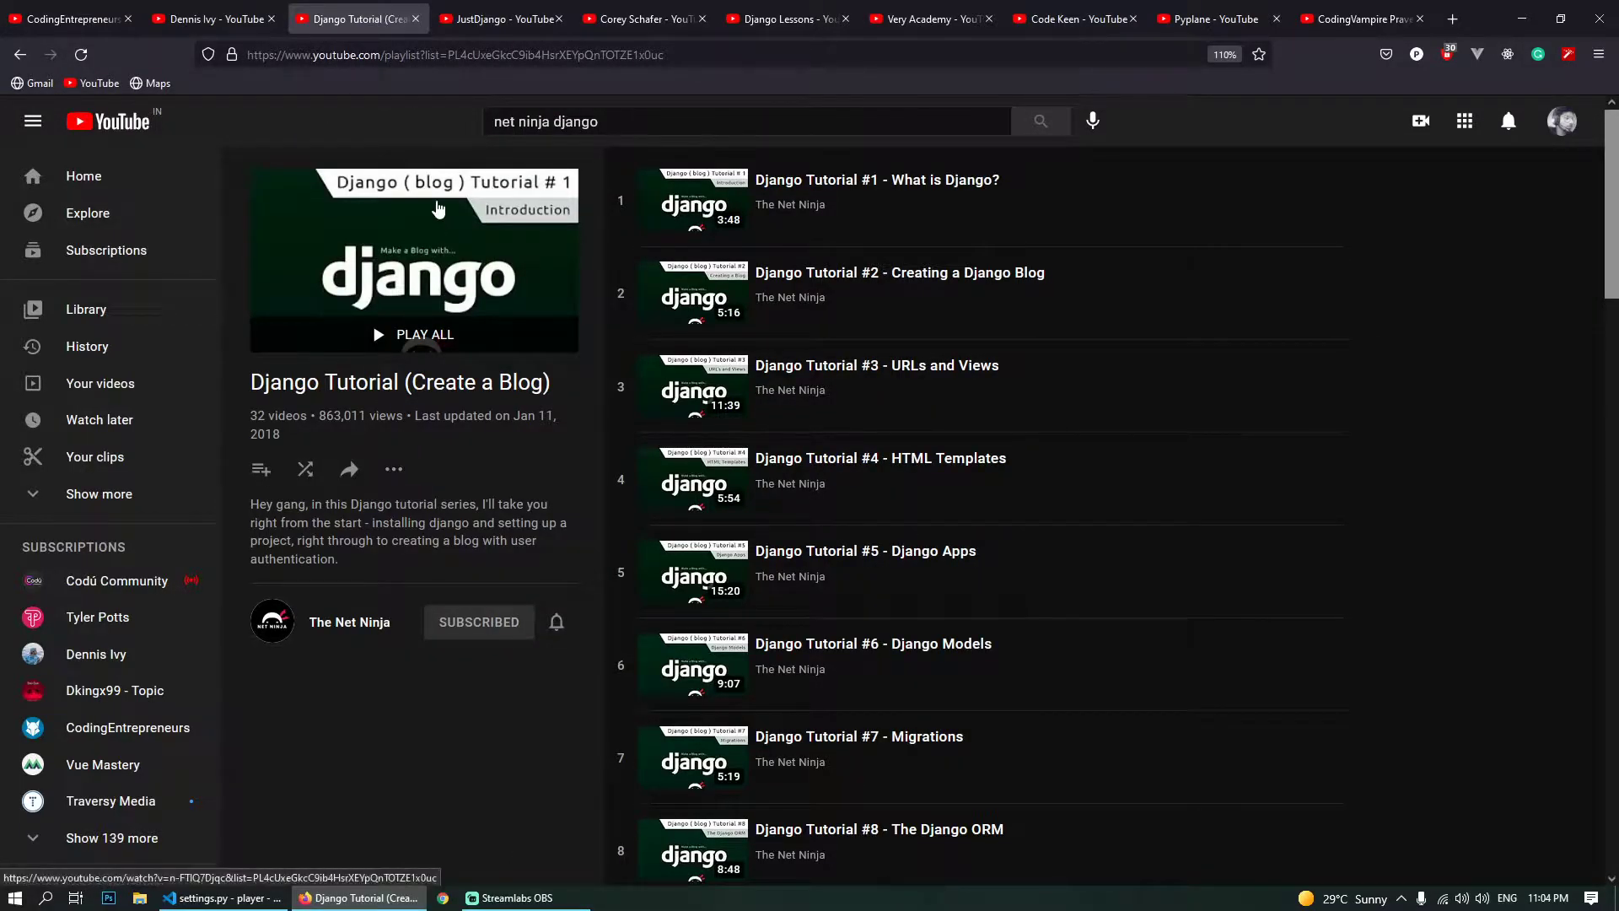
click(501, 19)
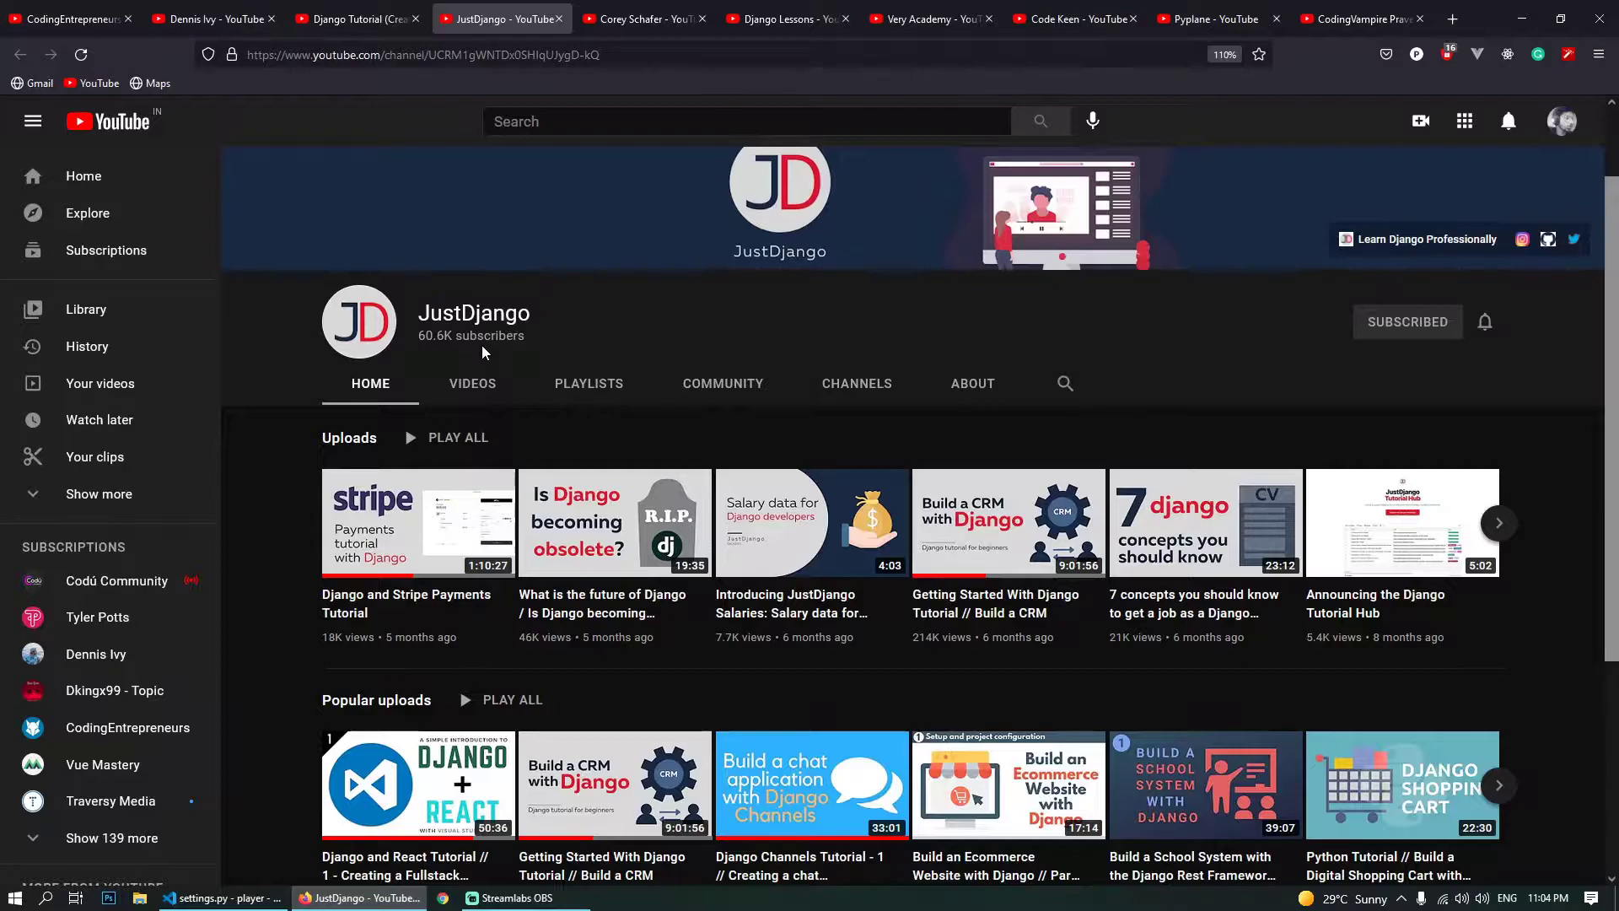
mouse_move(553, 282)
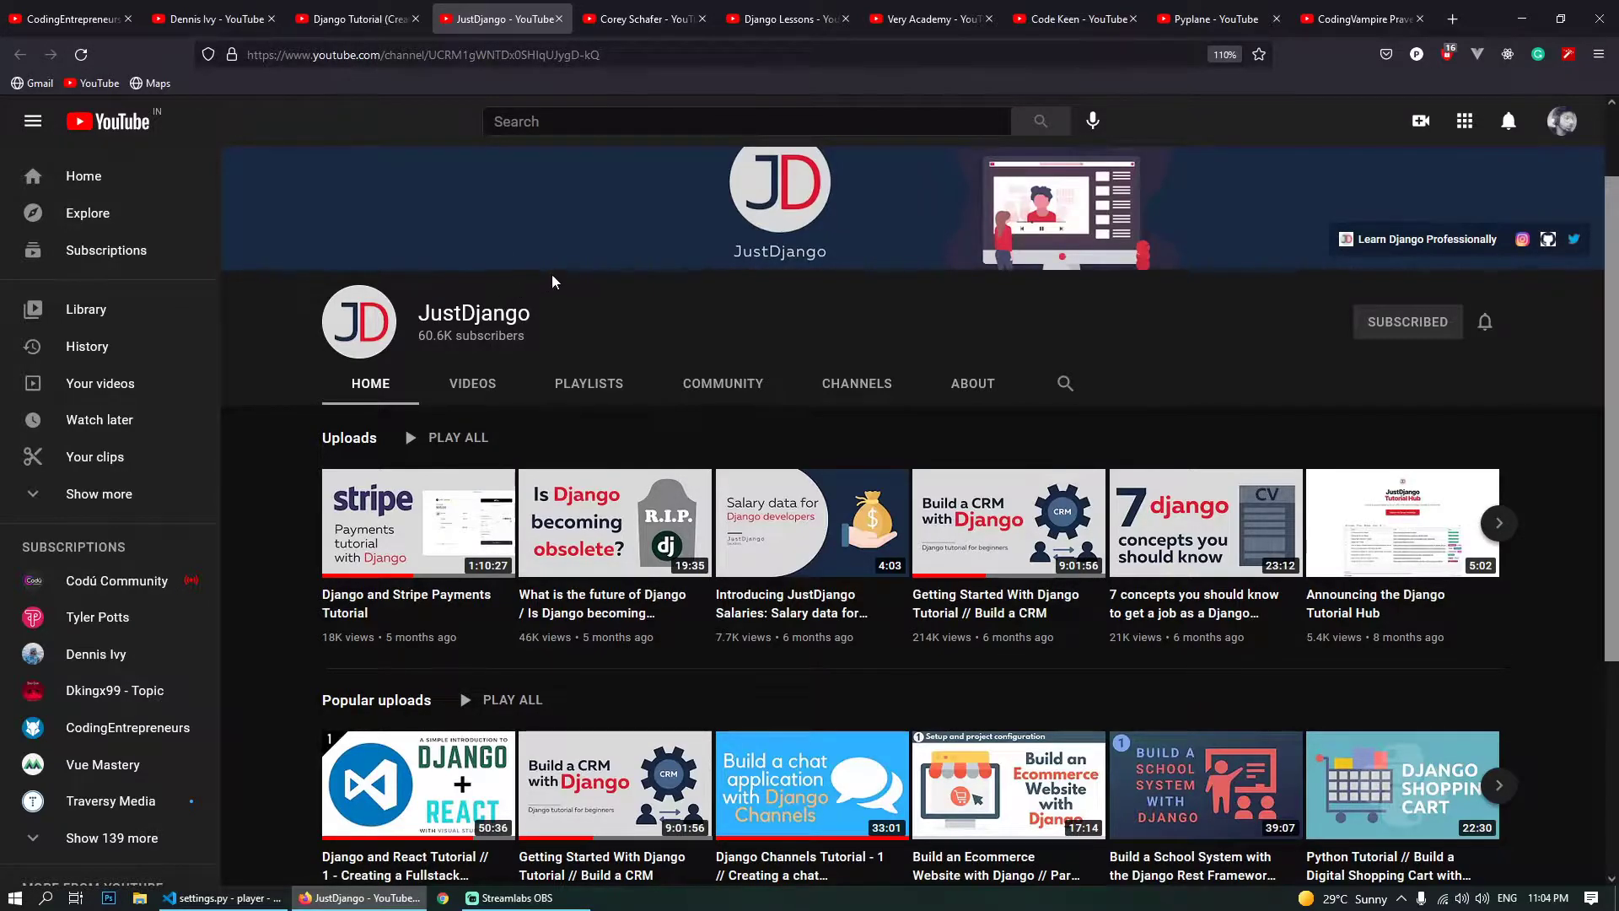
- Show JustDjango's Videos tab and scroll all the way down to its oldest uploaded tutorials
click(472, 383)
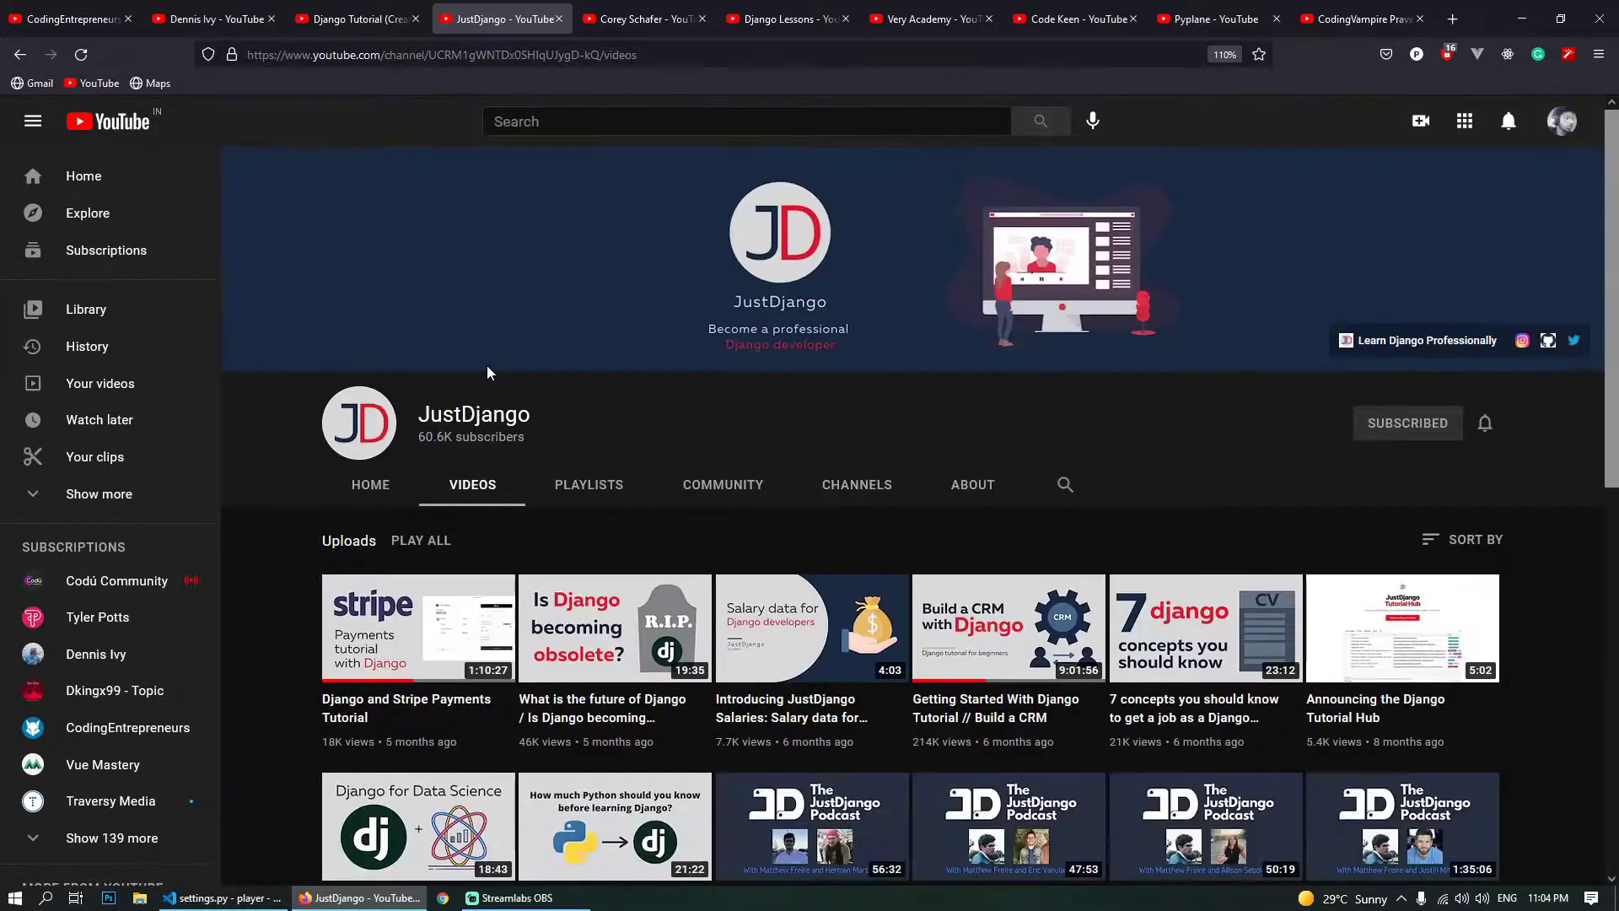
scroll(down, 3)
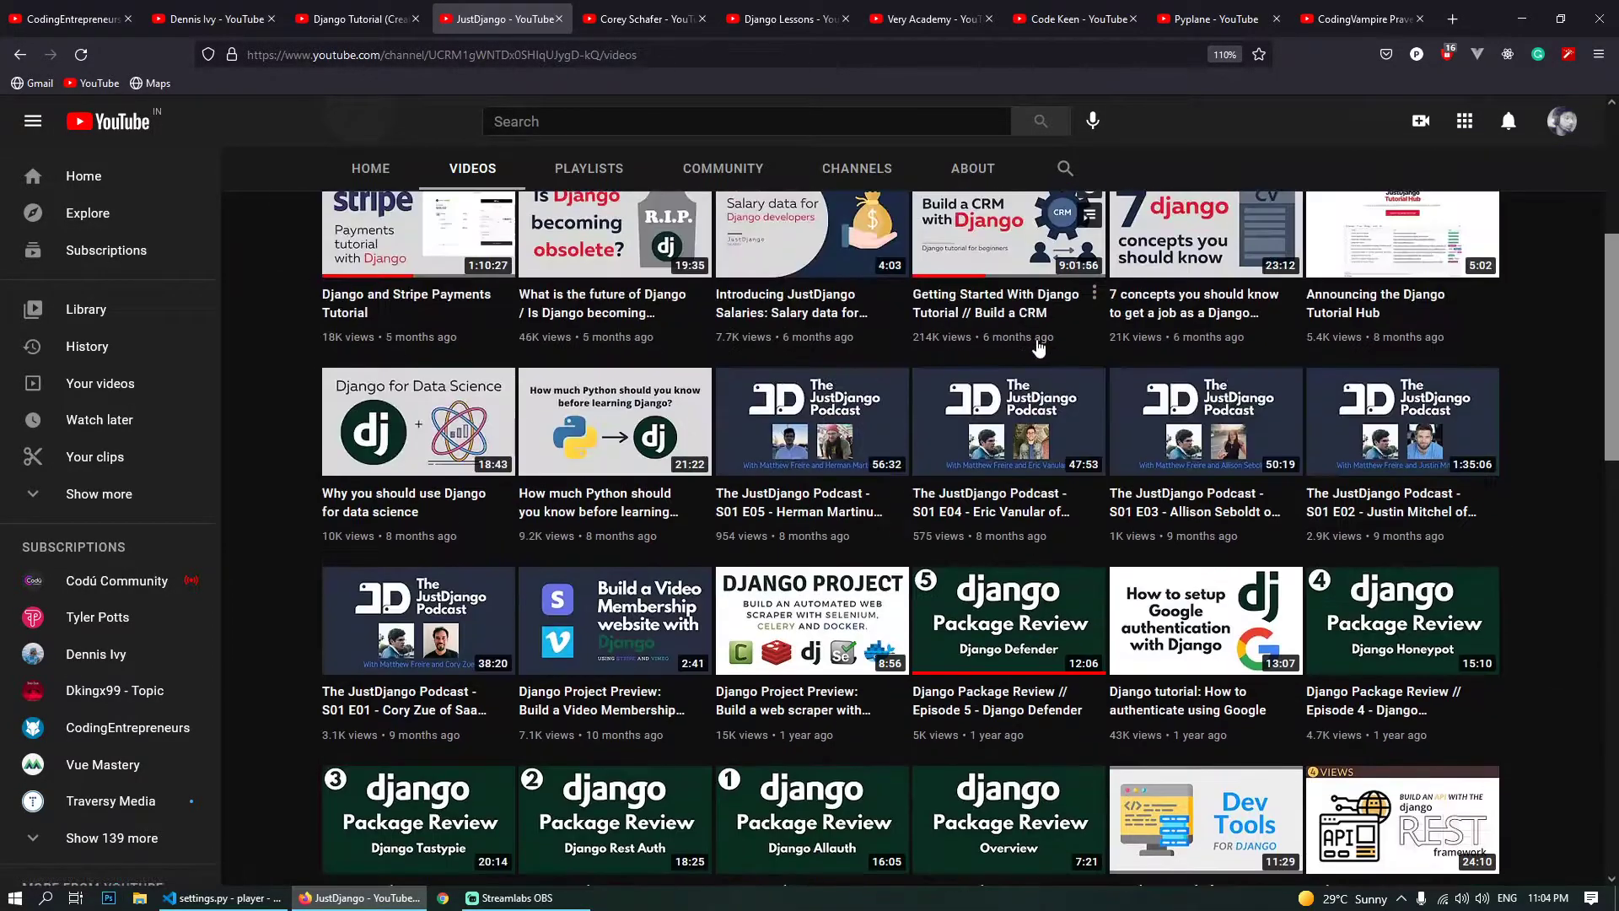
scroll(down, 3)
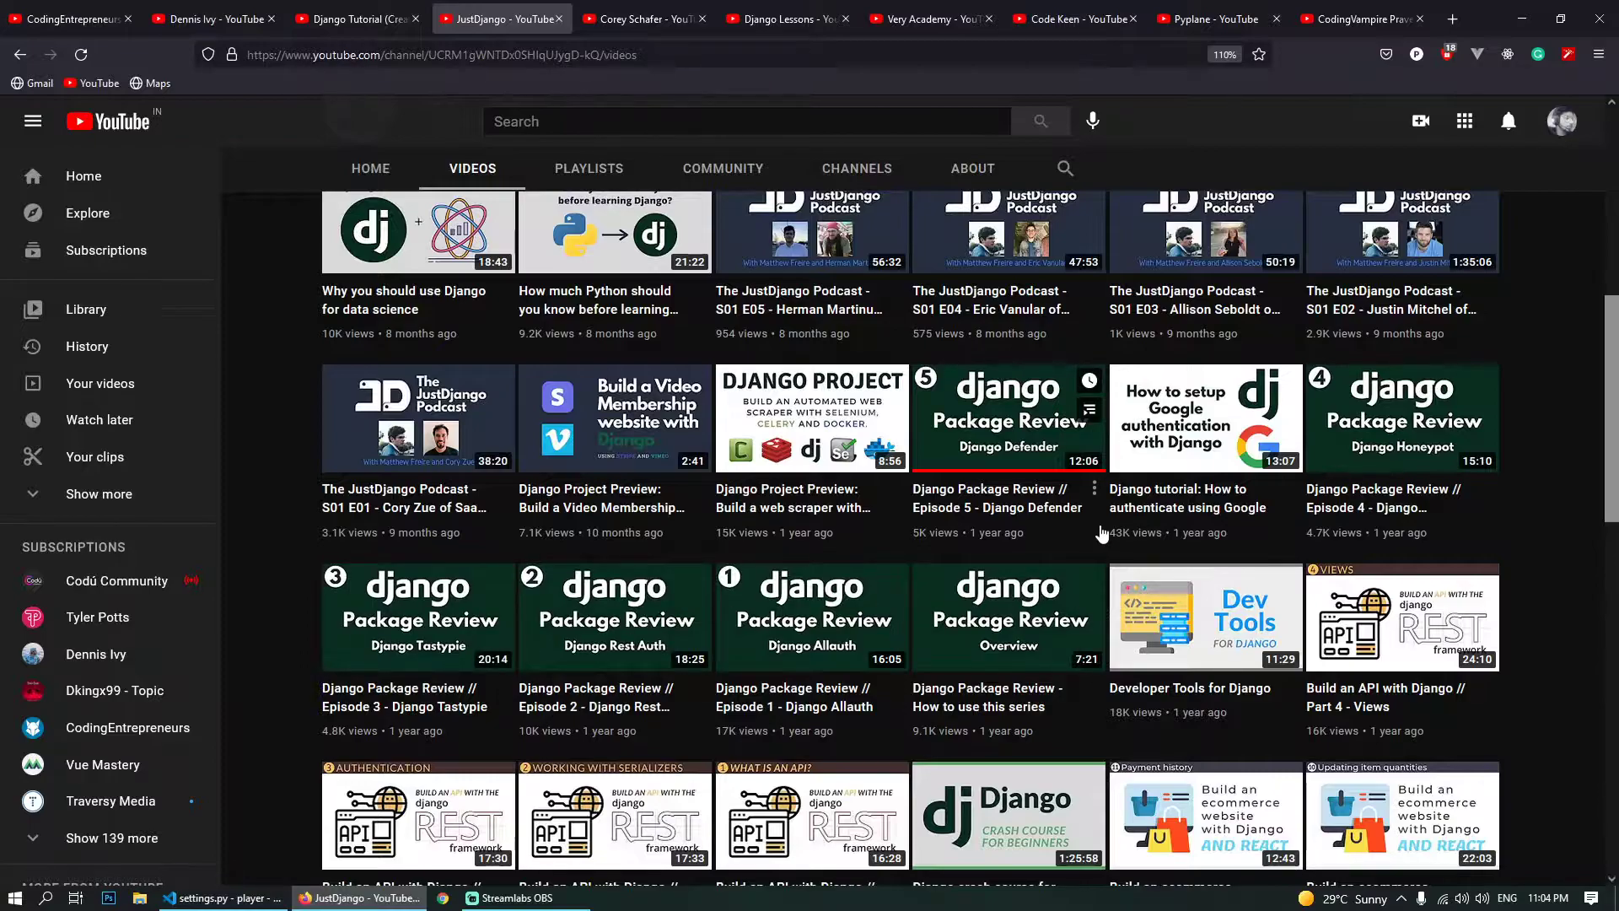
scroll(down, 3)
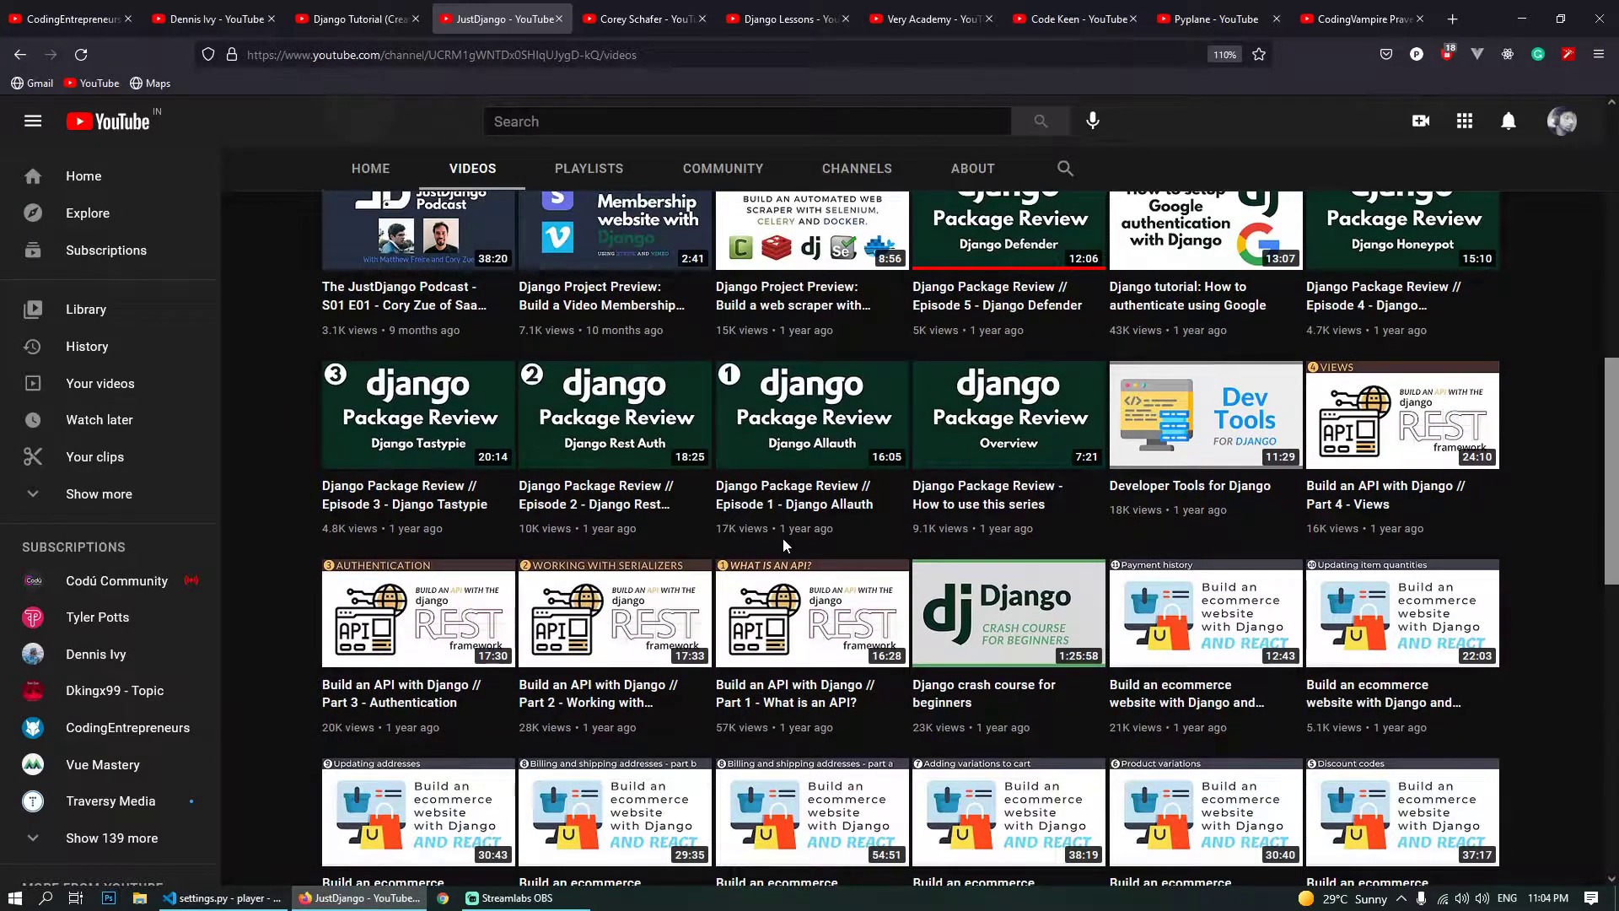
scroll(down, 3)
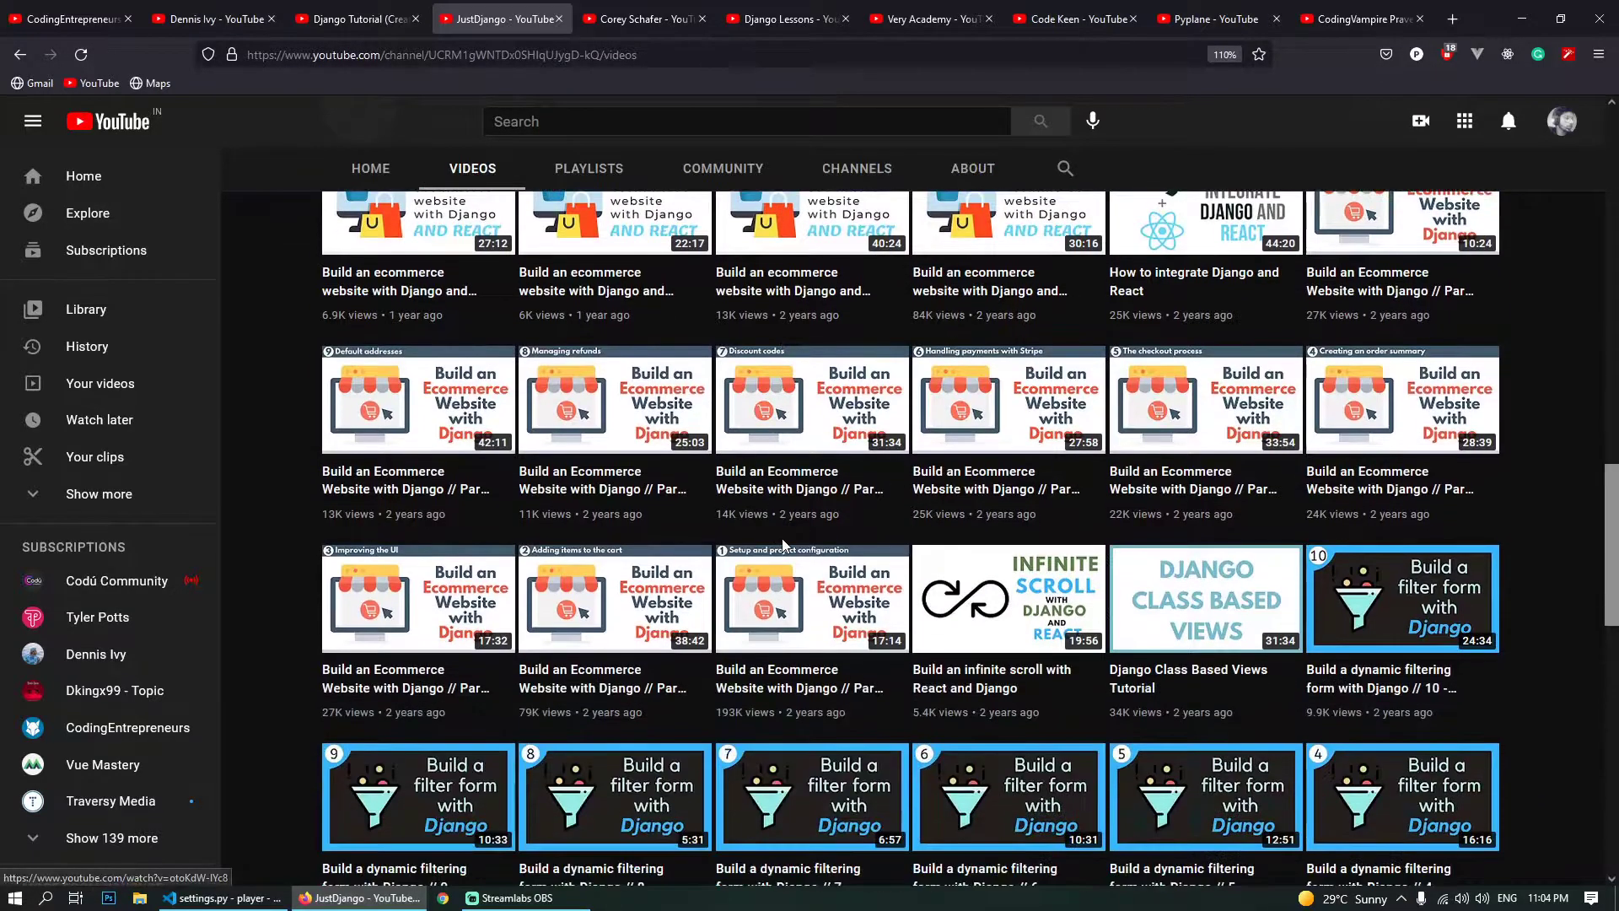
mouse_move(614, 402)
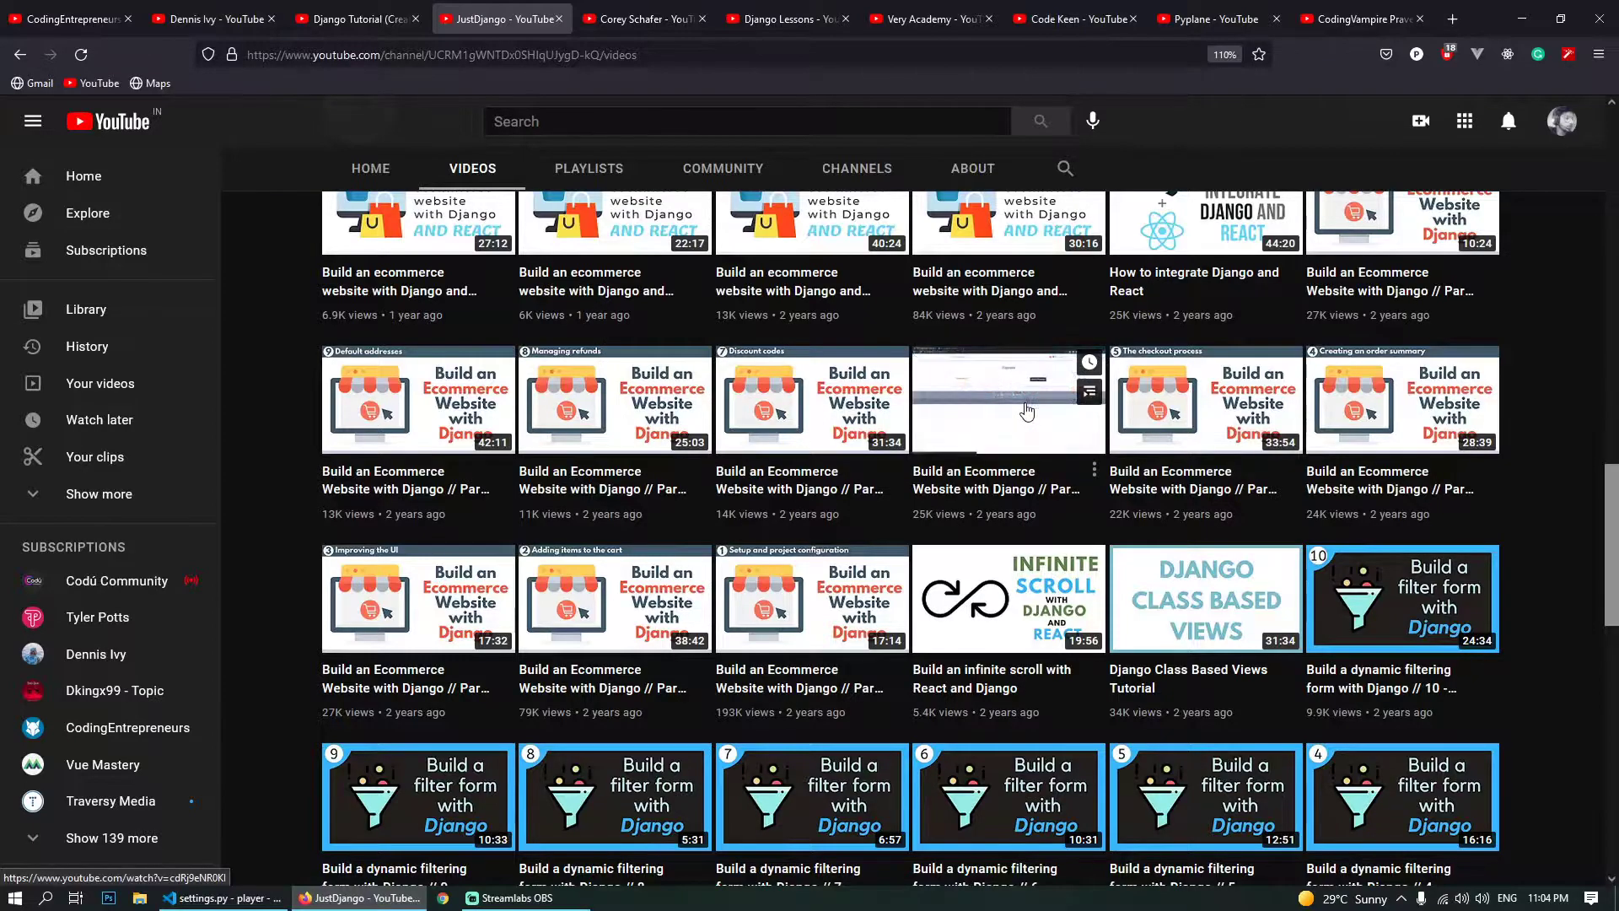
scroll(down, 3)
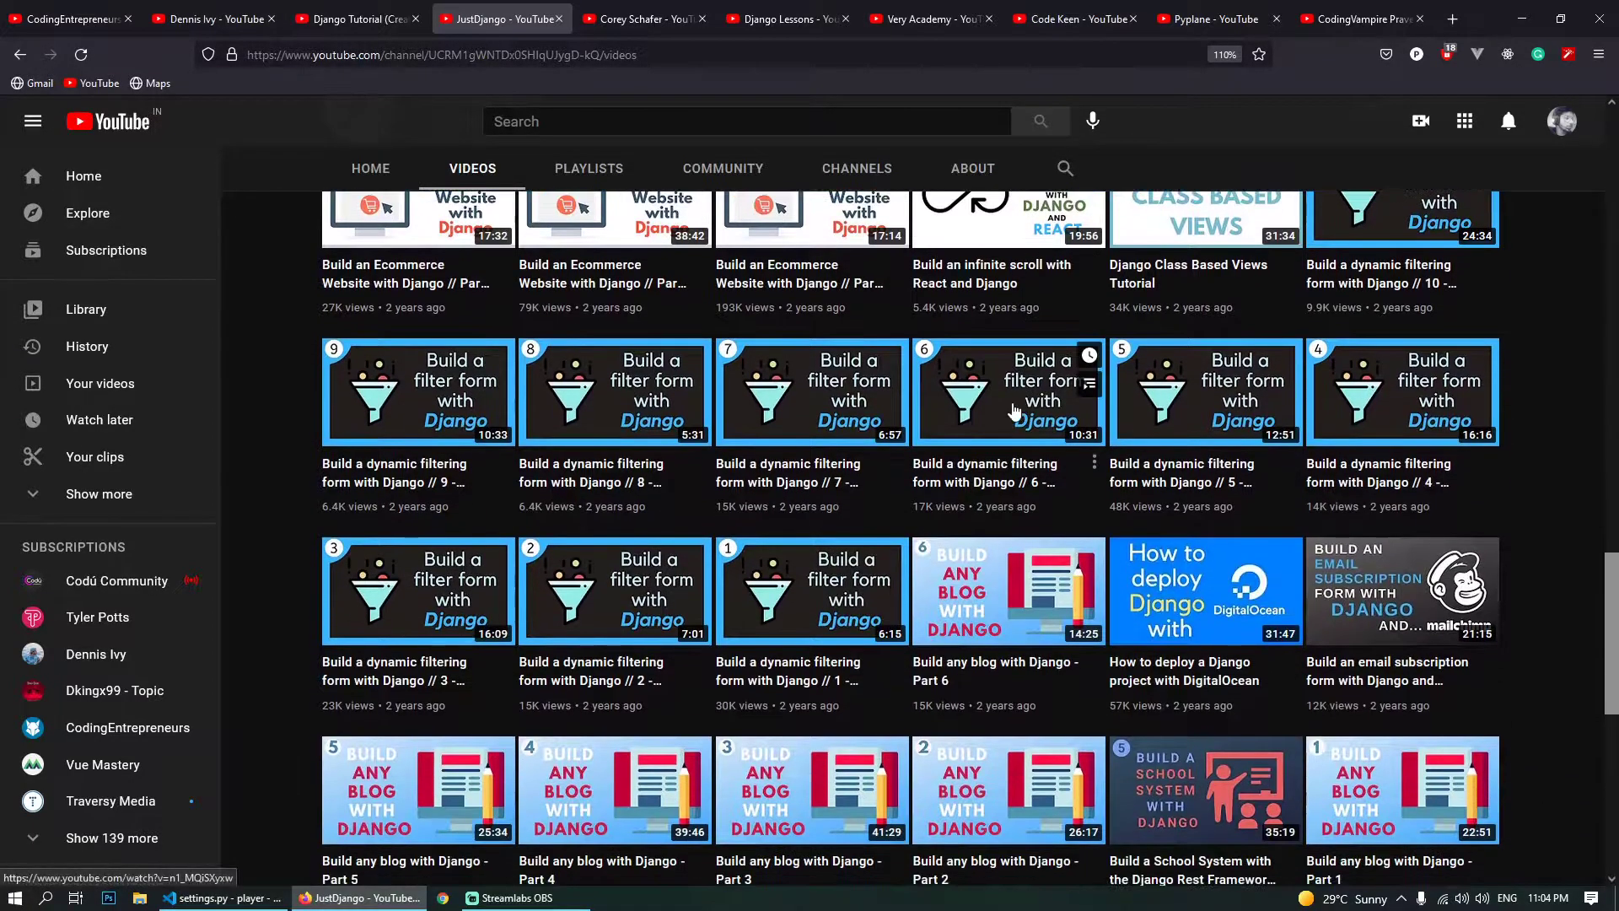
scroll(down, 3)
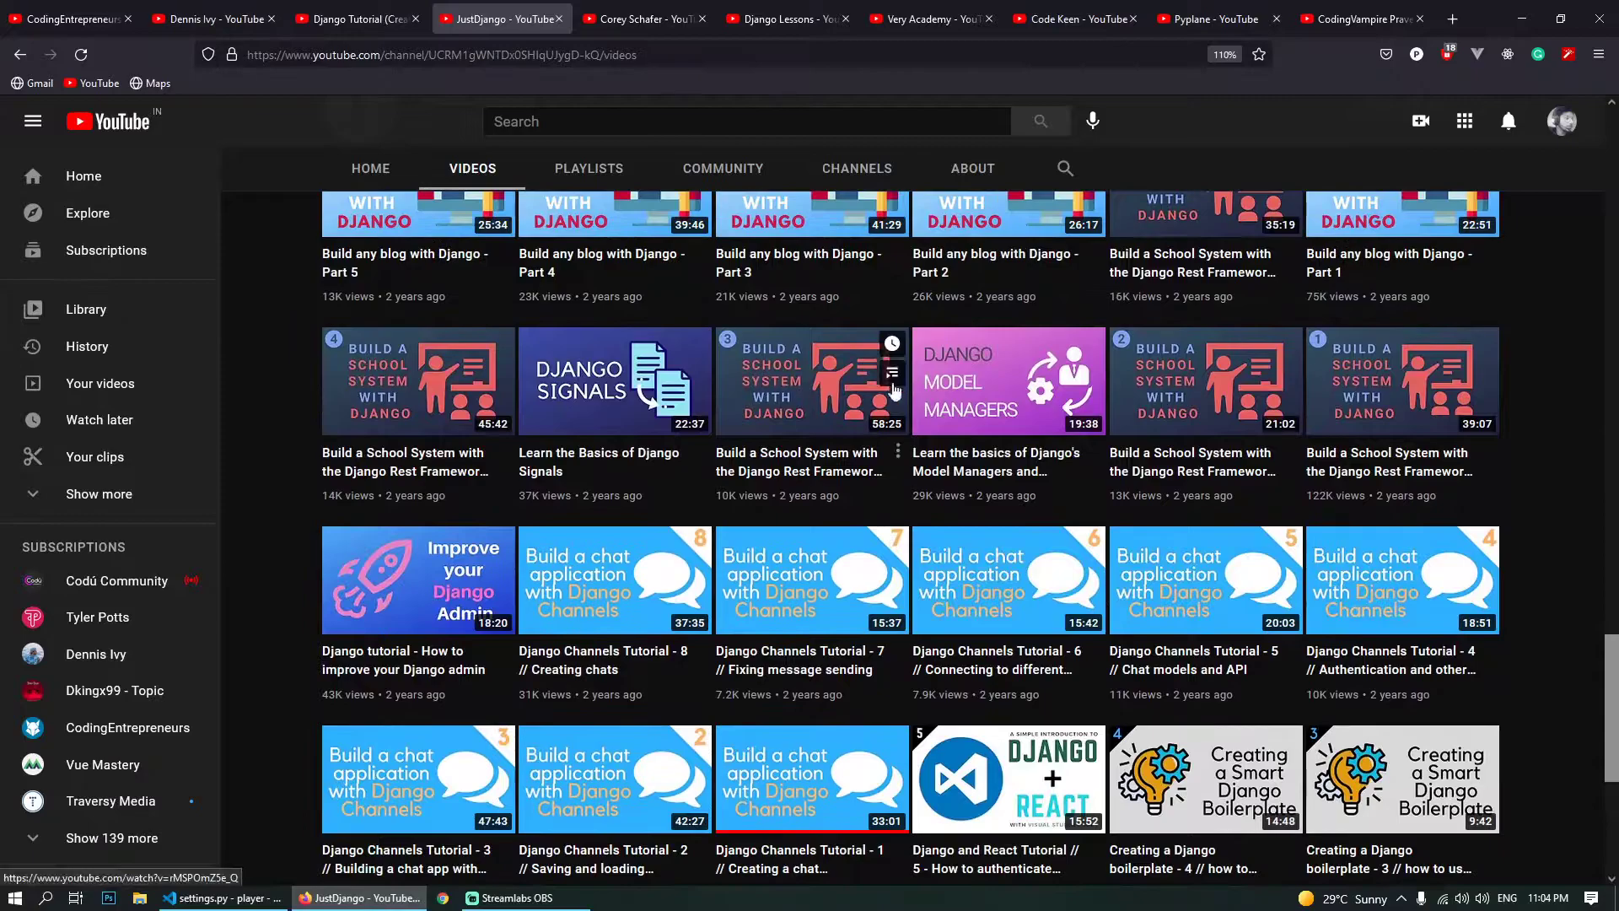
scroll(down, 3)
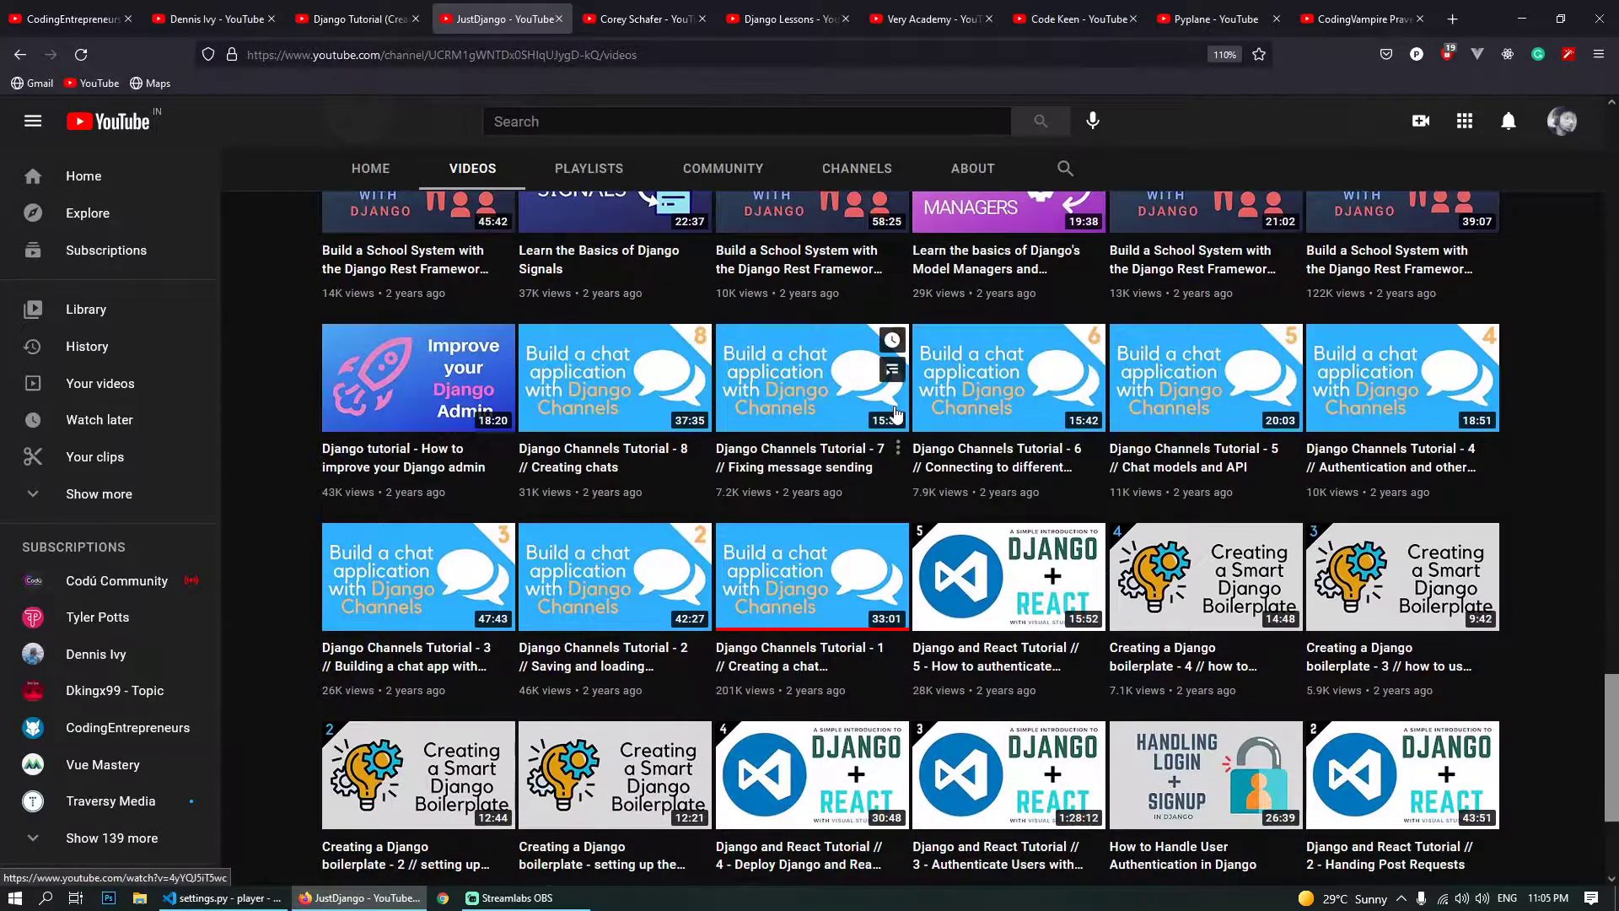
scroll(down, 3)
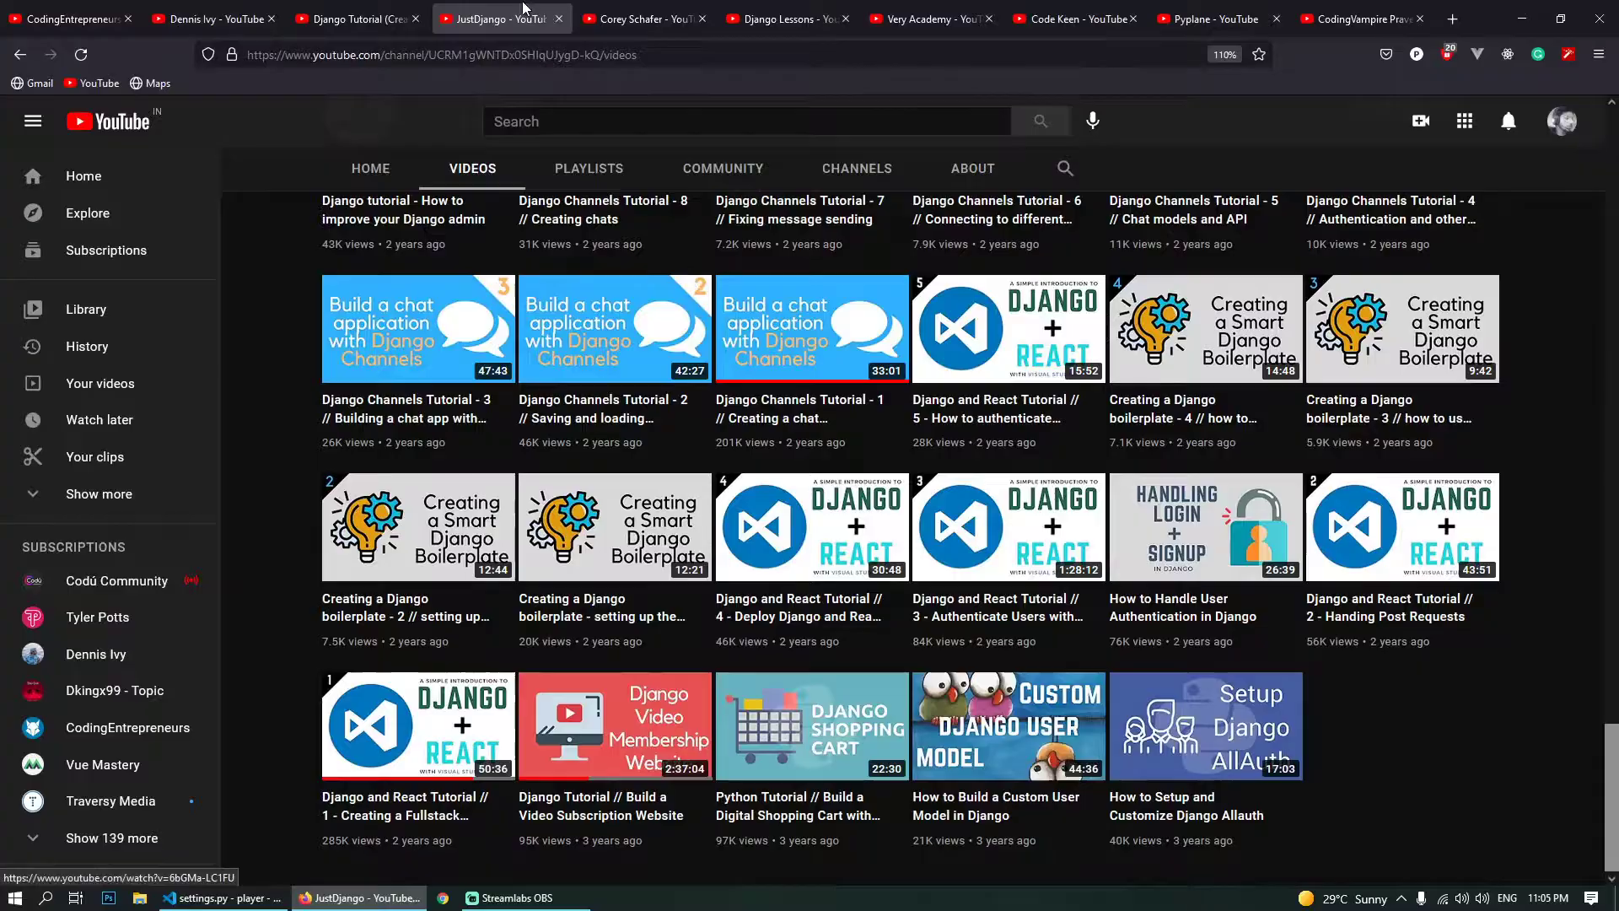
scroll(down, 3)
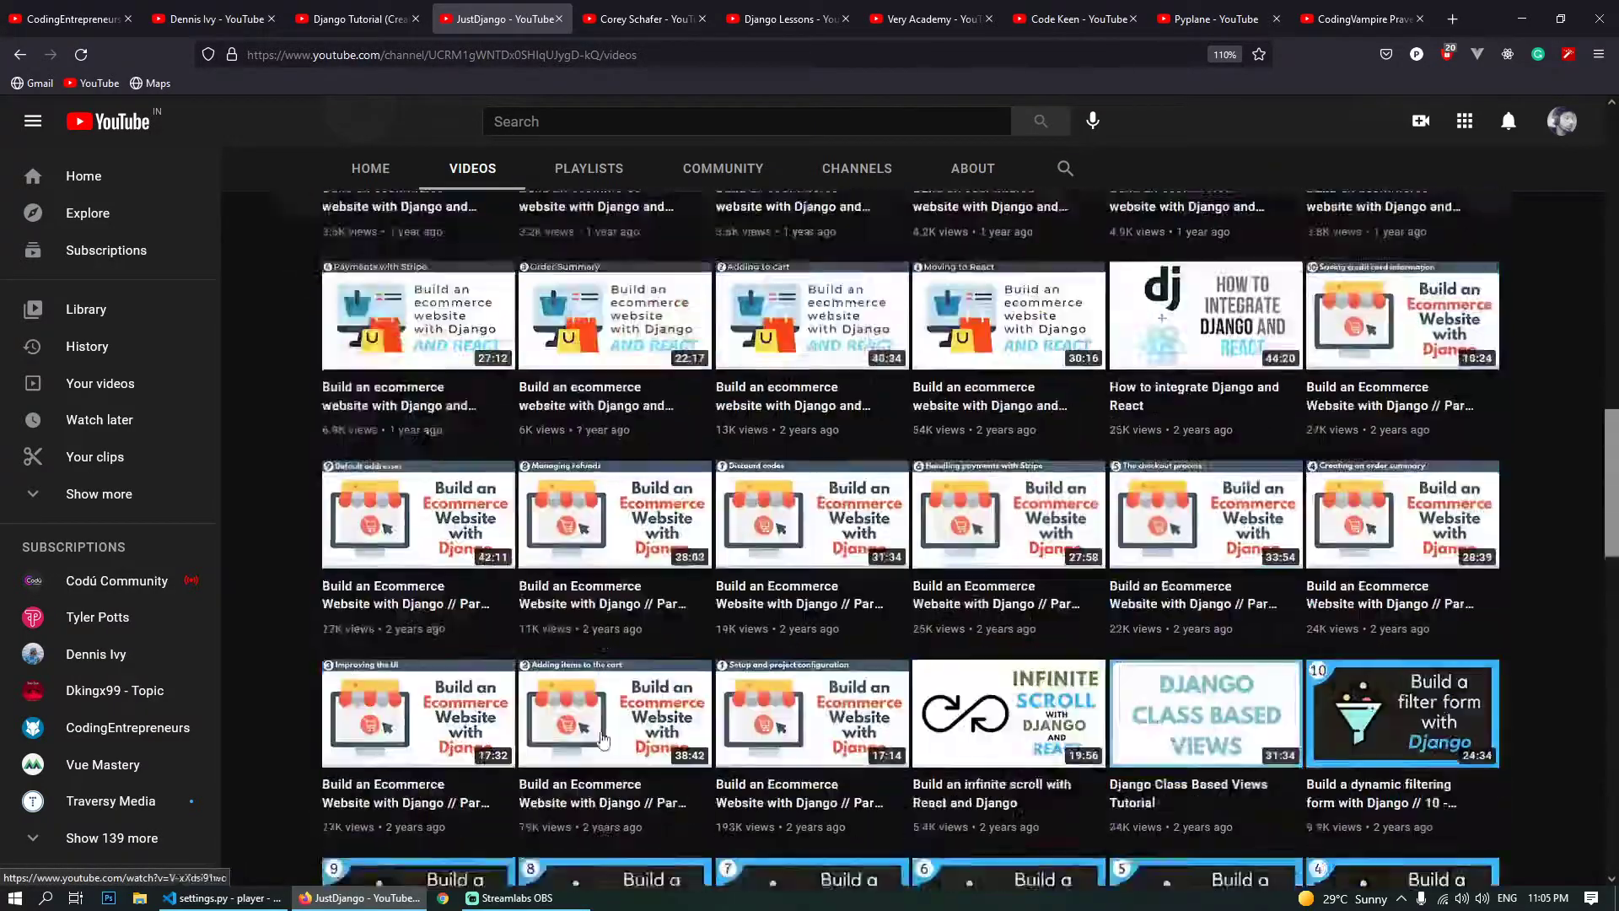
scroll(down, 3)
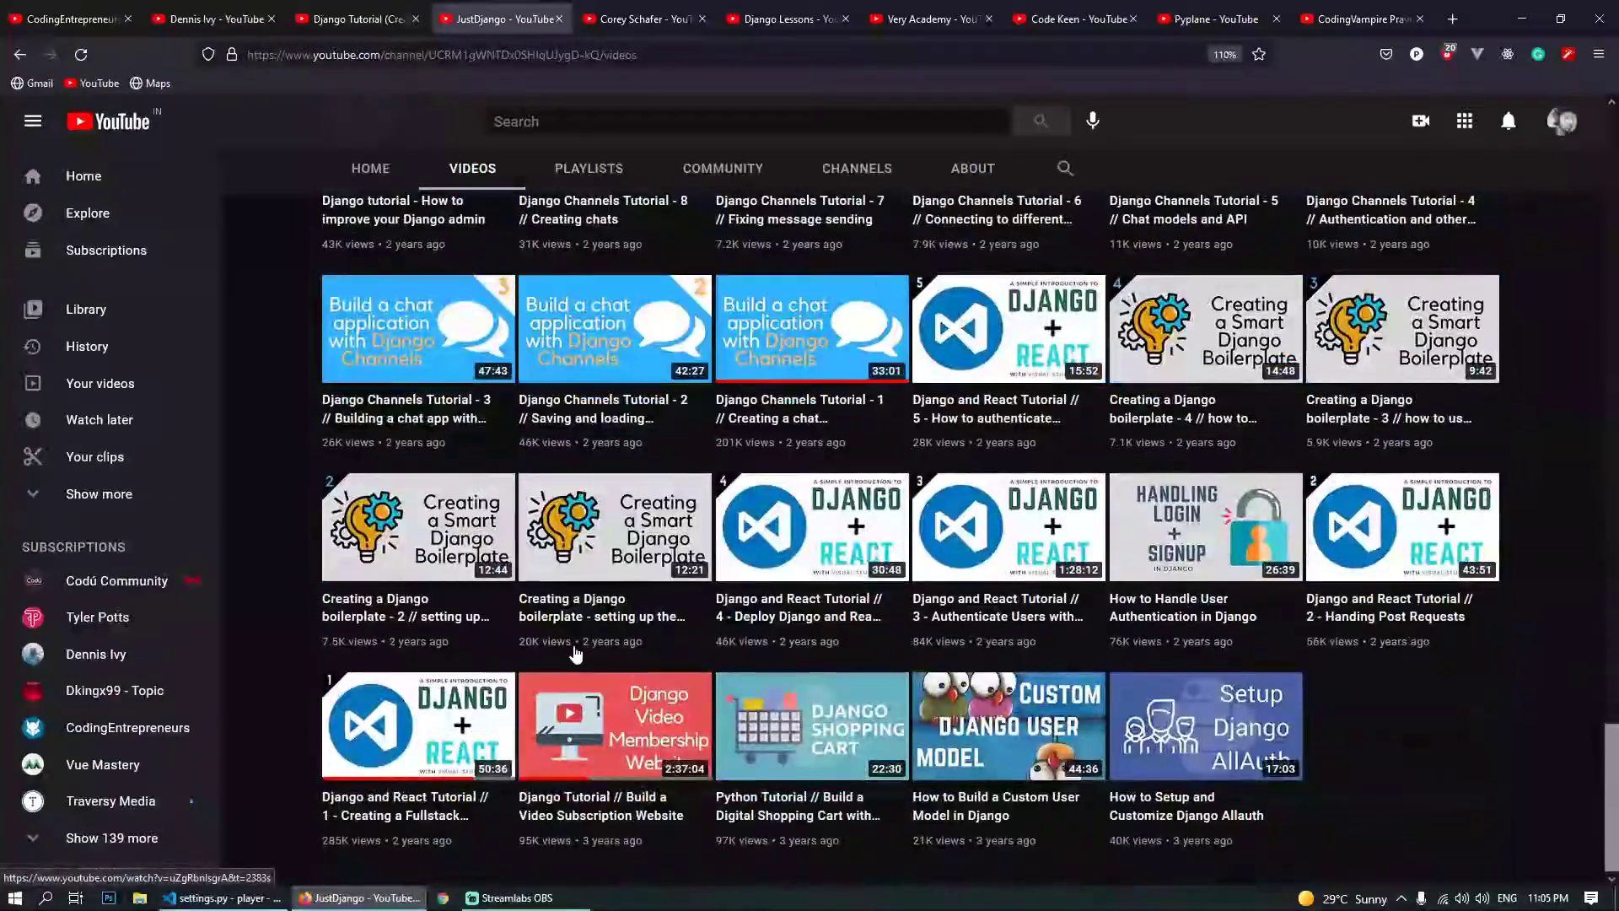
scroll(down, 3)
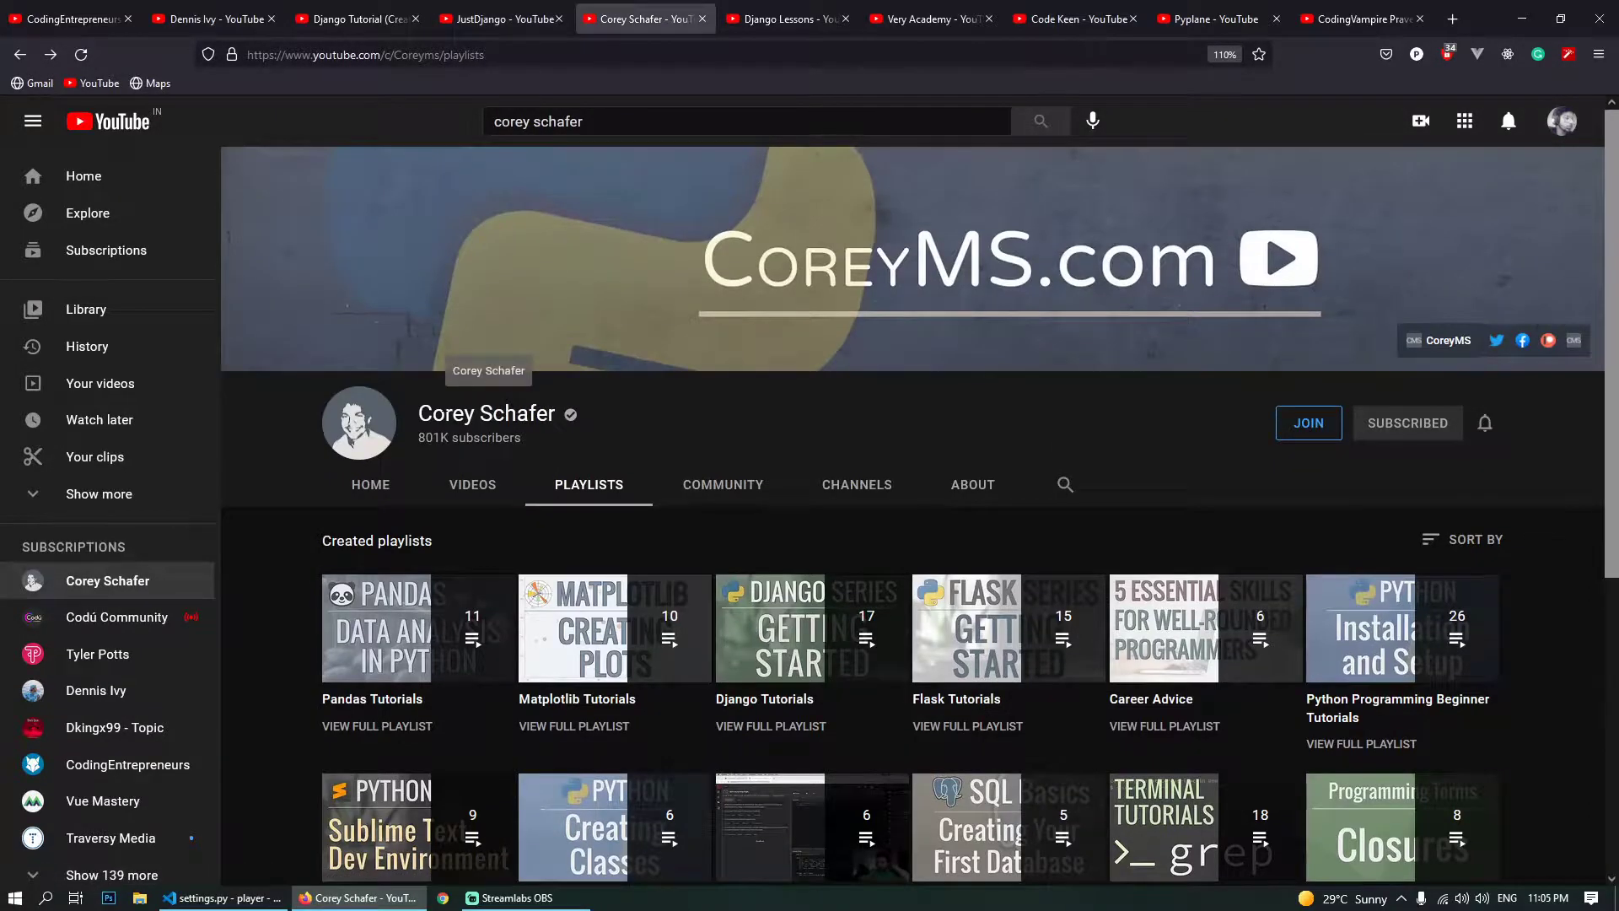
scroll(down, 3)
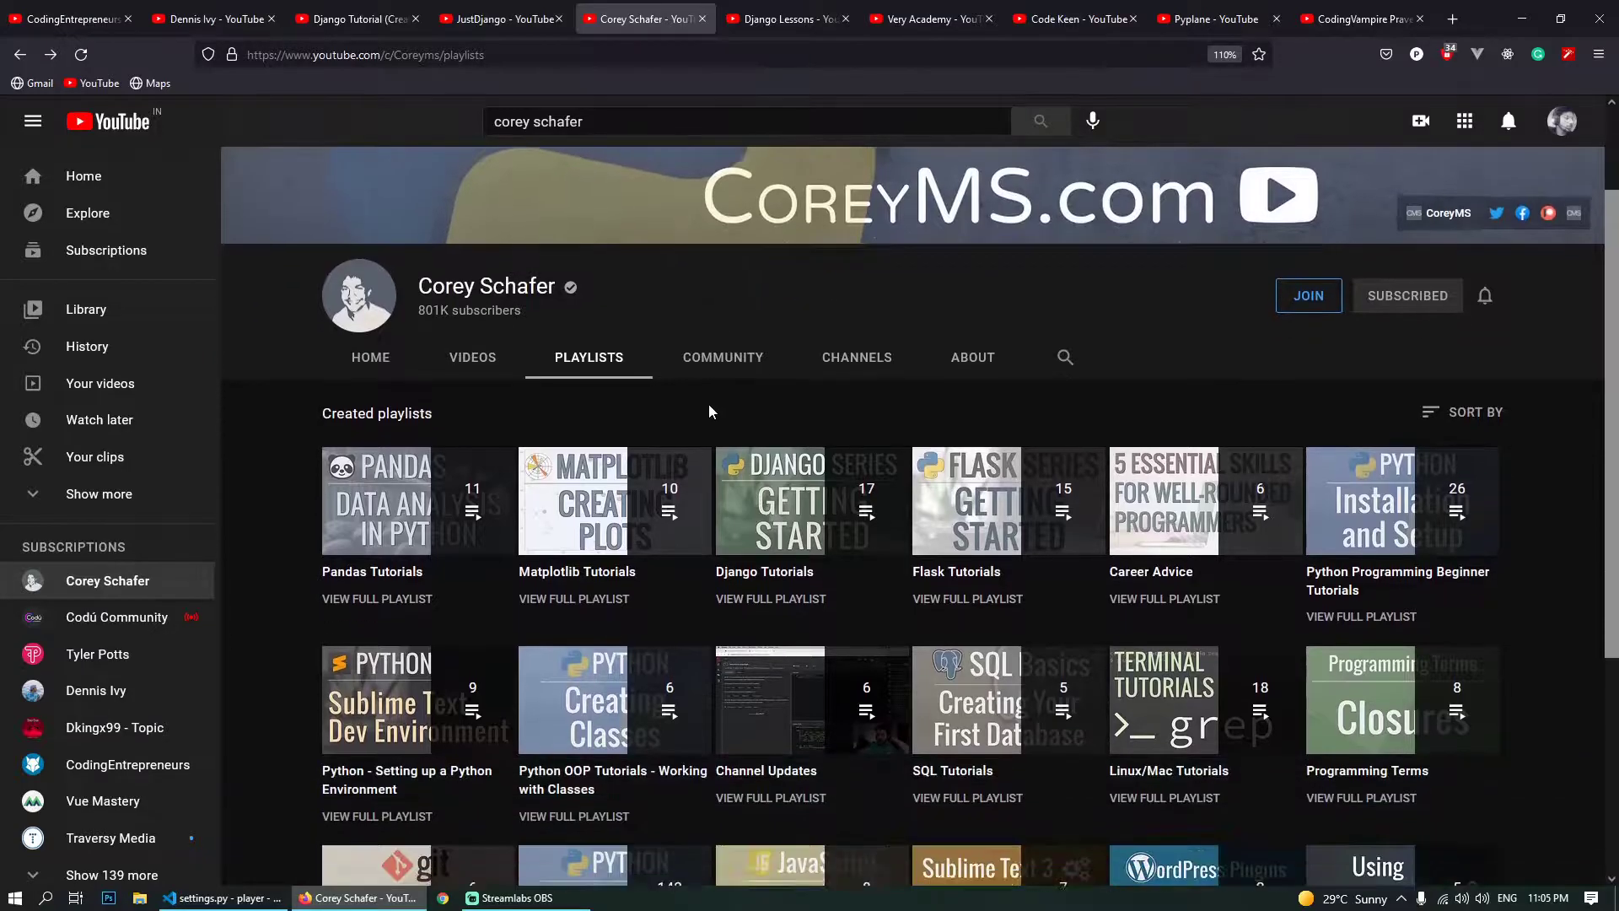
scroll(down, 3)
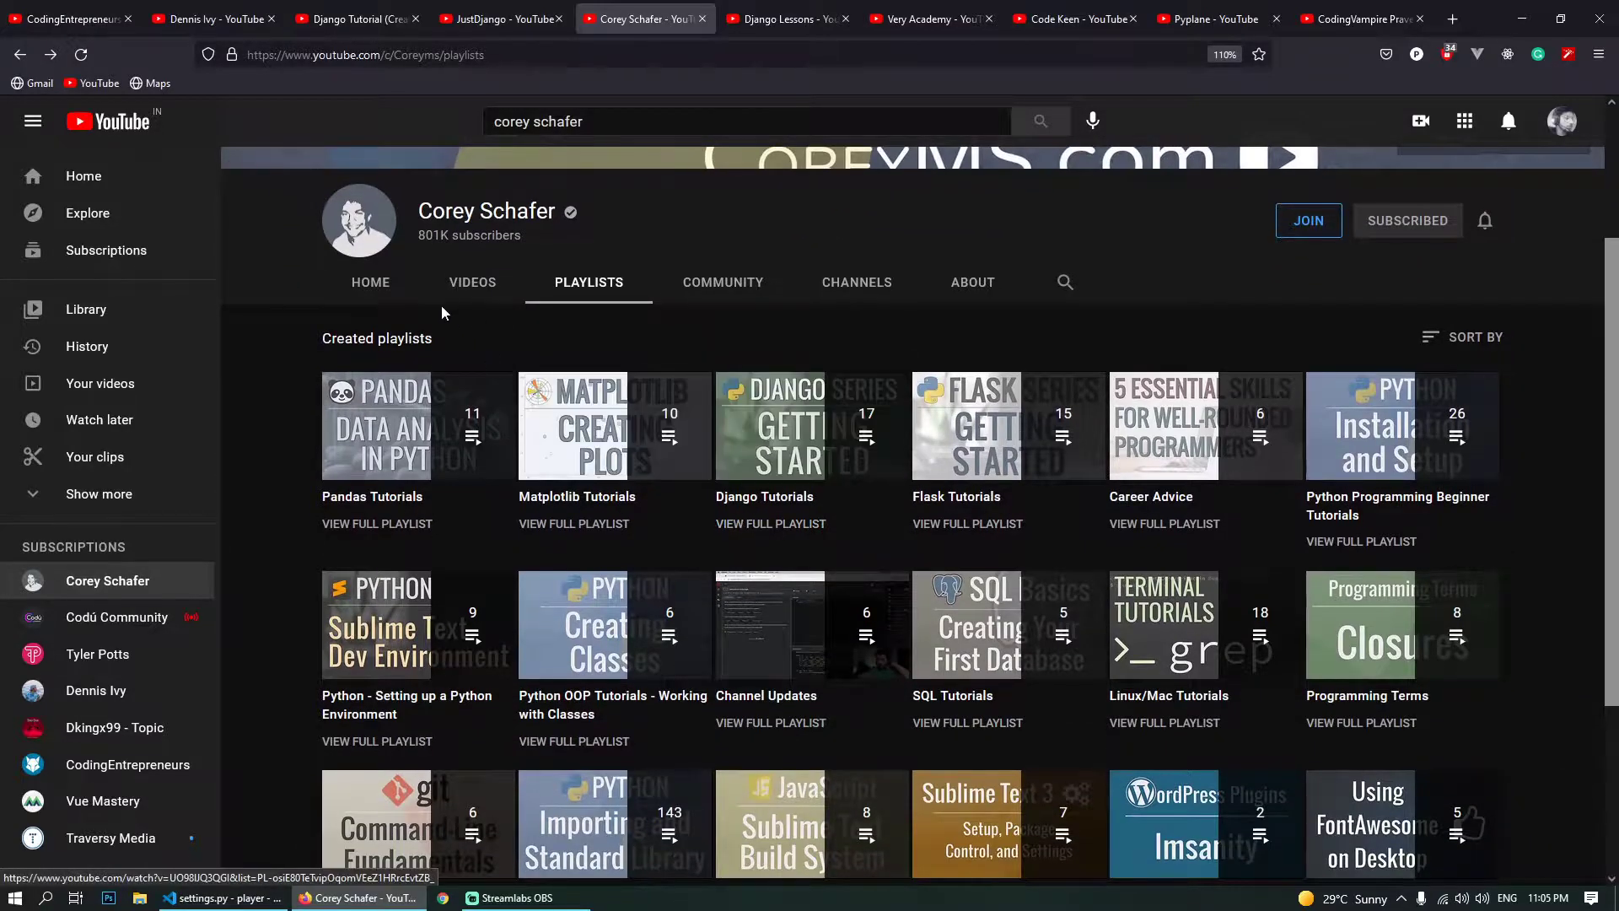
click(369, 282)
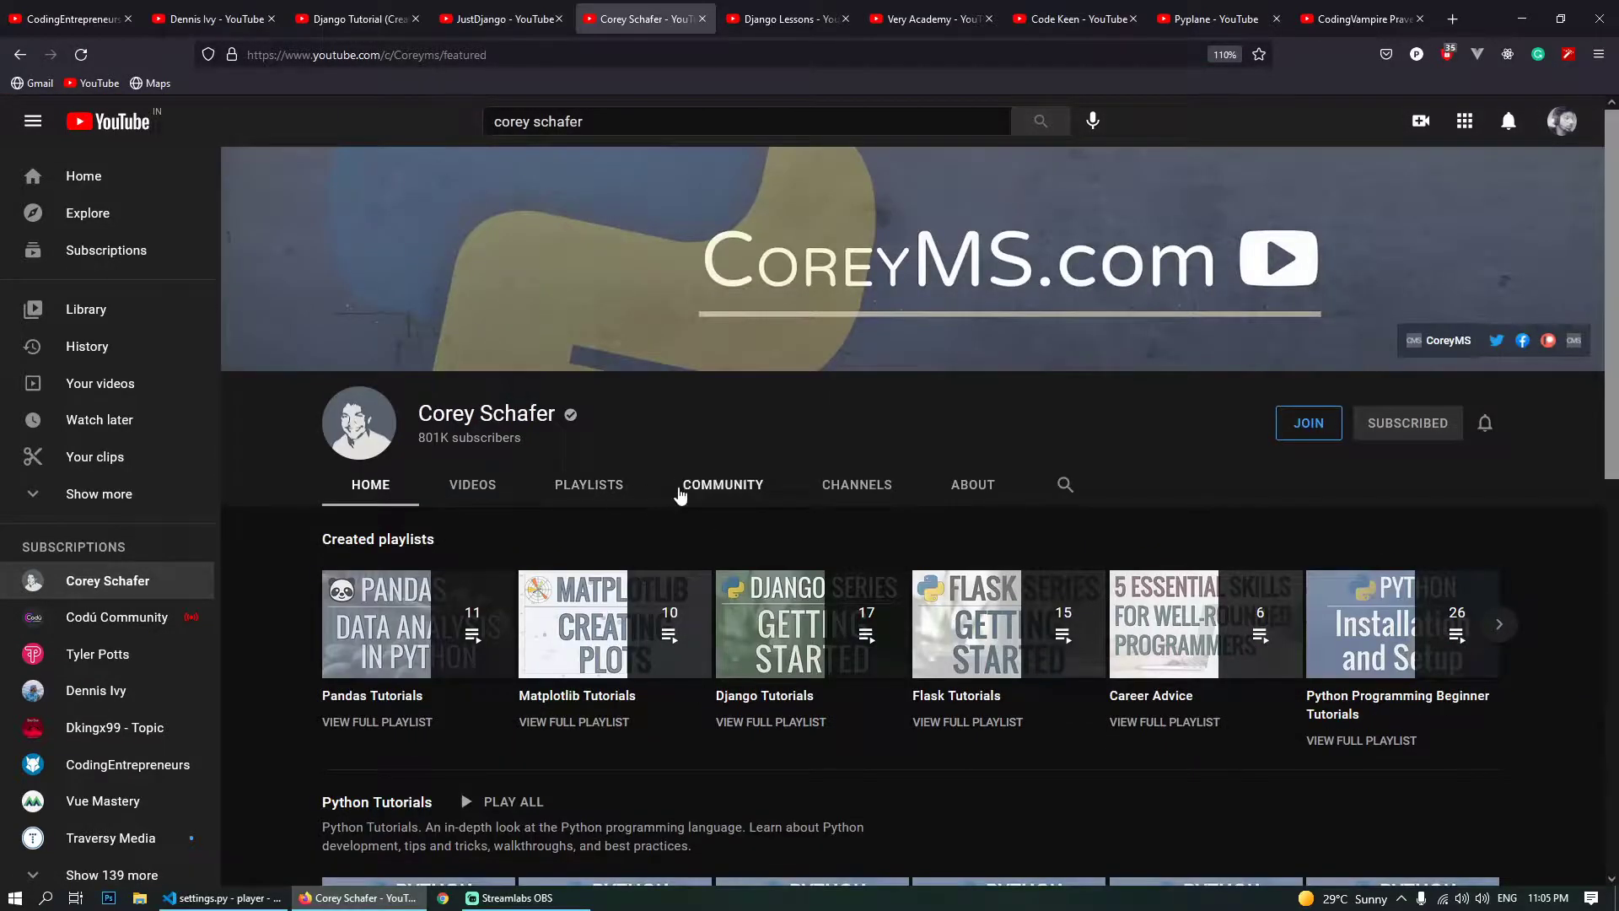
click(588, 484)
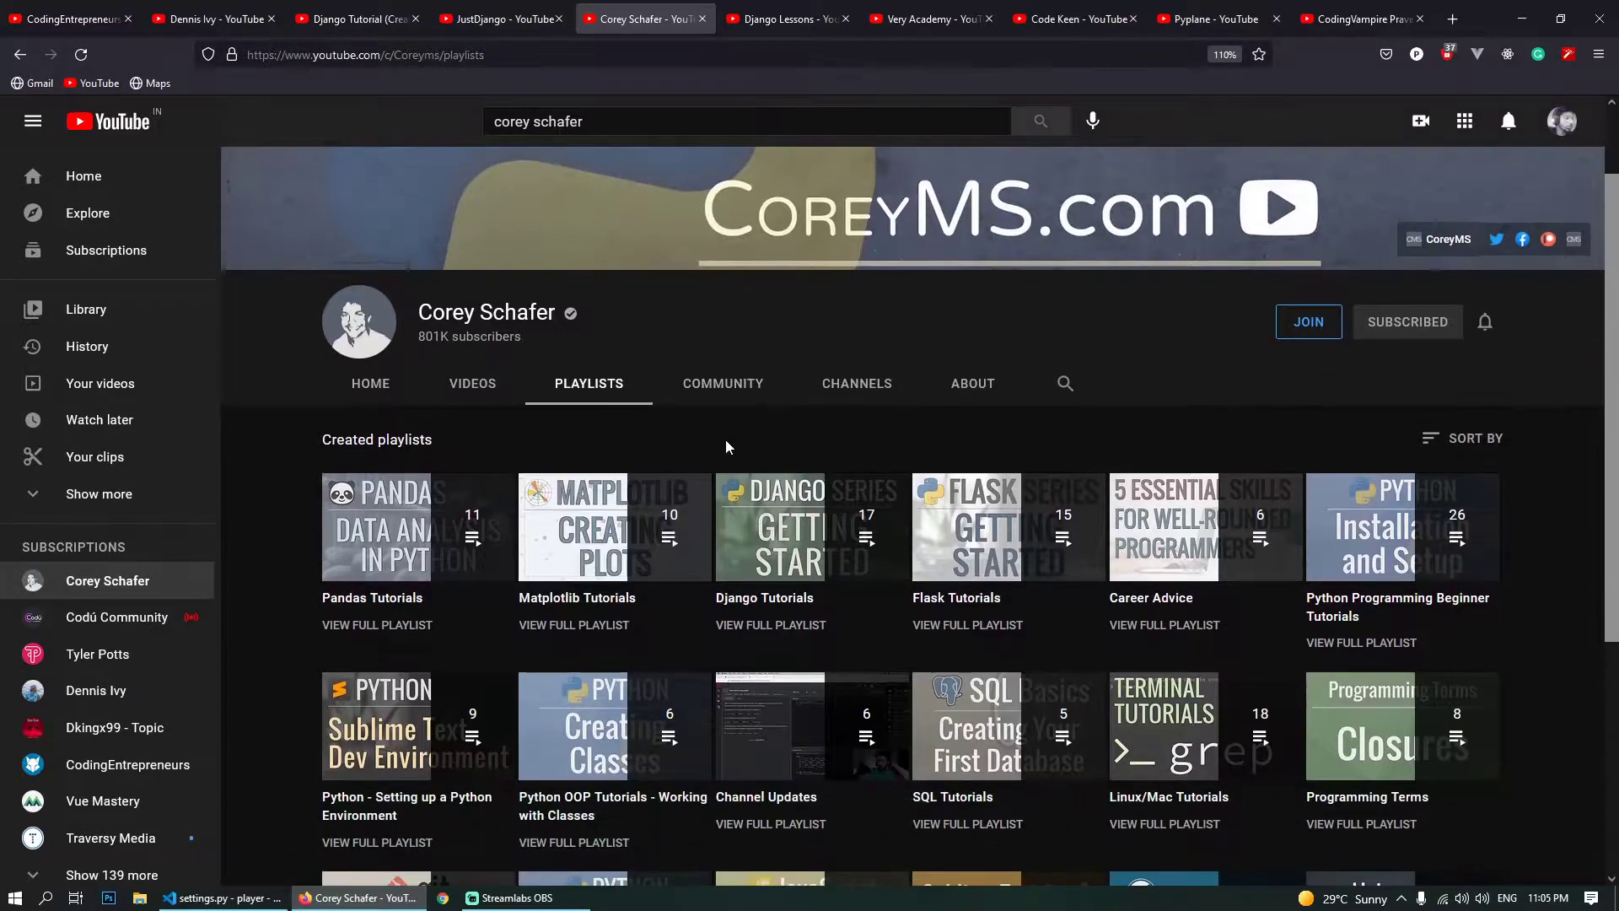
mouse_move(811, 527)
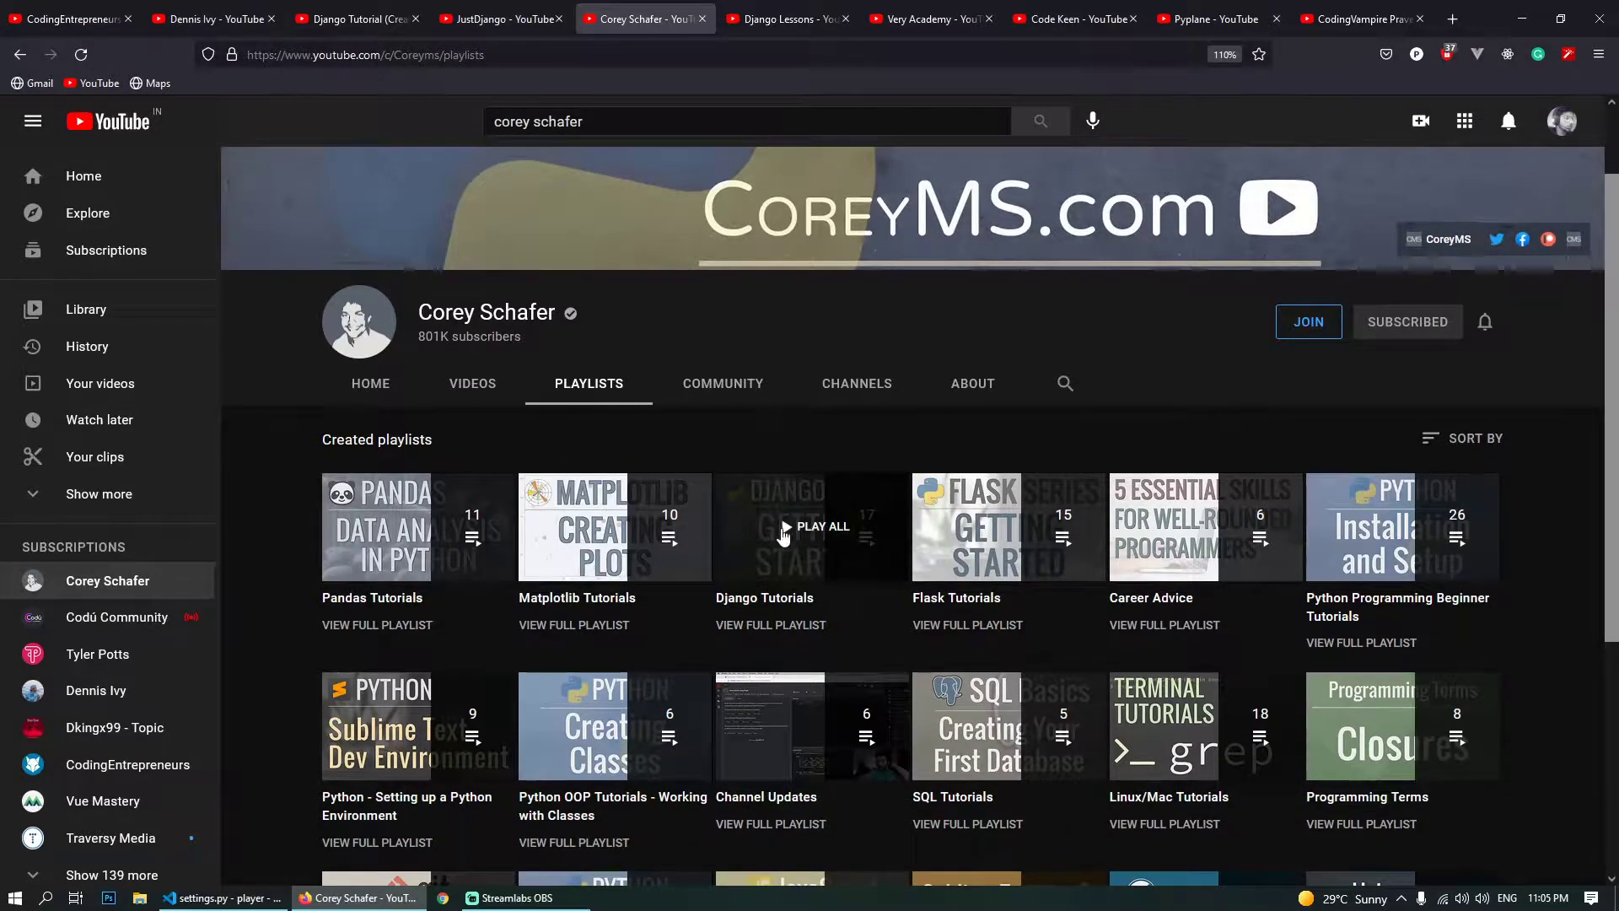
- View the Django Tutorials playlist of 17 videos starting with Full-Featured Web App Part 1
click(769, 526)
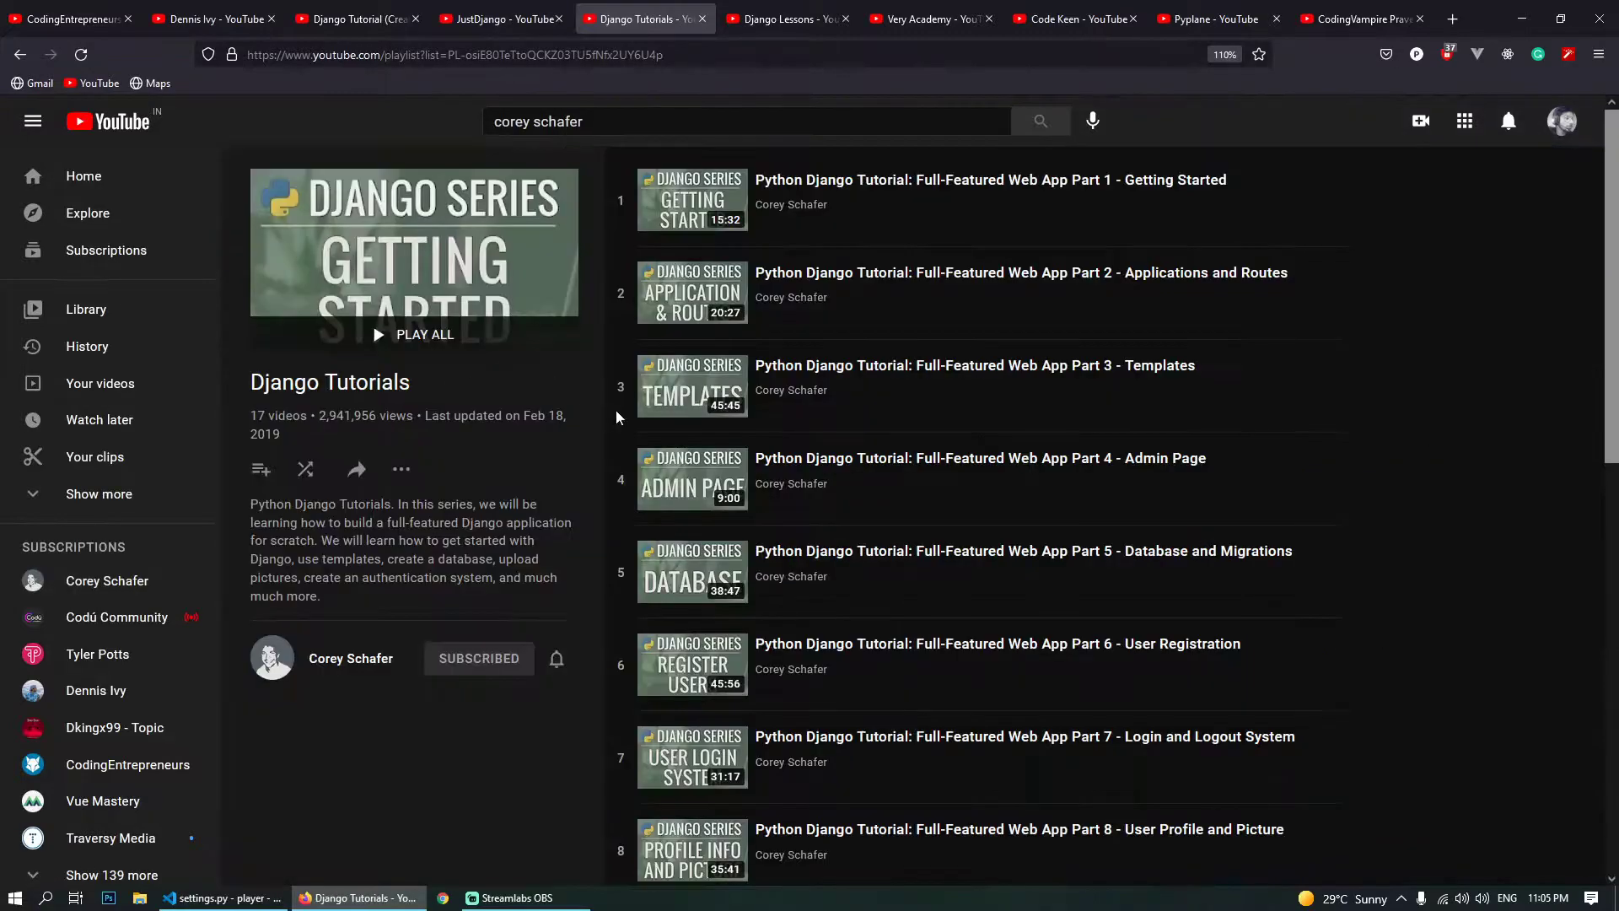
scroll(down, 3)
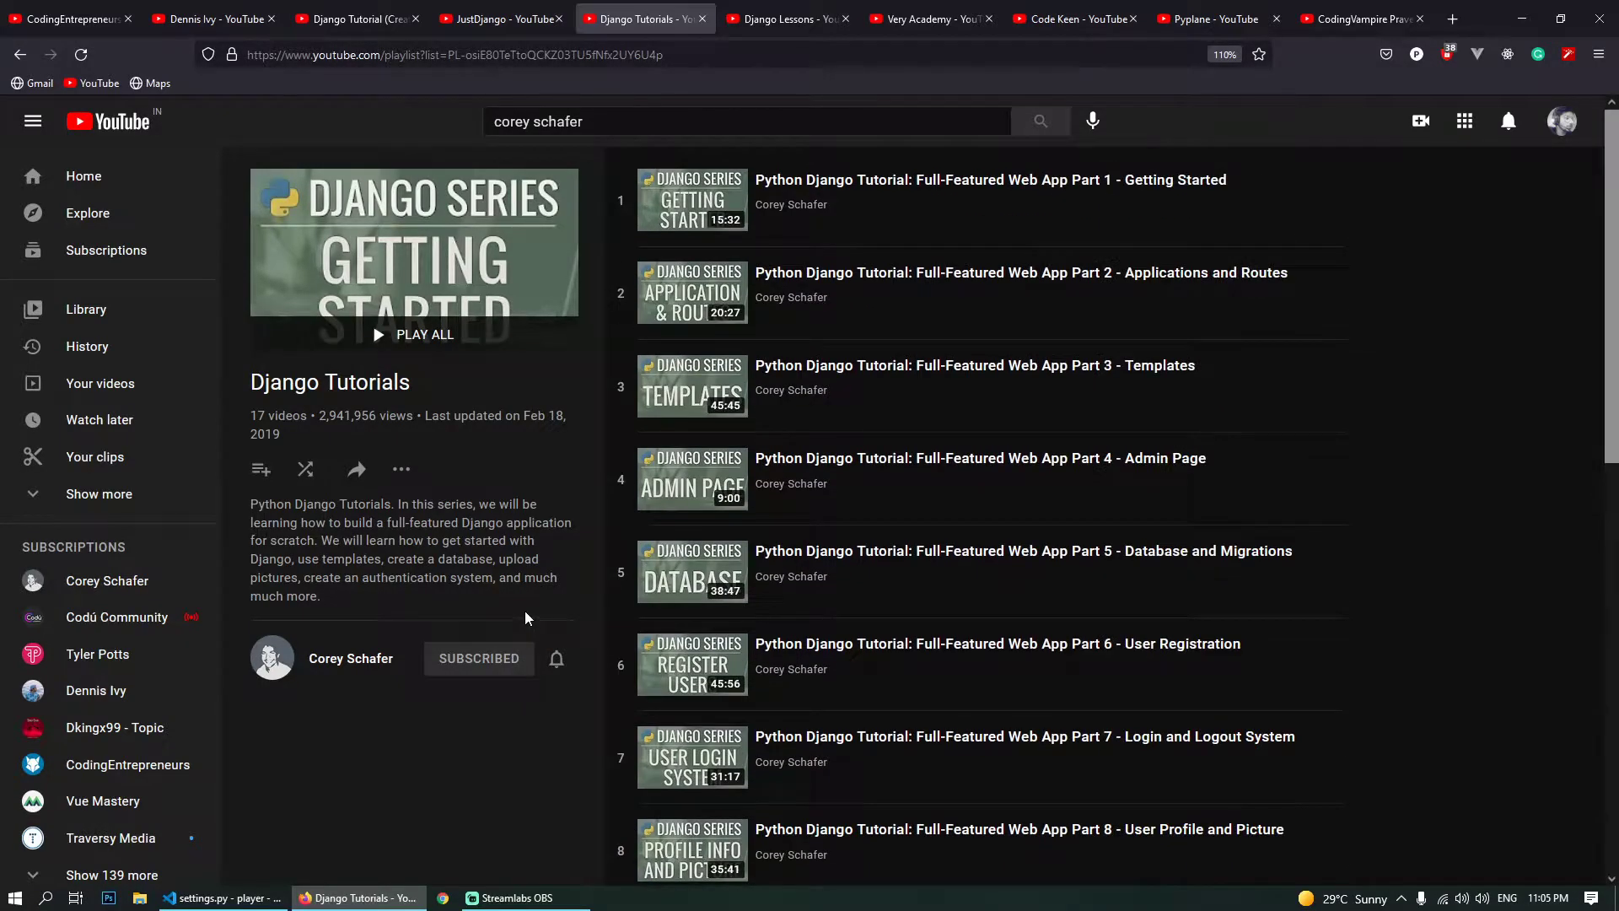
click(401, 469)
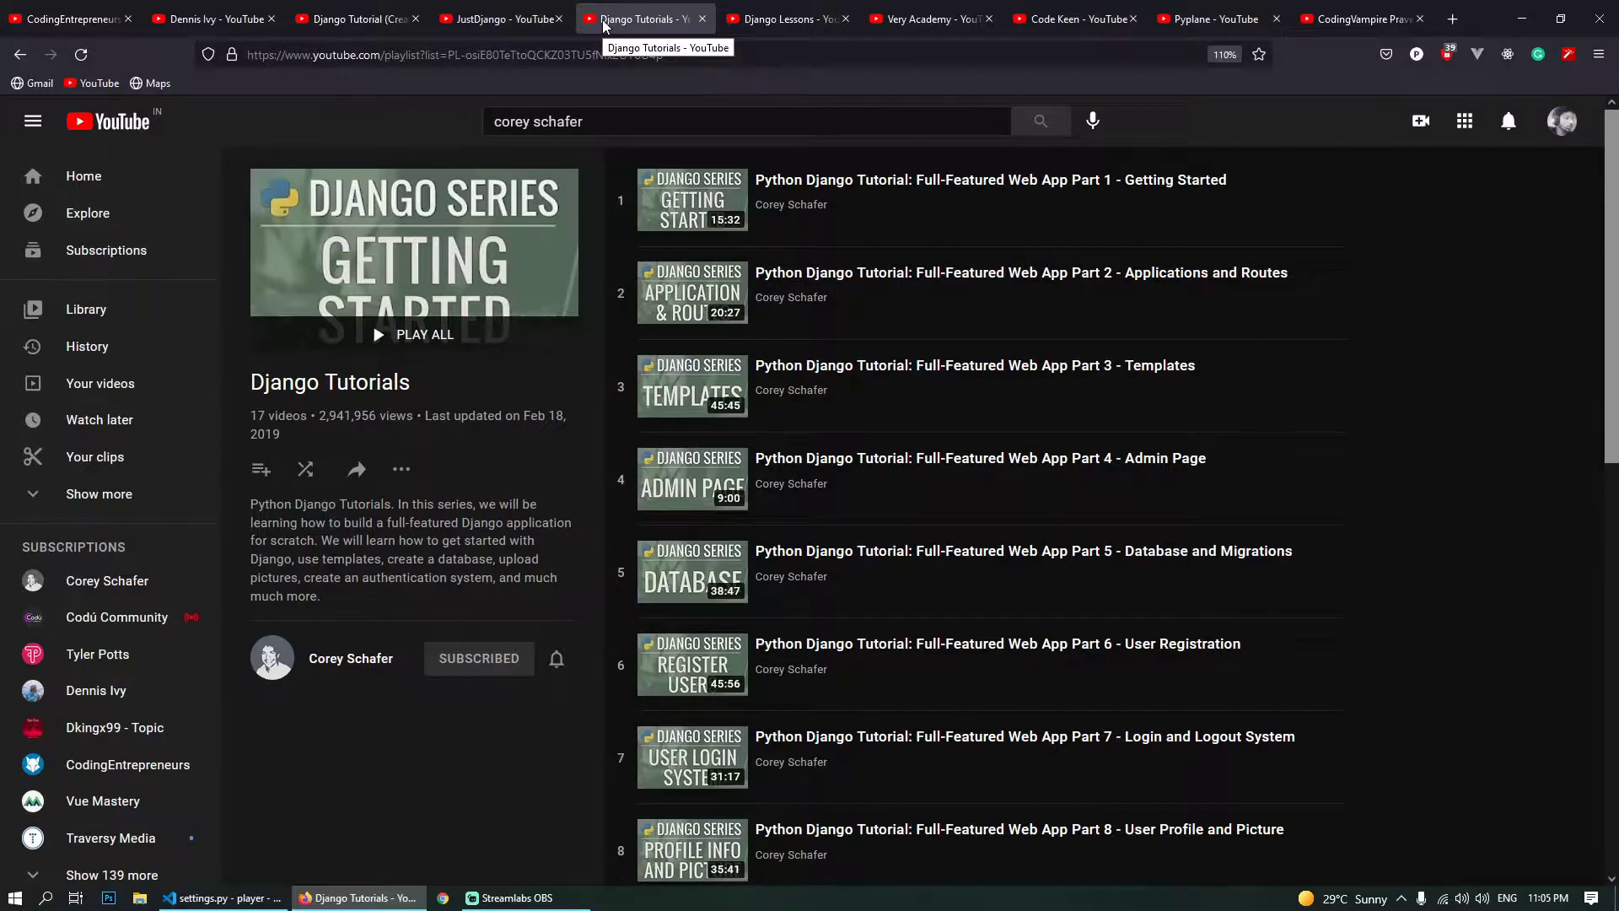
- Scroll through the Django Lessons channel's Videos tab, then switch to the Very Academy tab
click(787, 18)
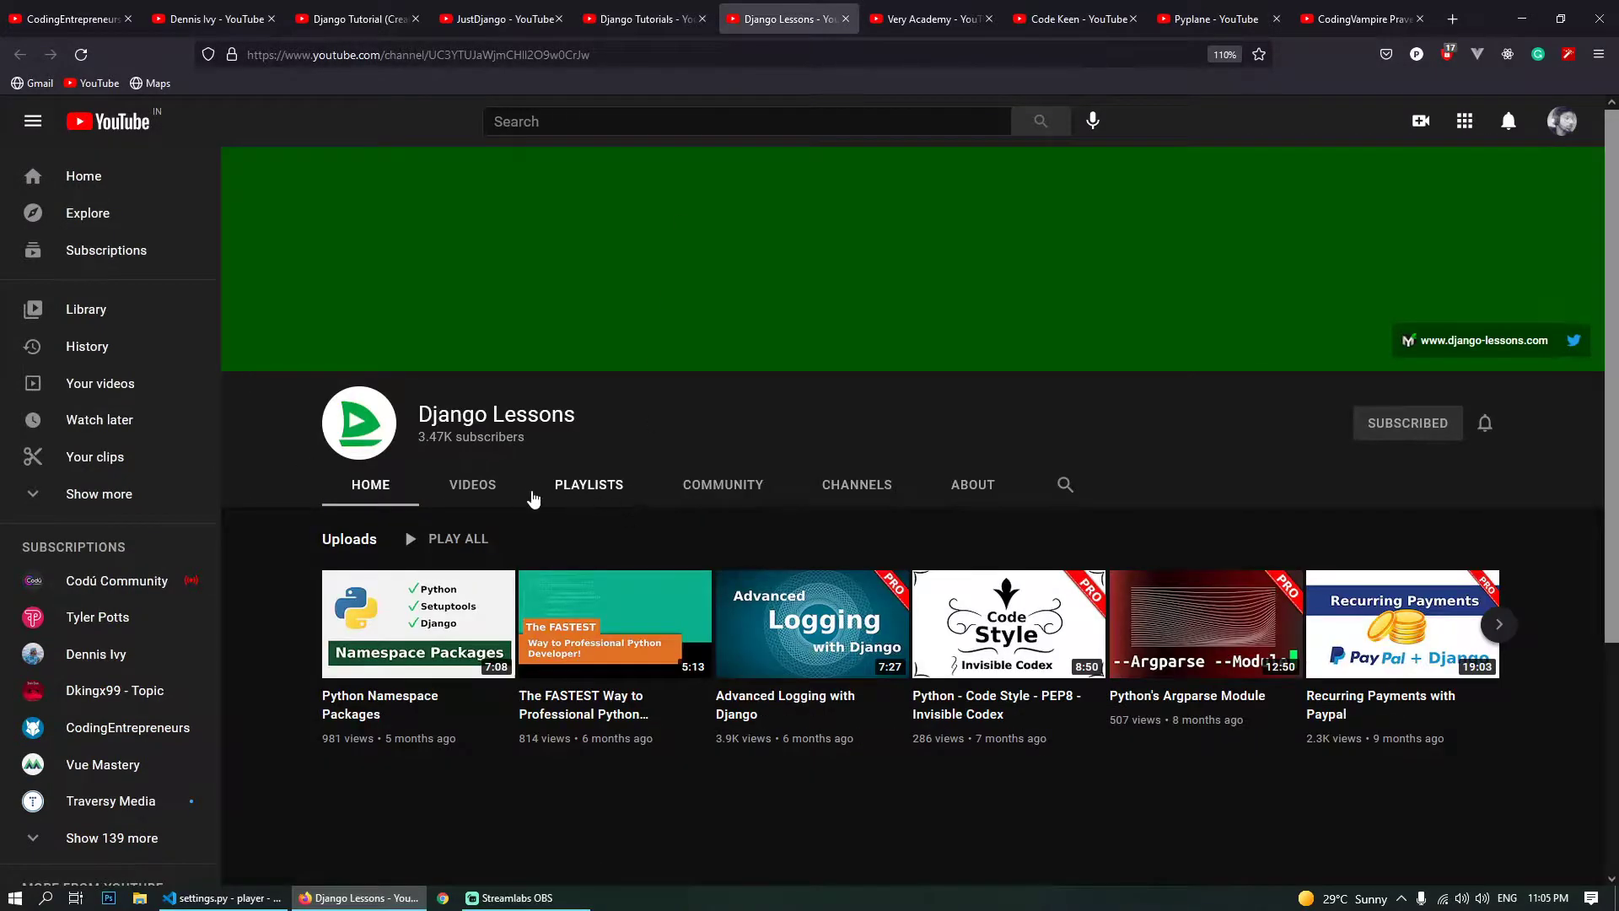
click(472, 484)
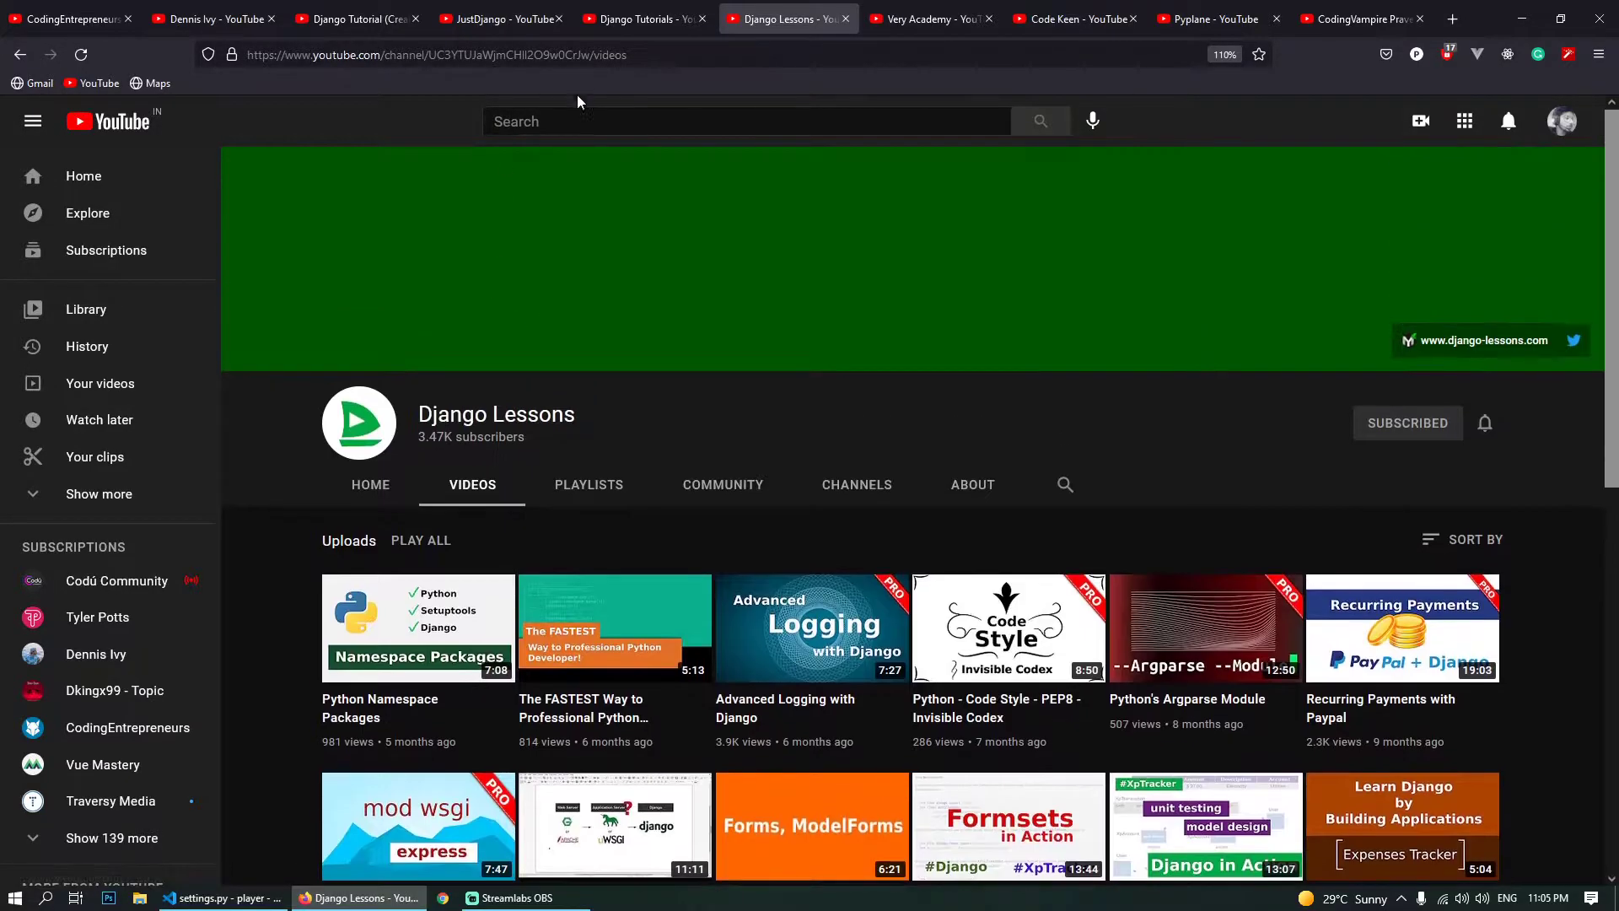
mouse_move(656, 423)
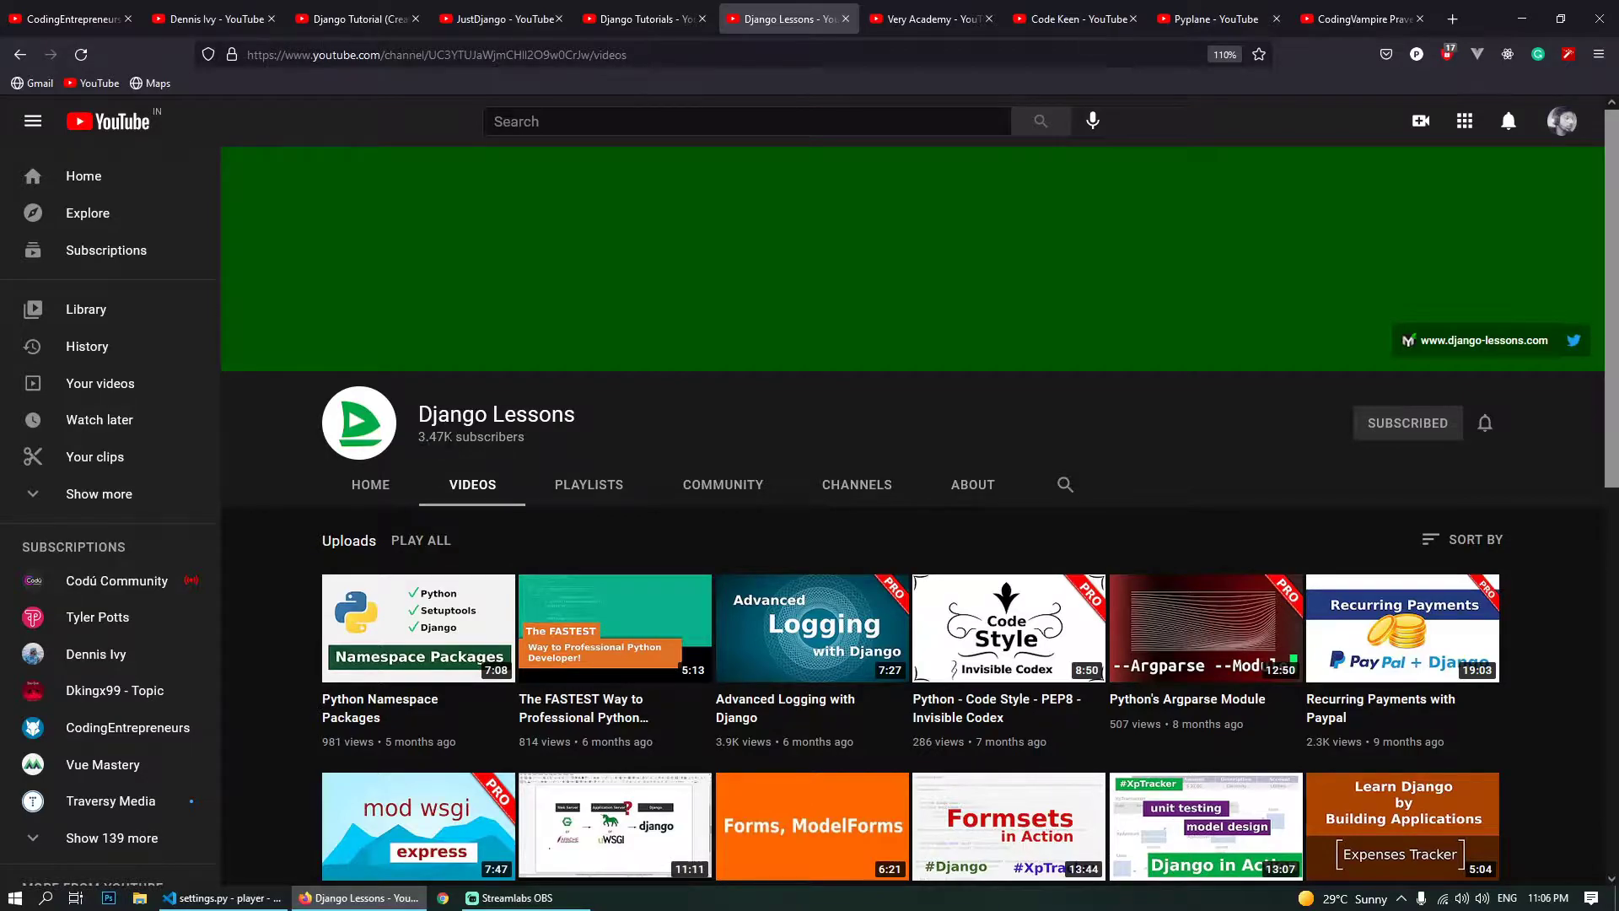
scroll(down, 3)
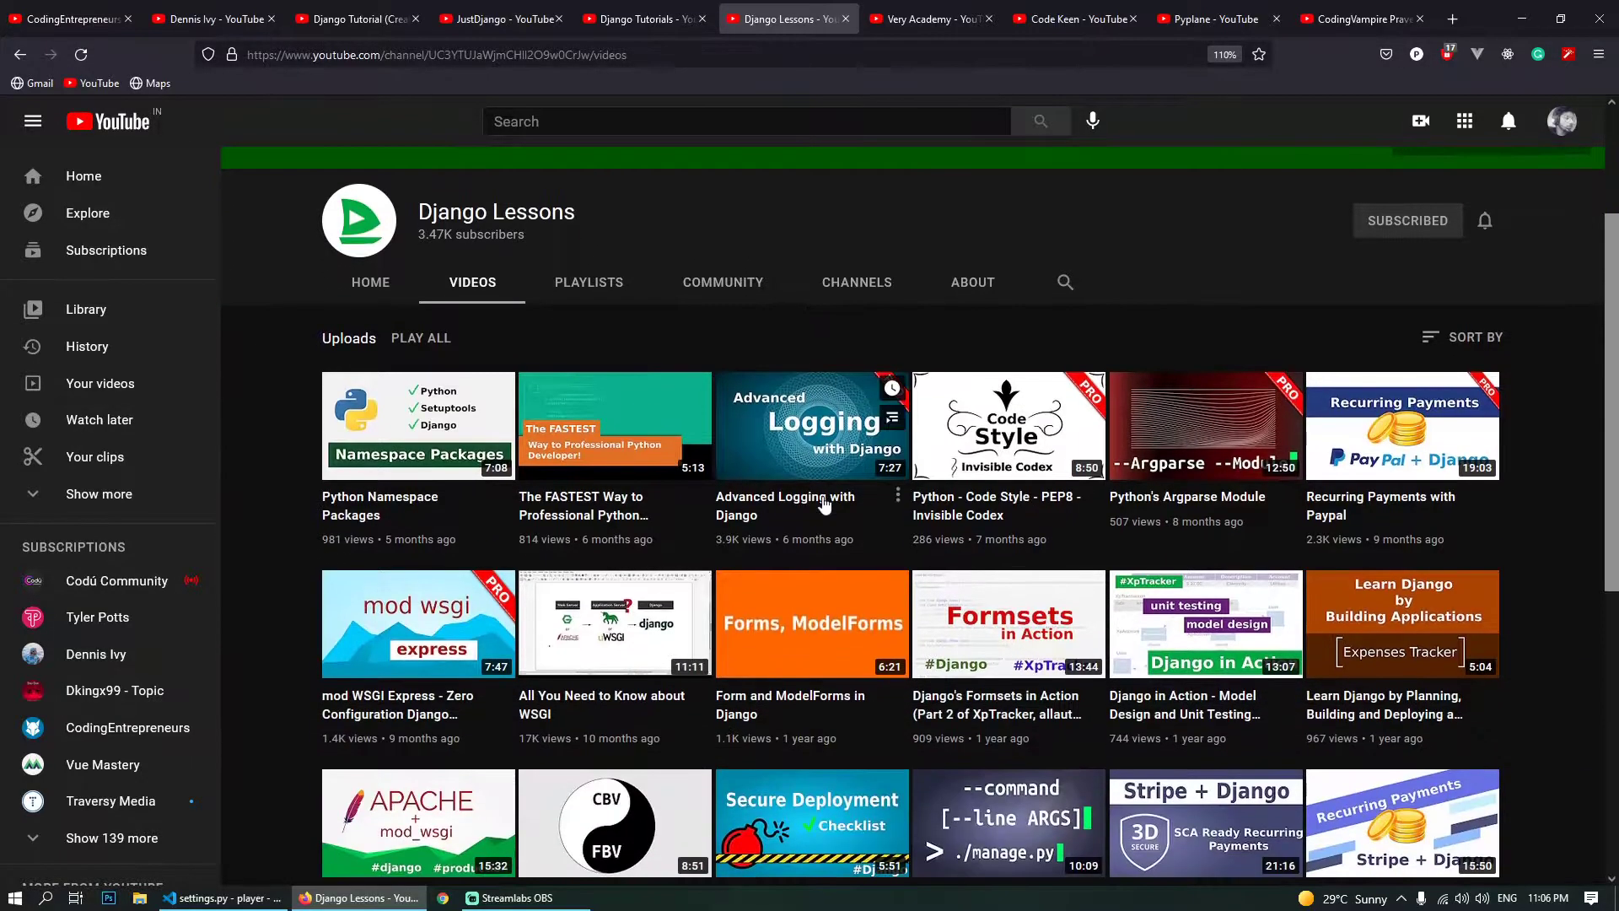
scroll(down, 3)
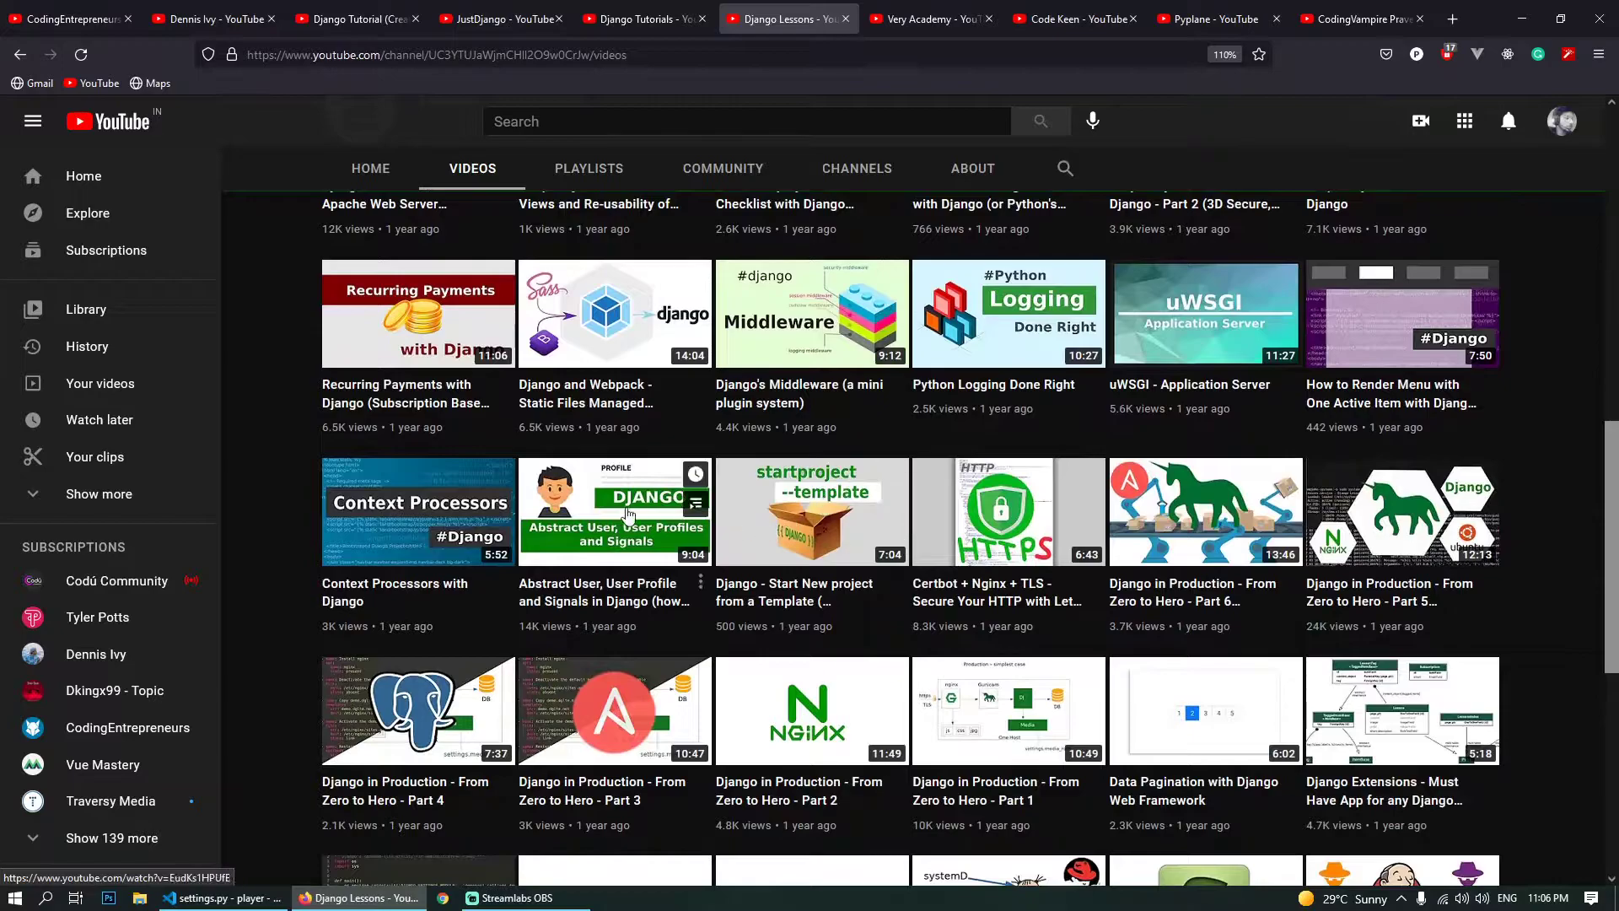
scroll(down, 3)
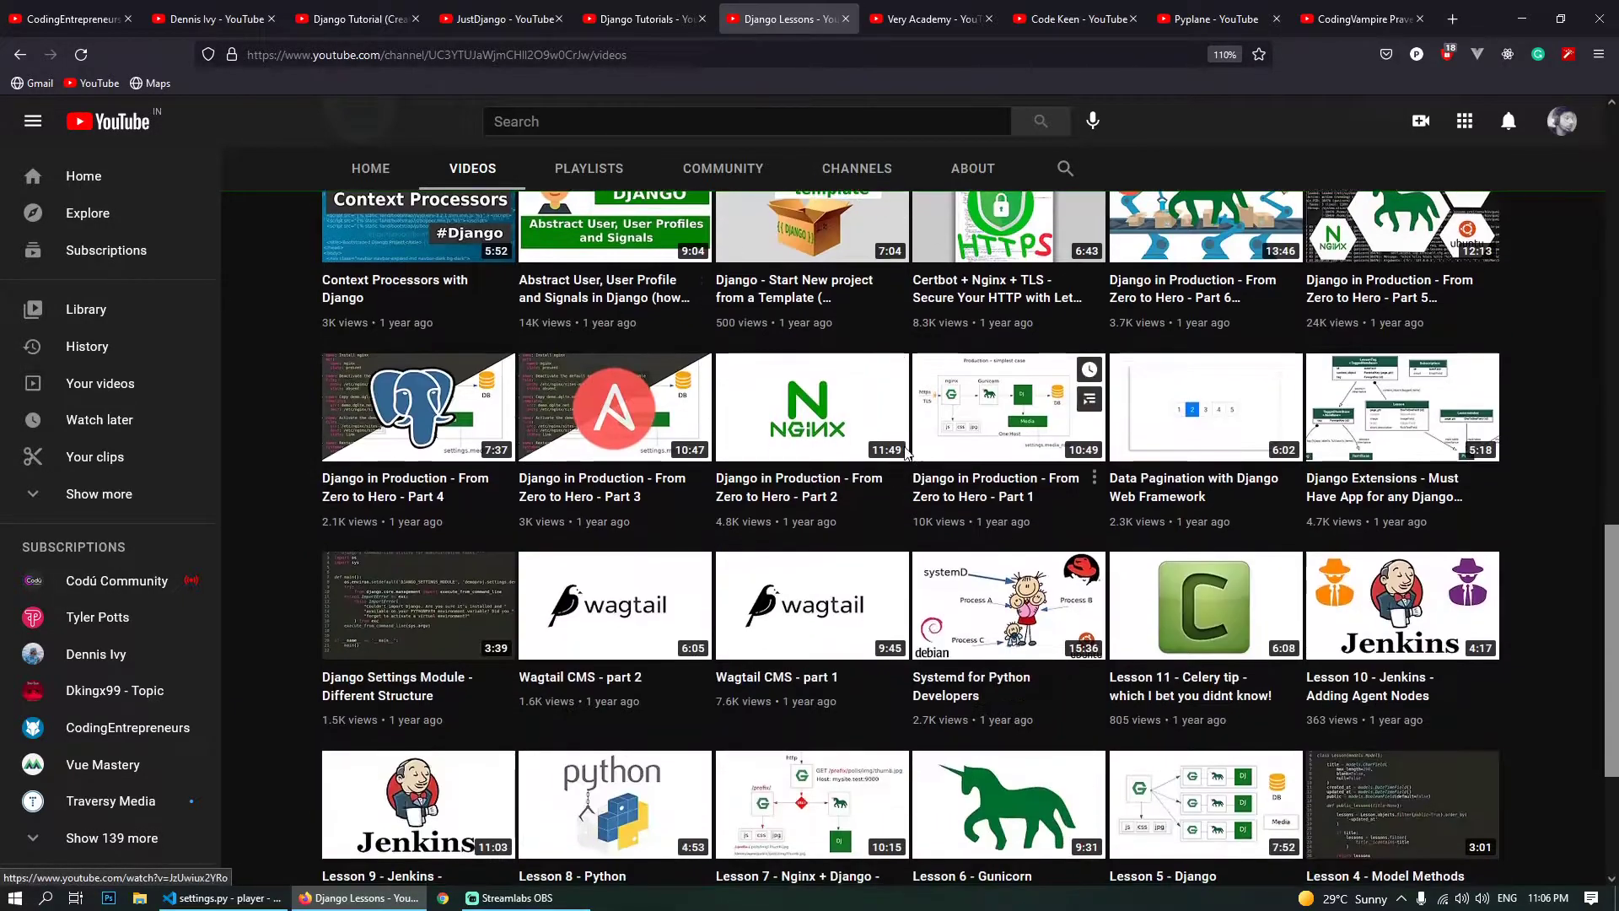
click(928, 18)
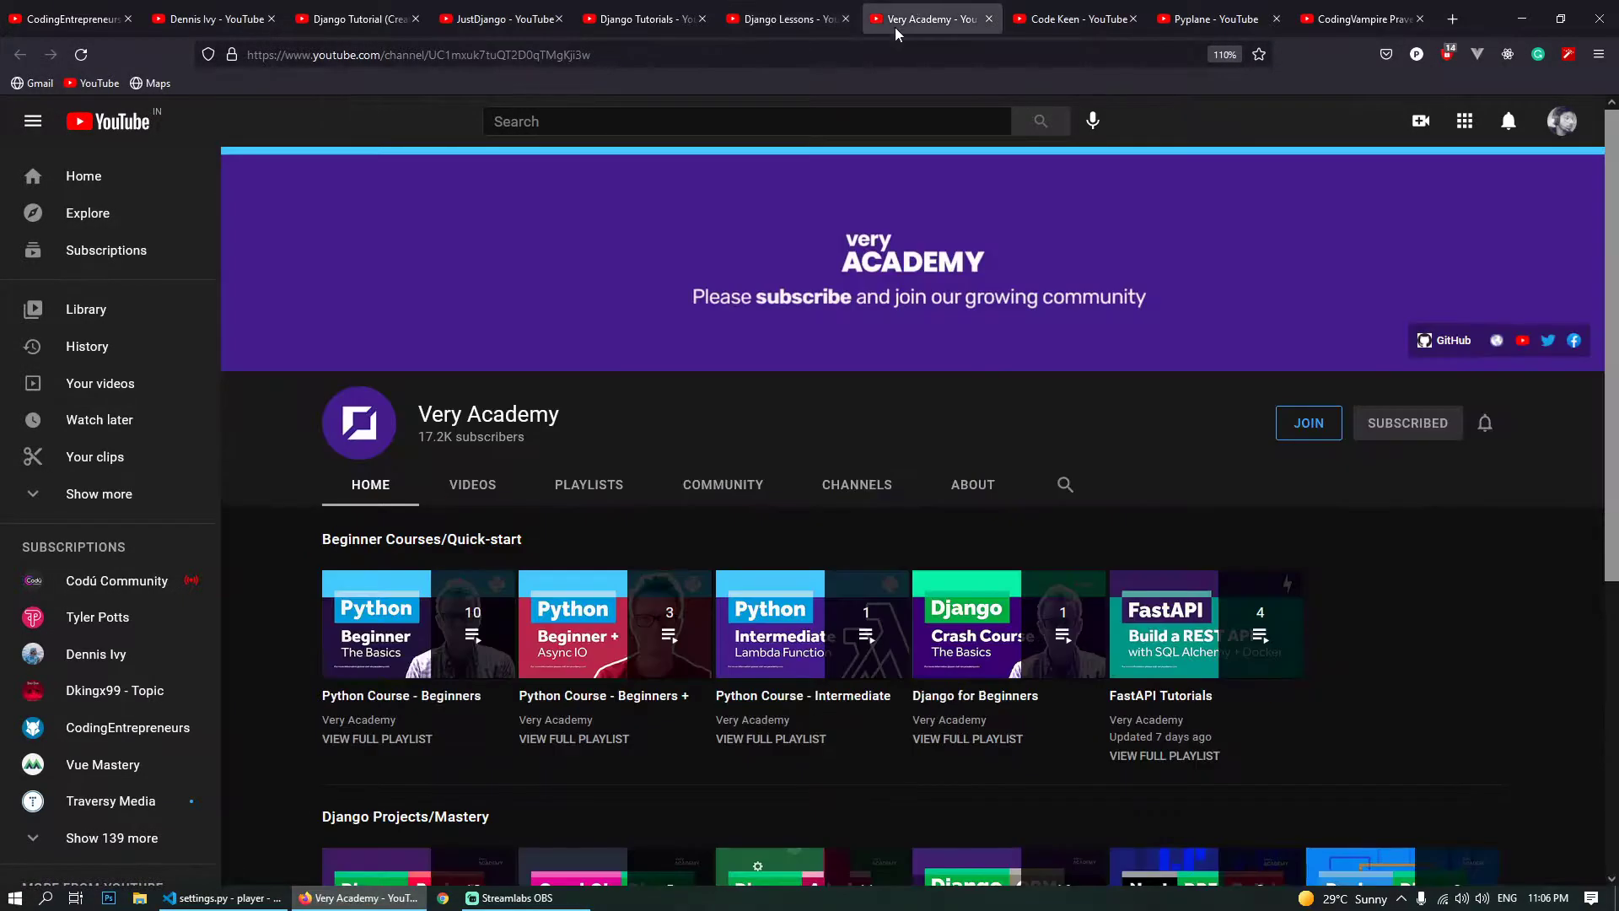
- Show Very Academy's Videos tab and scroll down to its older Django ORM and Docker tutorials
click(470, 484)
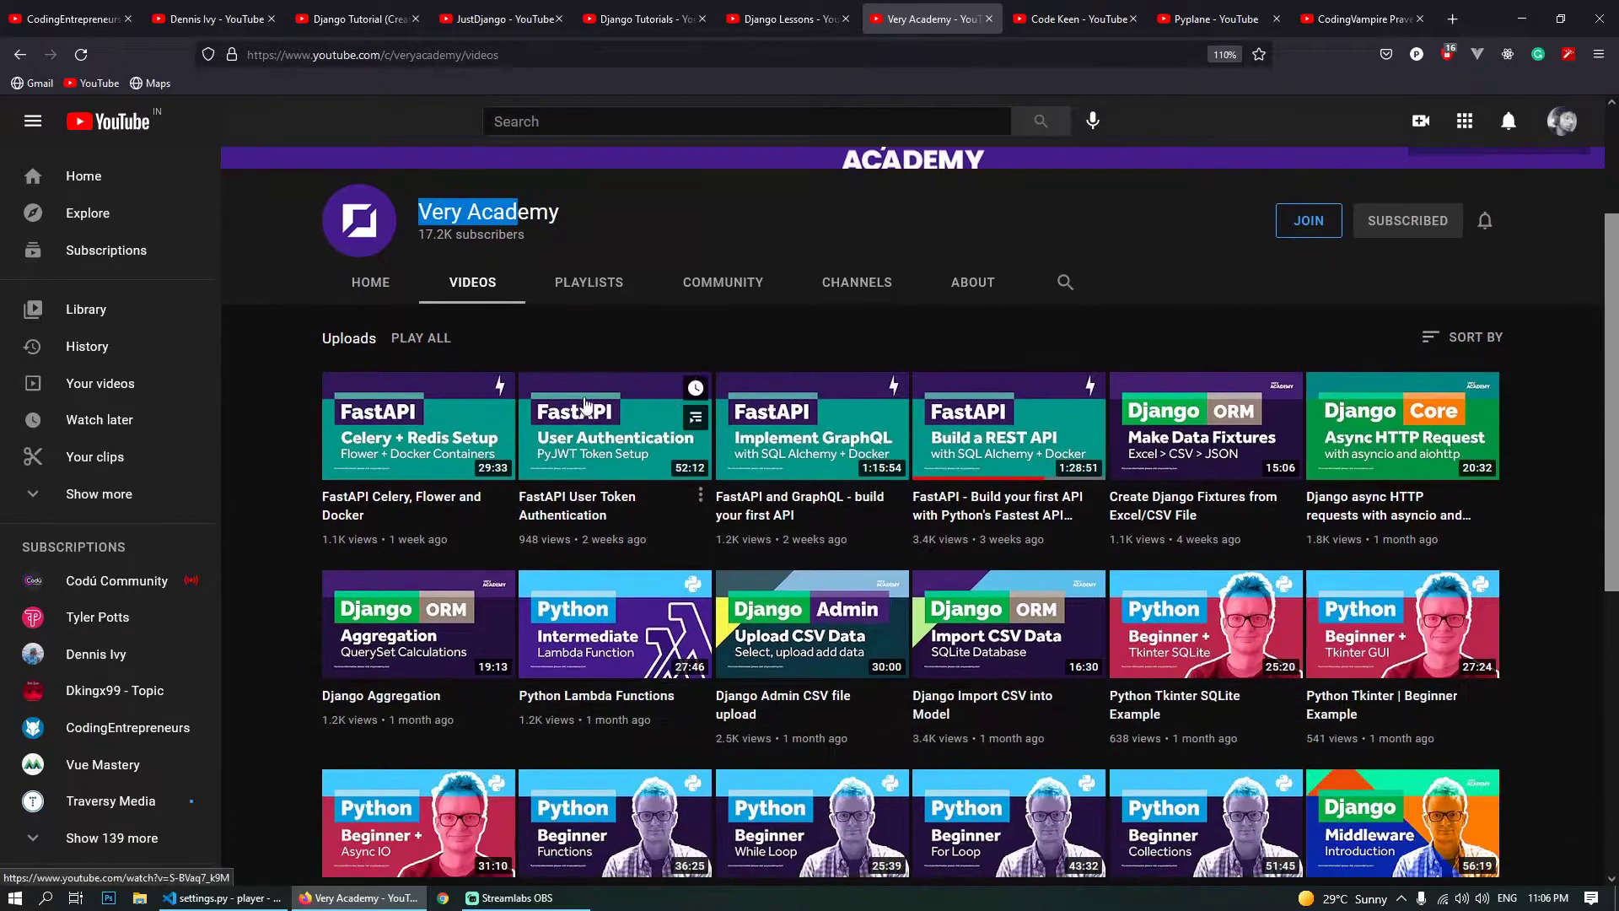
scroll(down, 3)
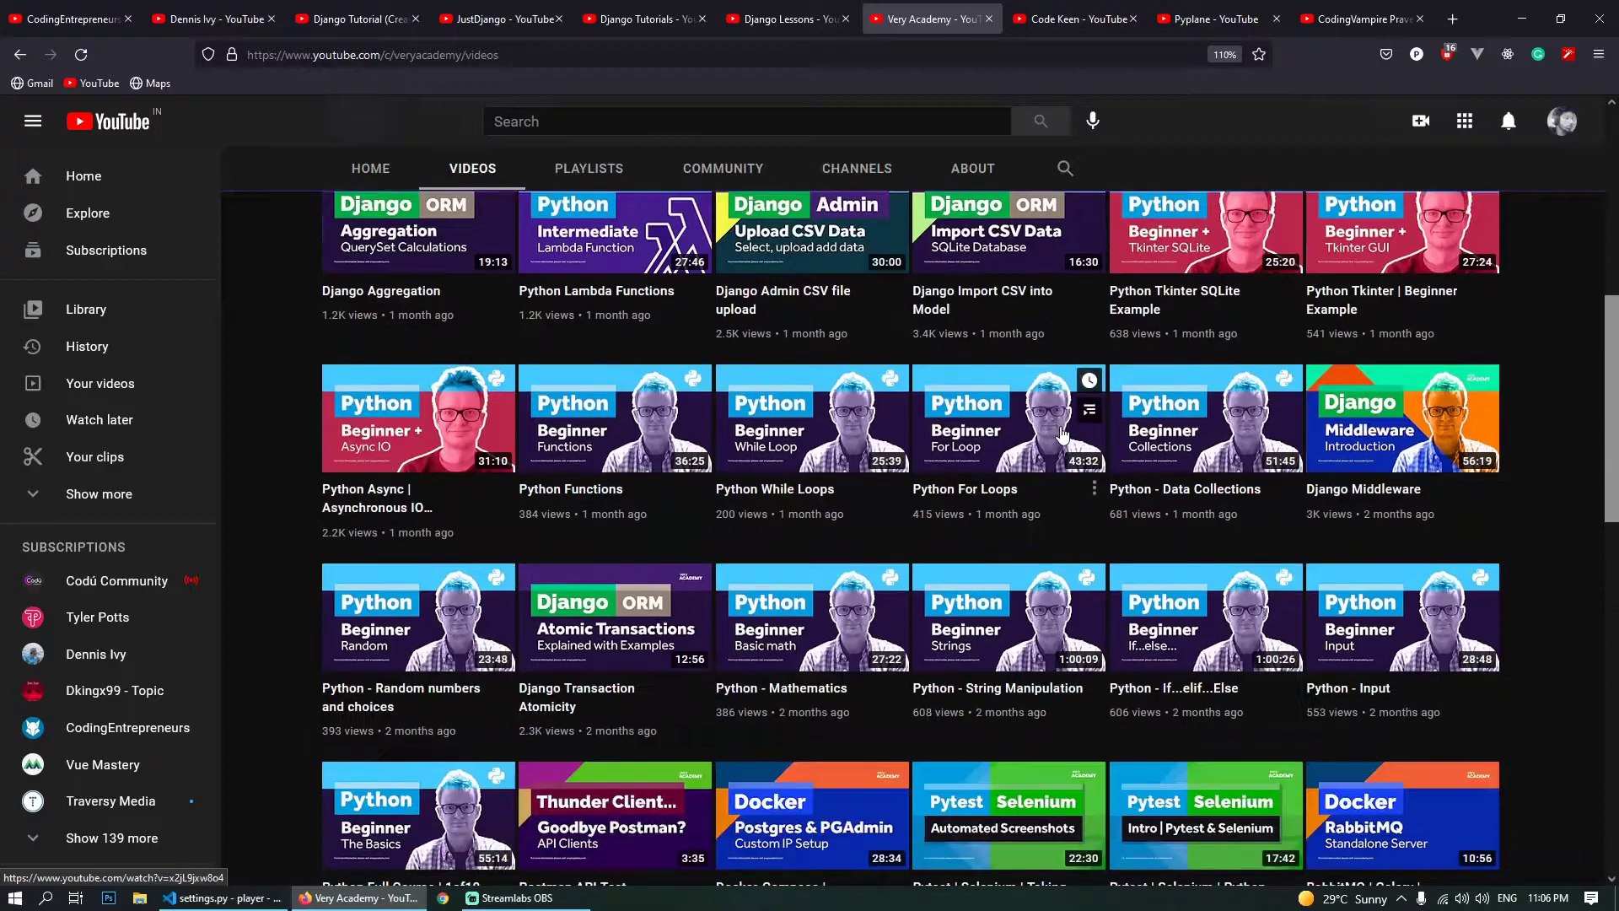
scroll(down, 3)
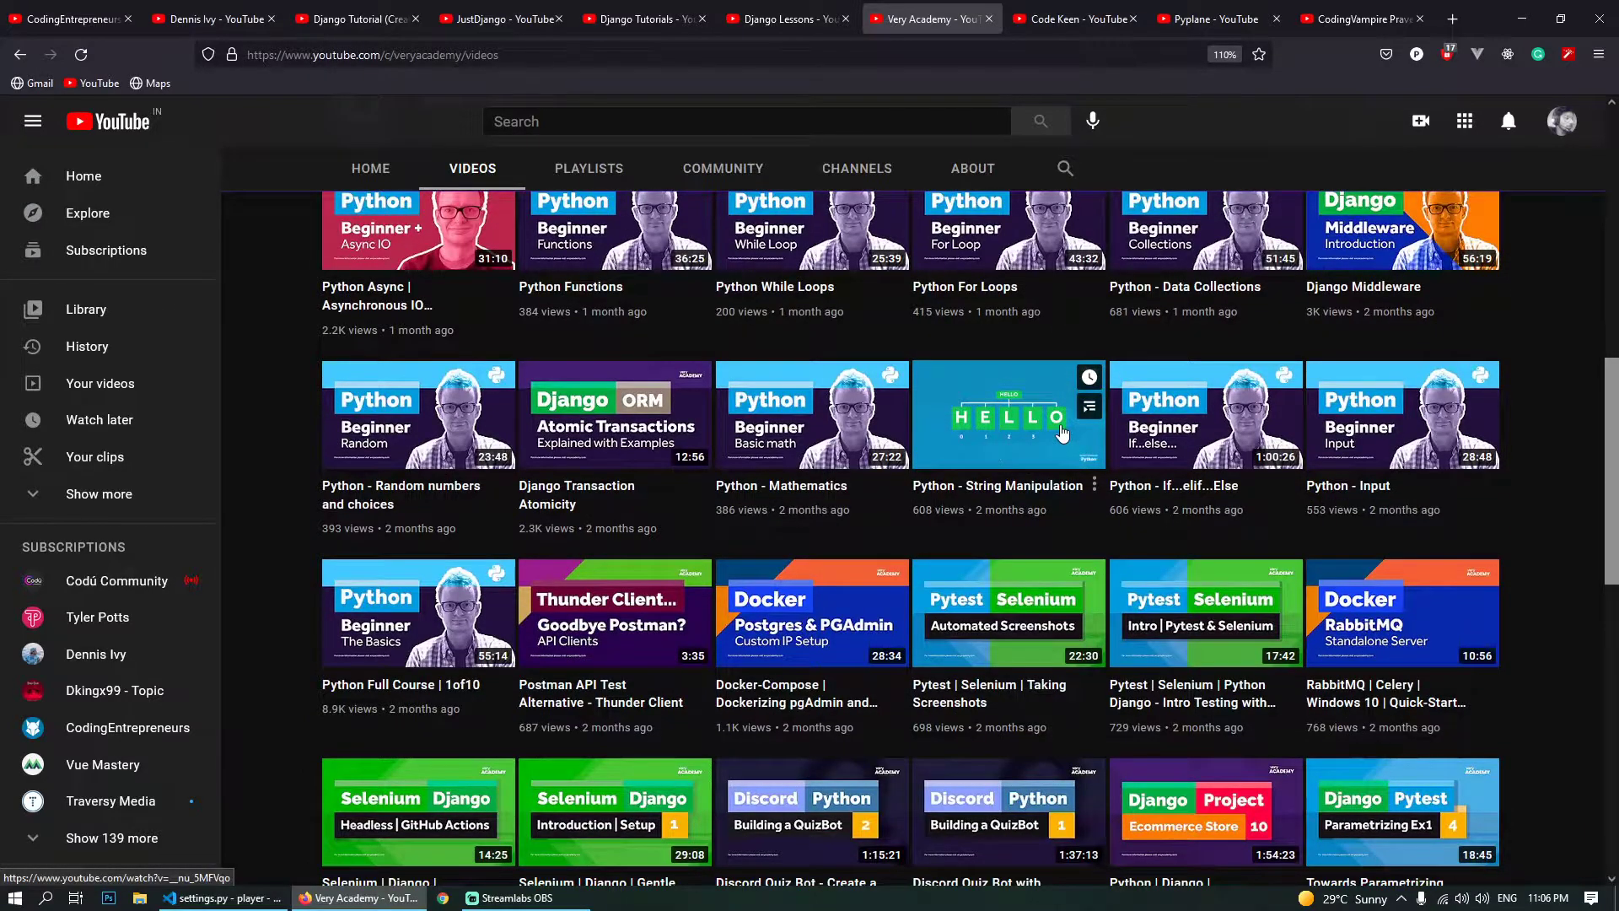
scroll(down, 3)
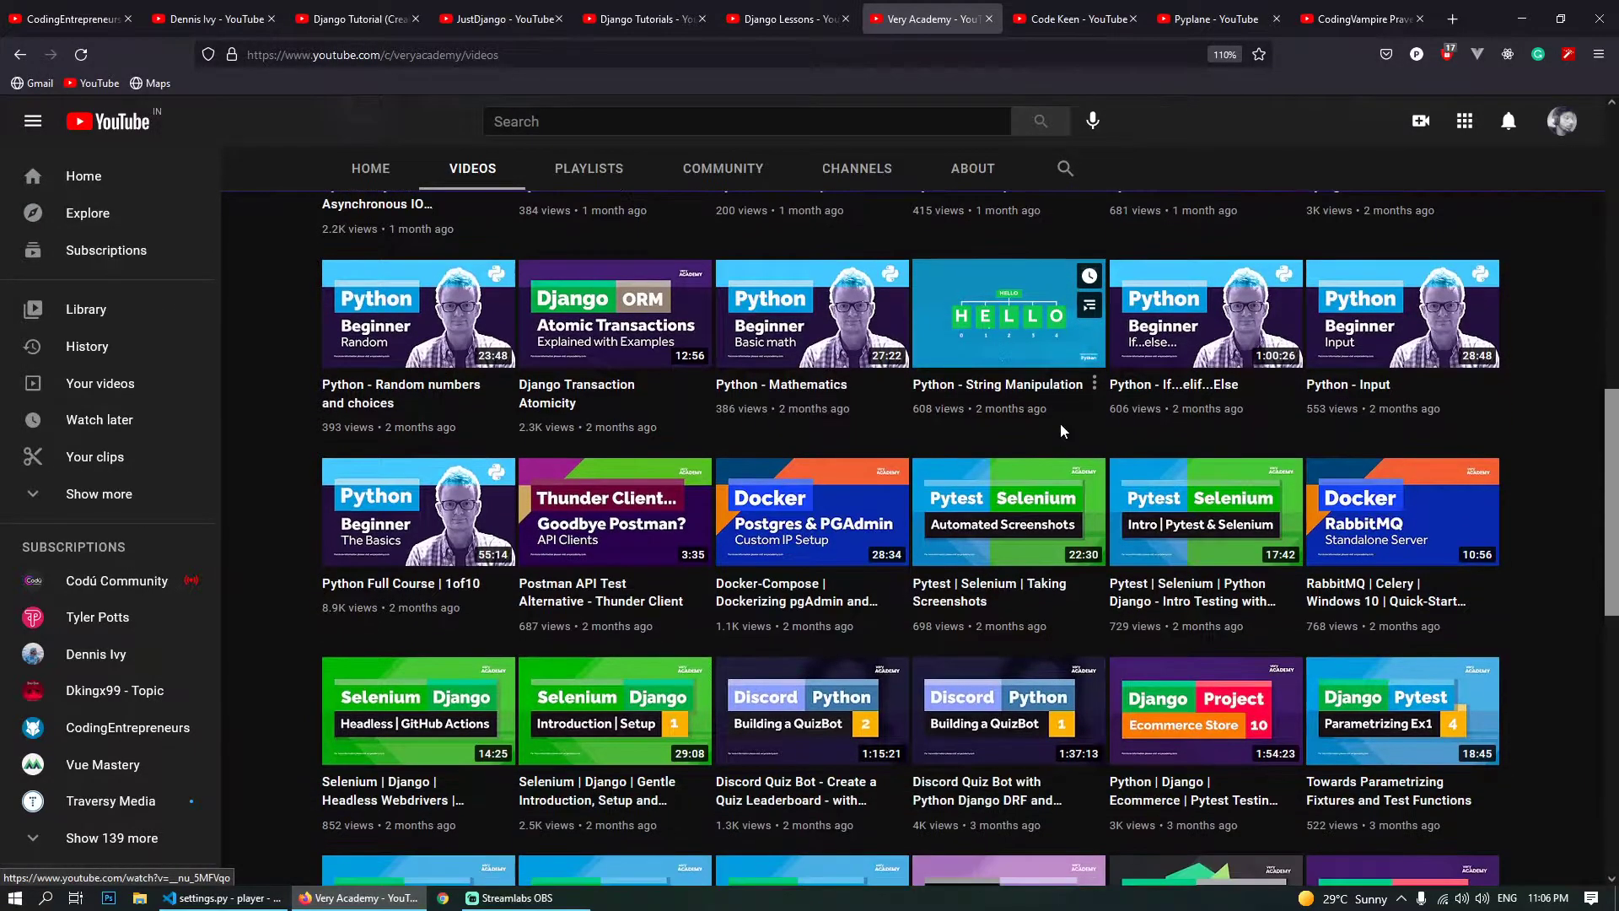
scroll(down, 3)
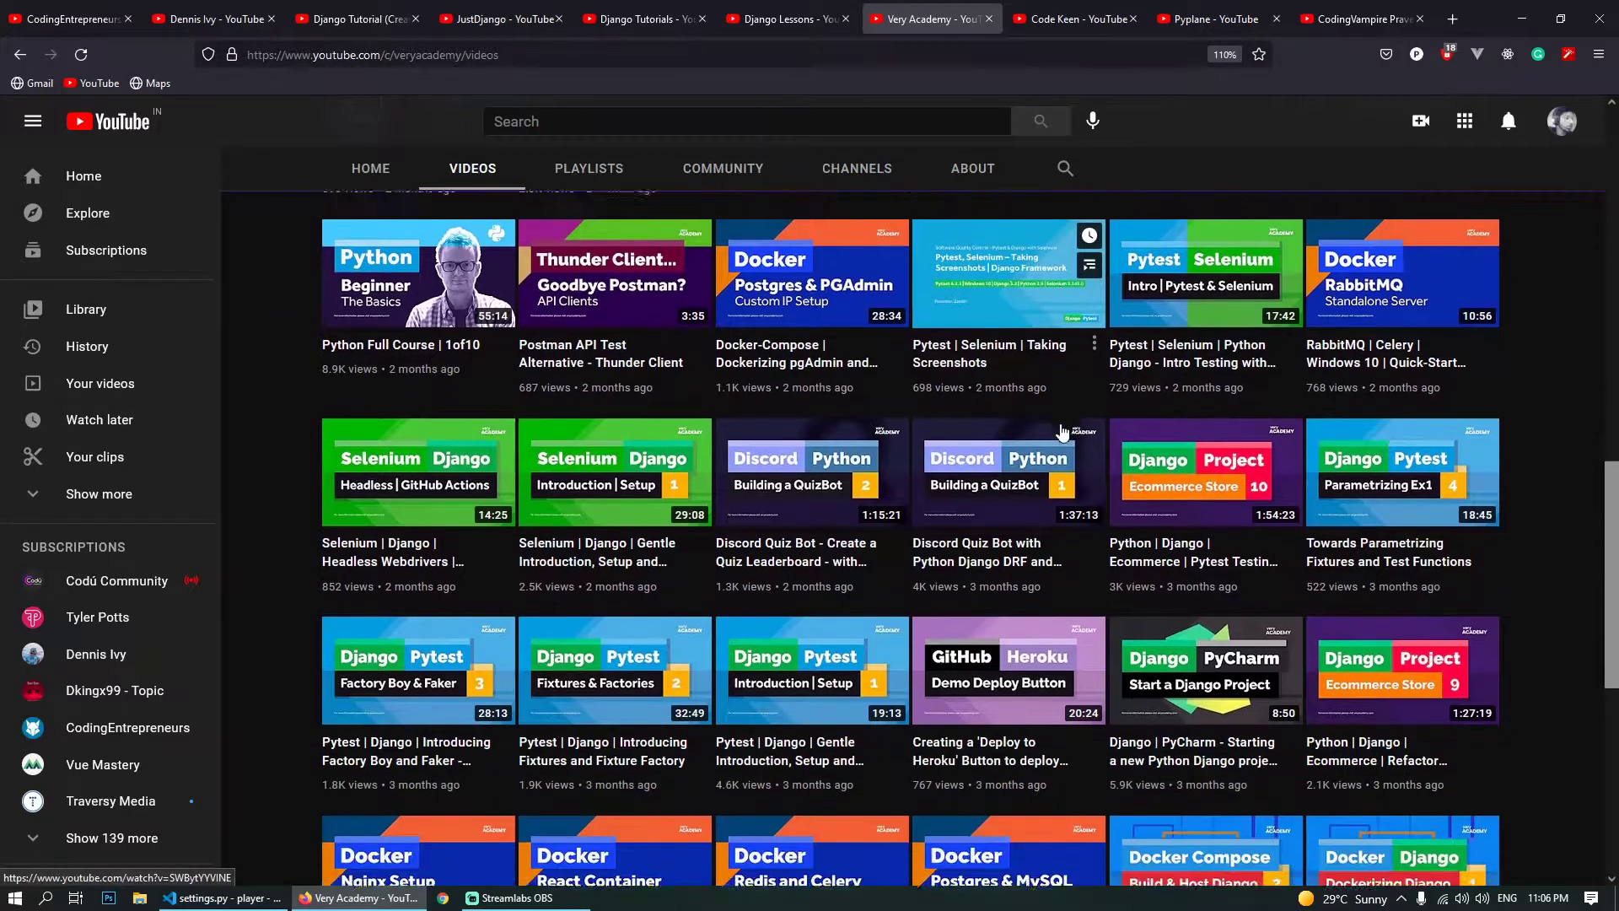
scroll(down, 3)
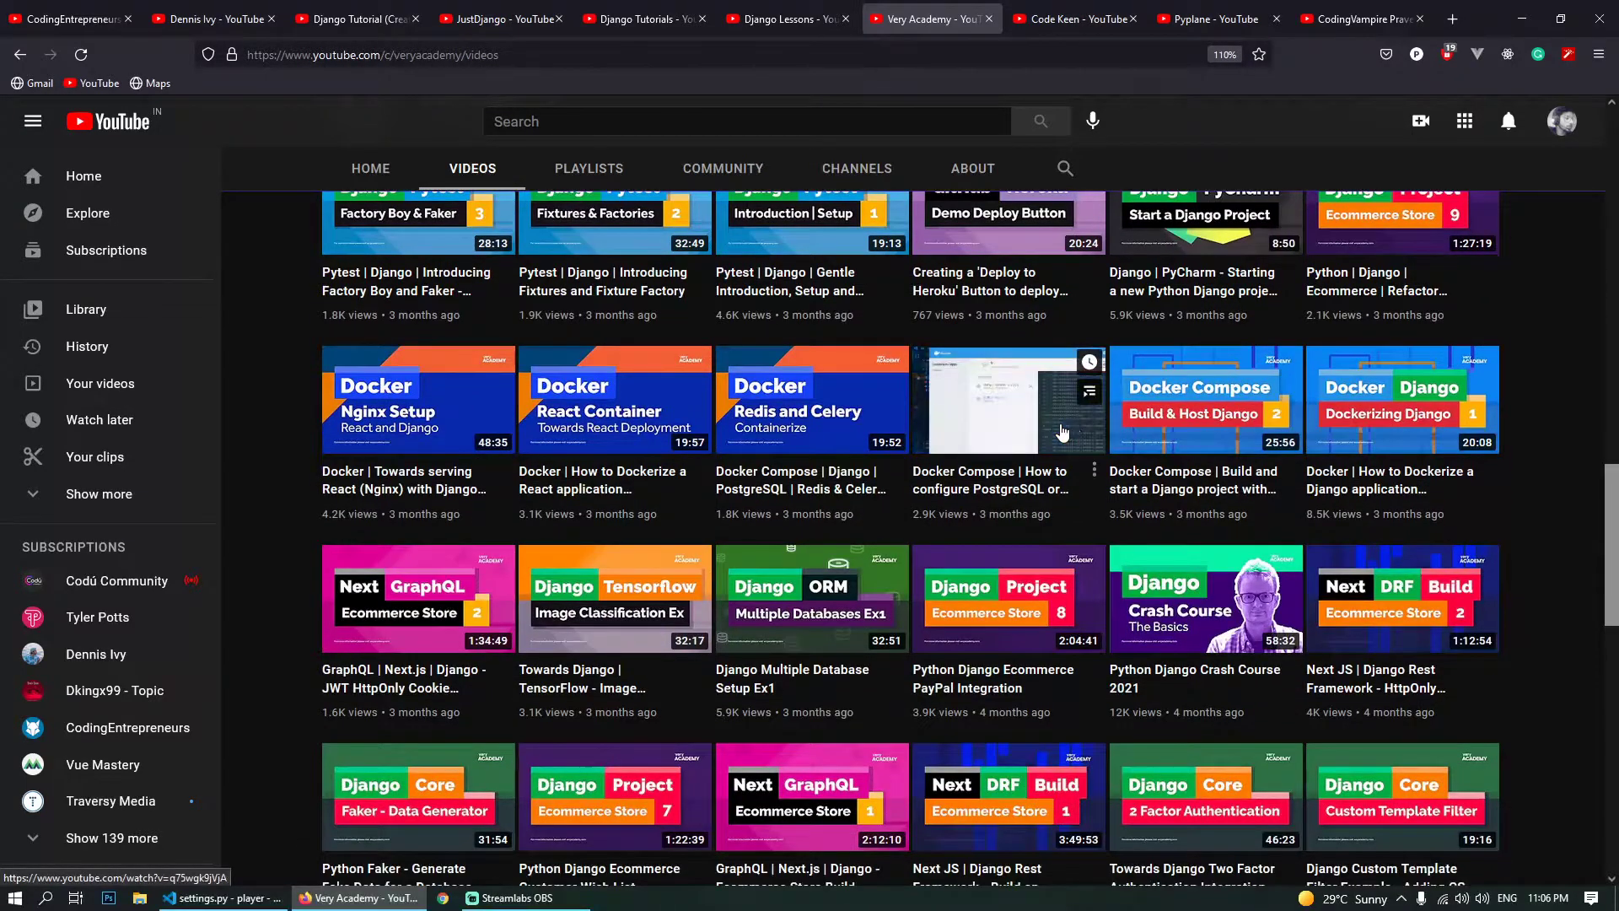
scroll(down, 3)
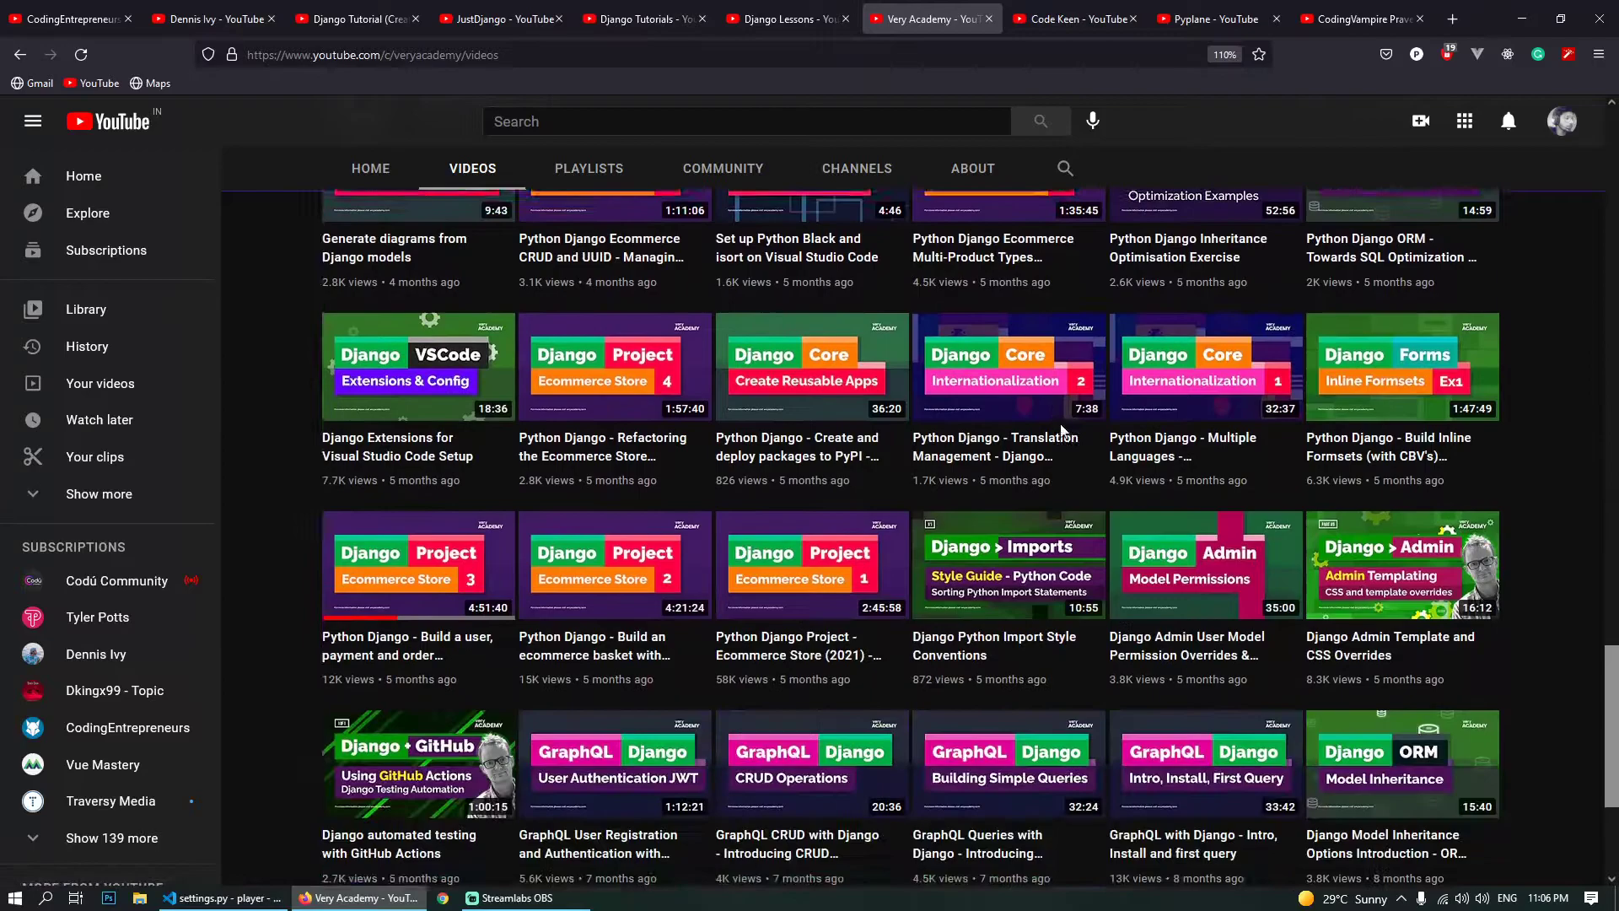
scroll(down, 3)
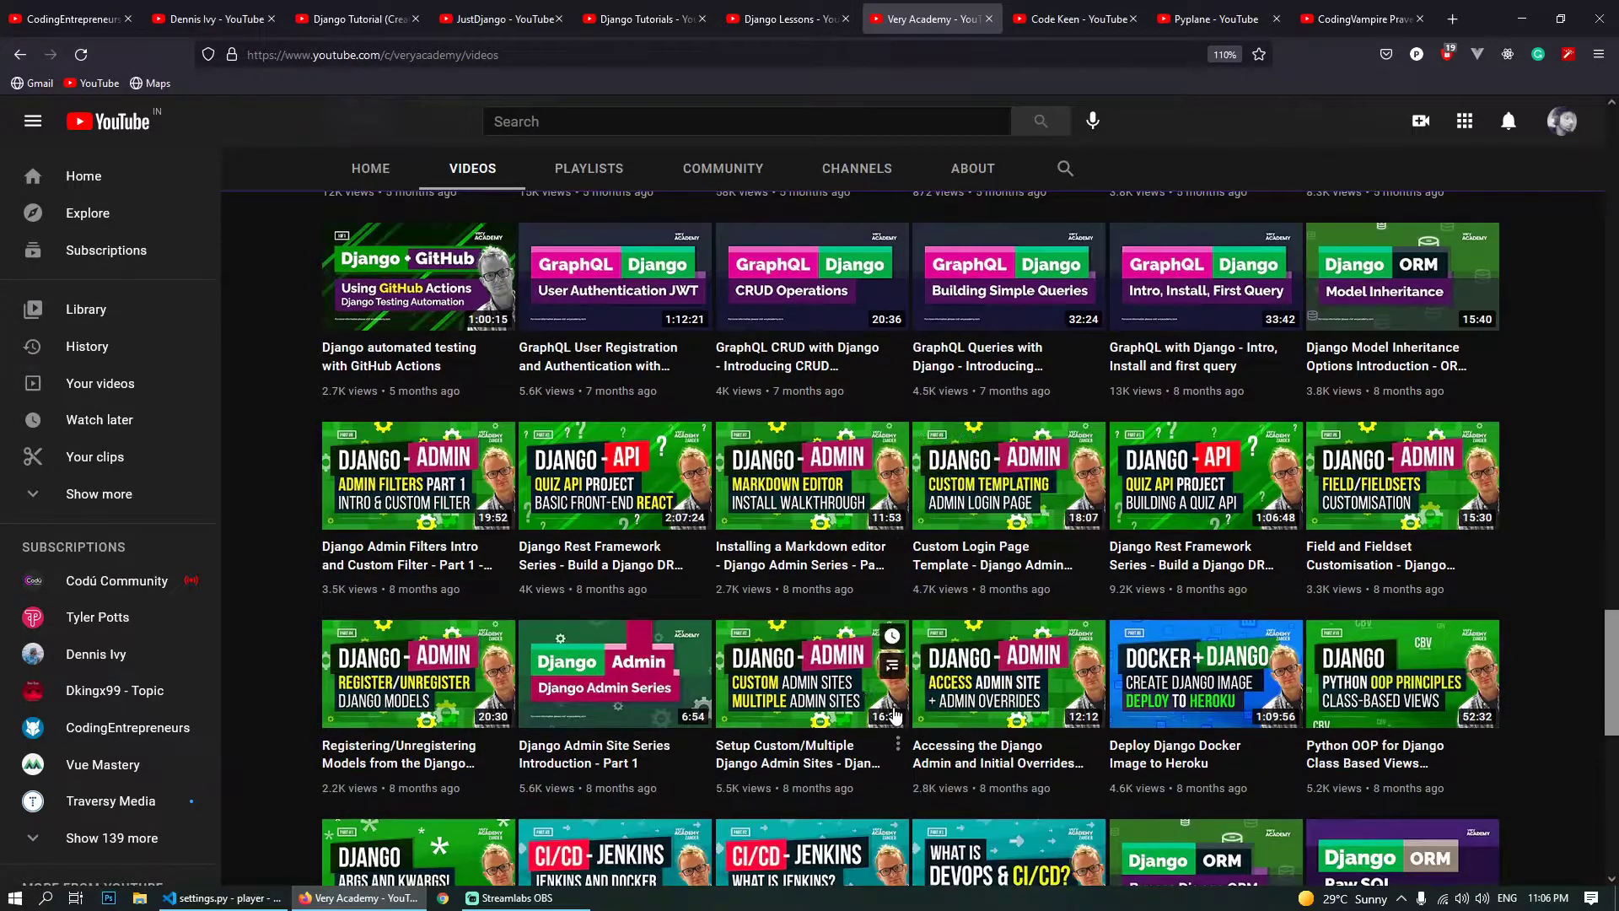
scroll(down, 3)
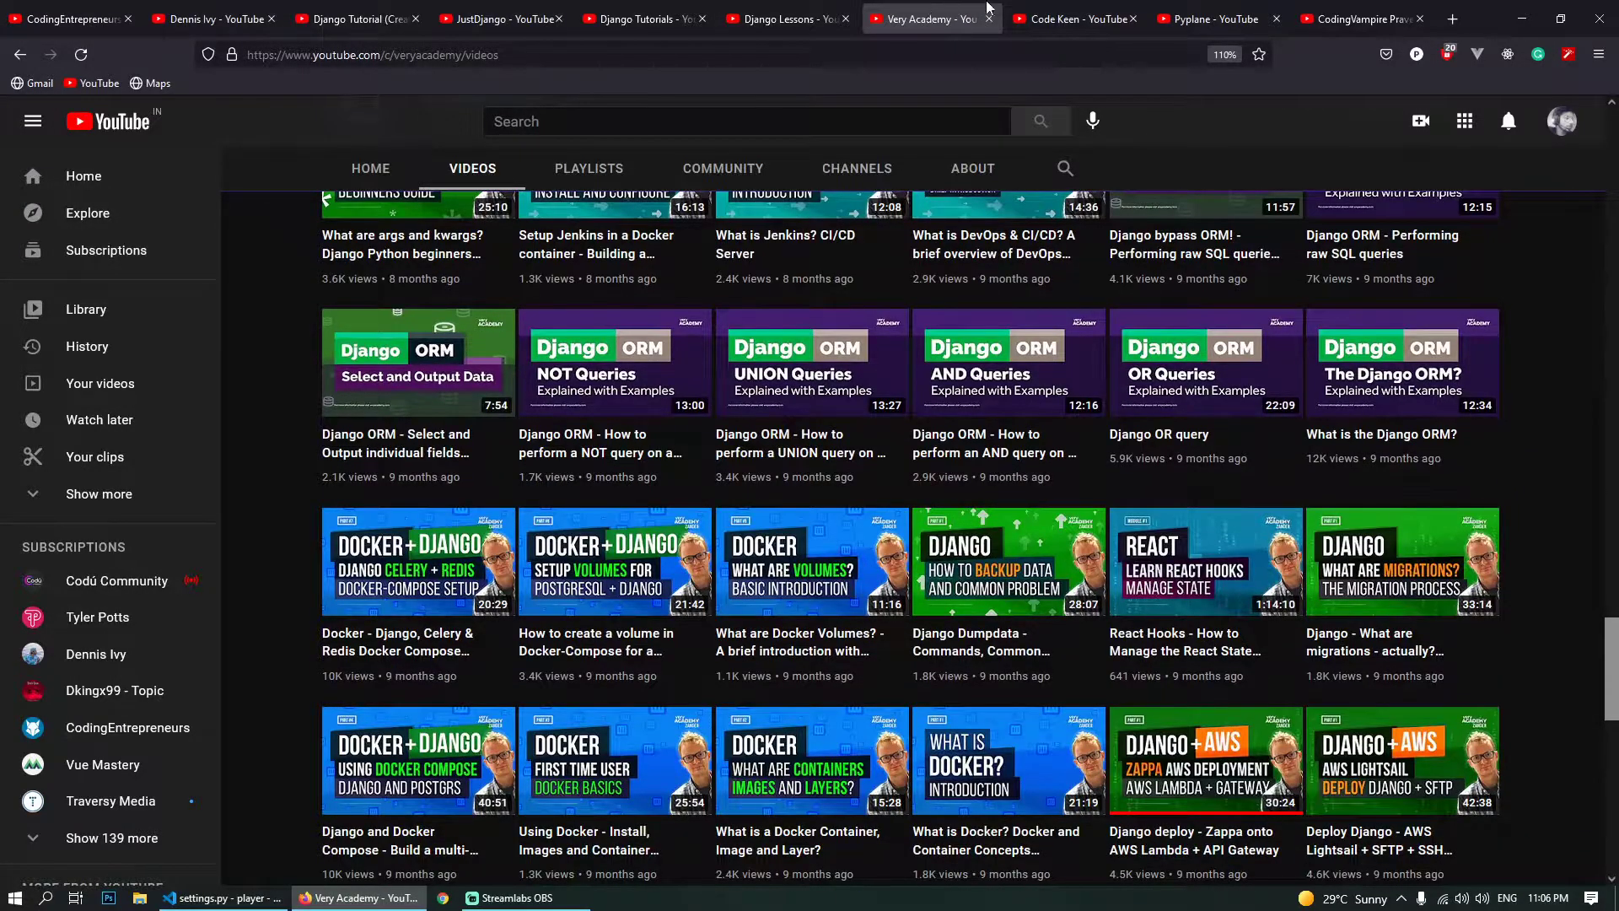
- Scroll through Code Keen's recent Django and Django Rest Framework tutorial uploads
click(1075, 18)
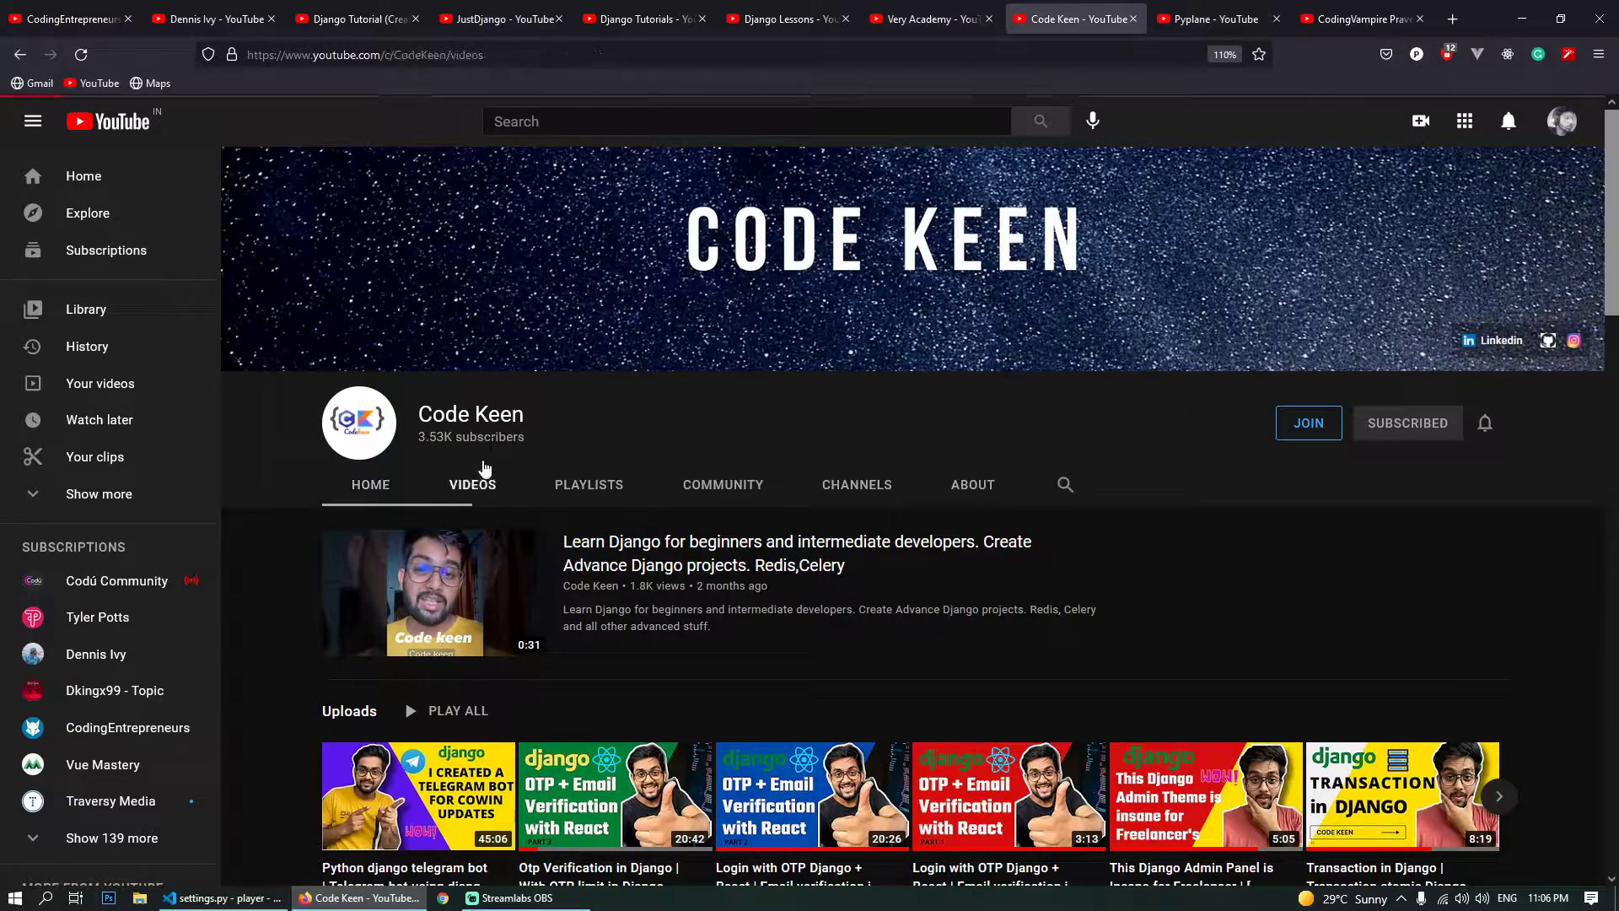
scroll(down, 3)
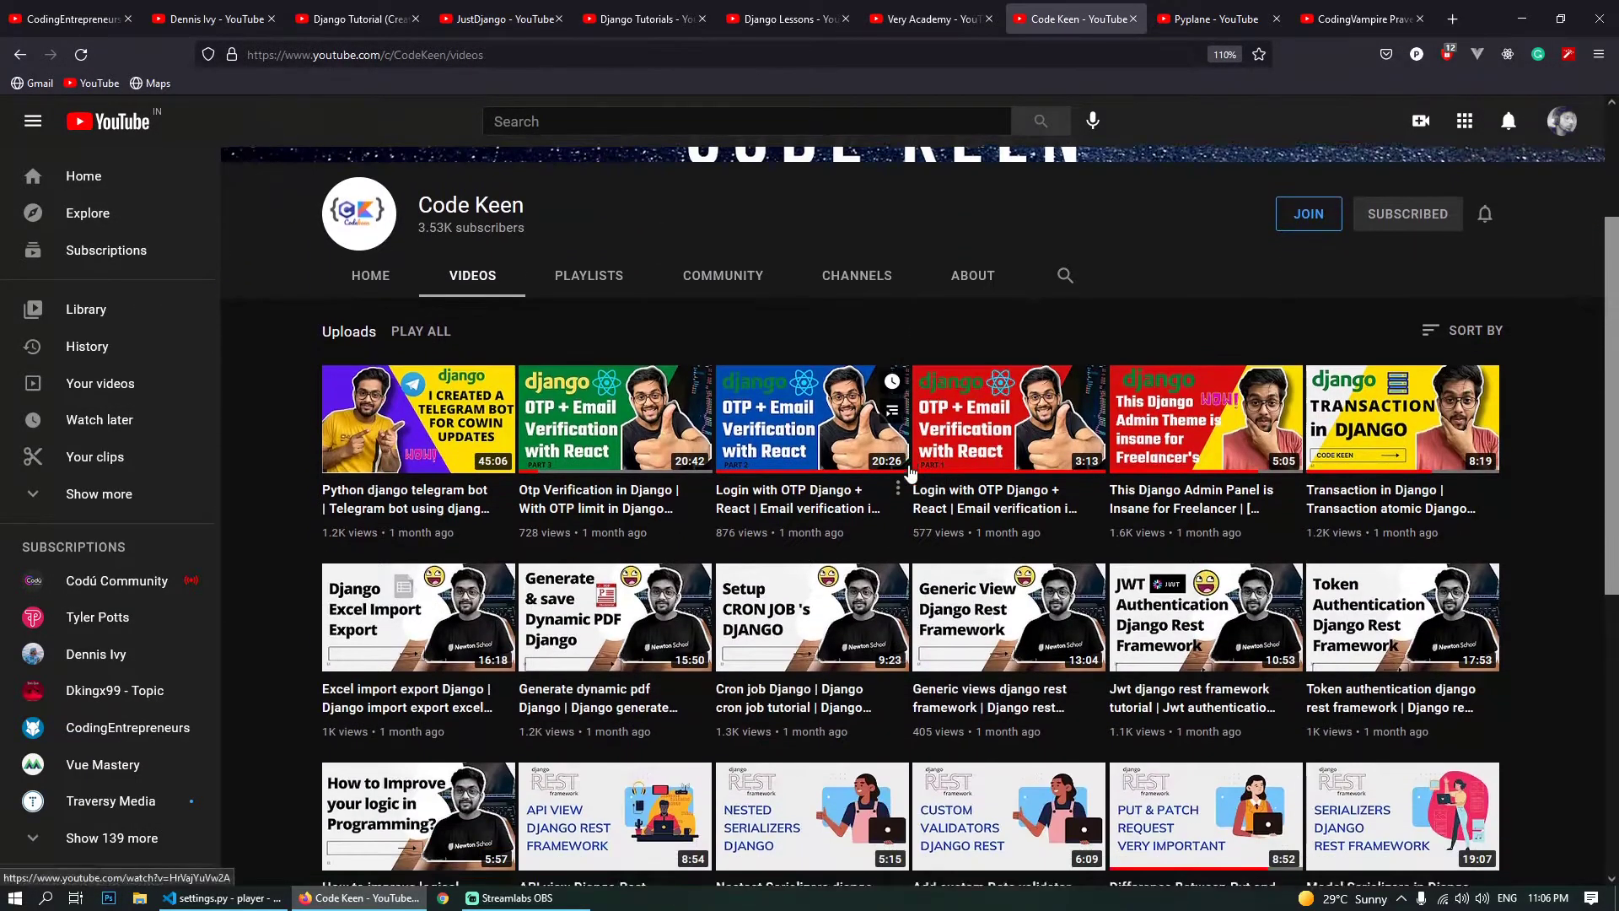
scroll(down, 3)
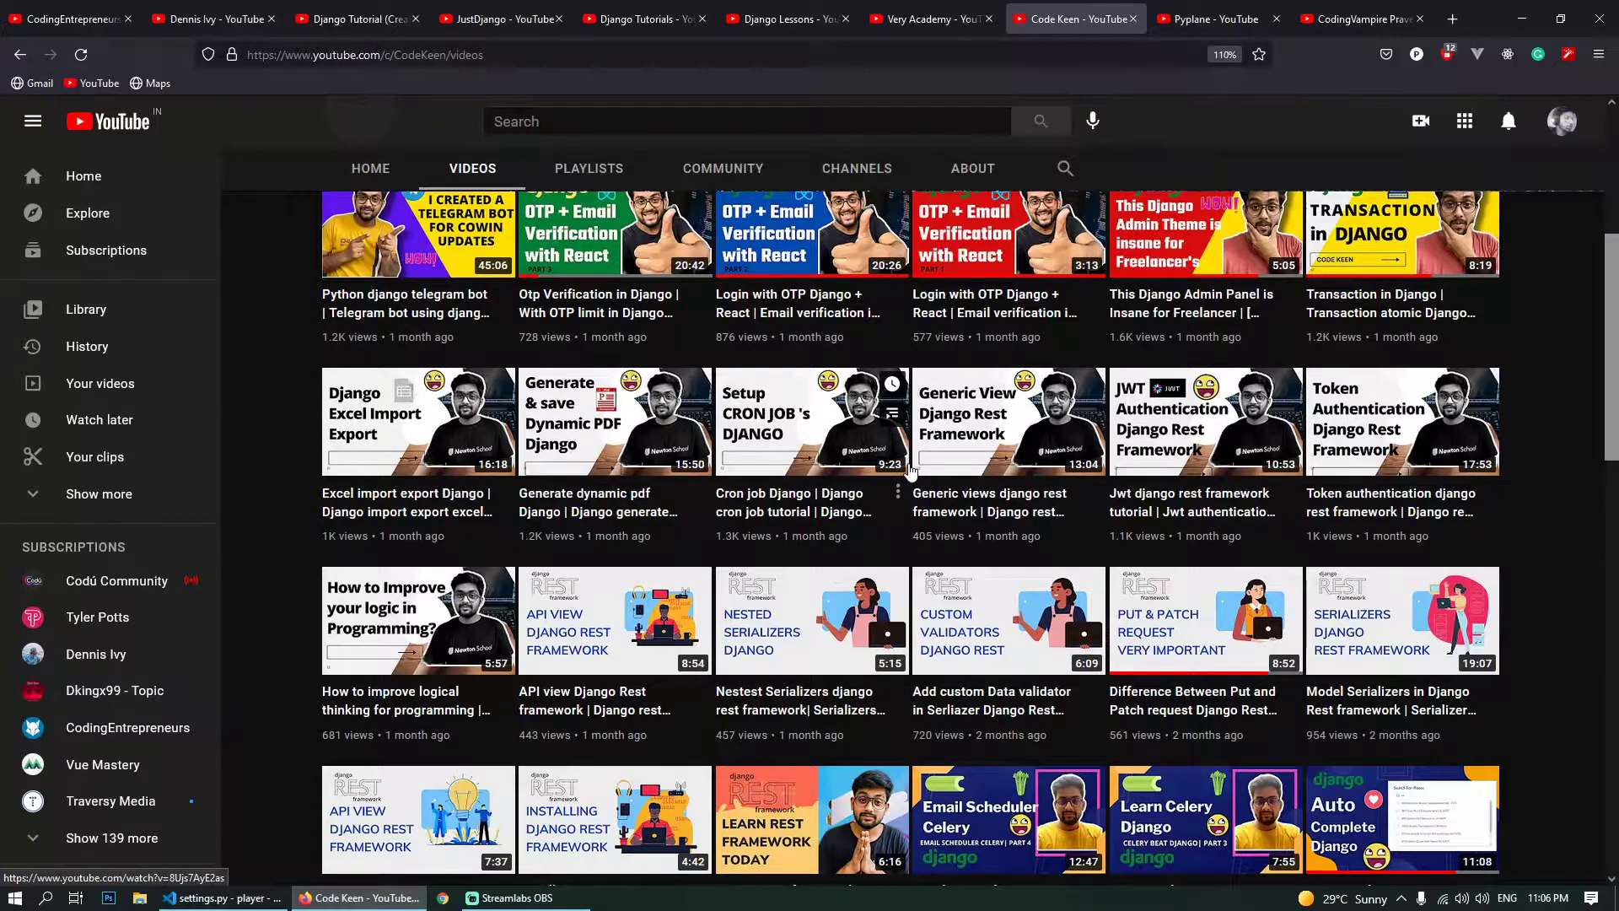
scroll(down, 3)
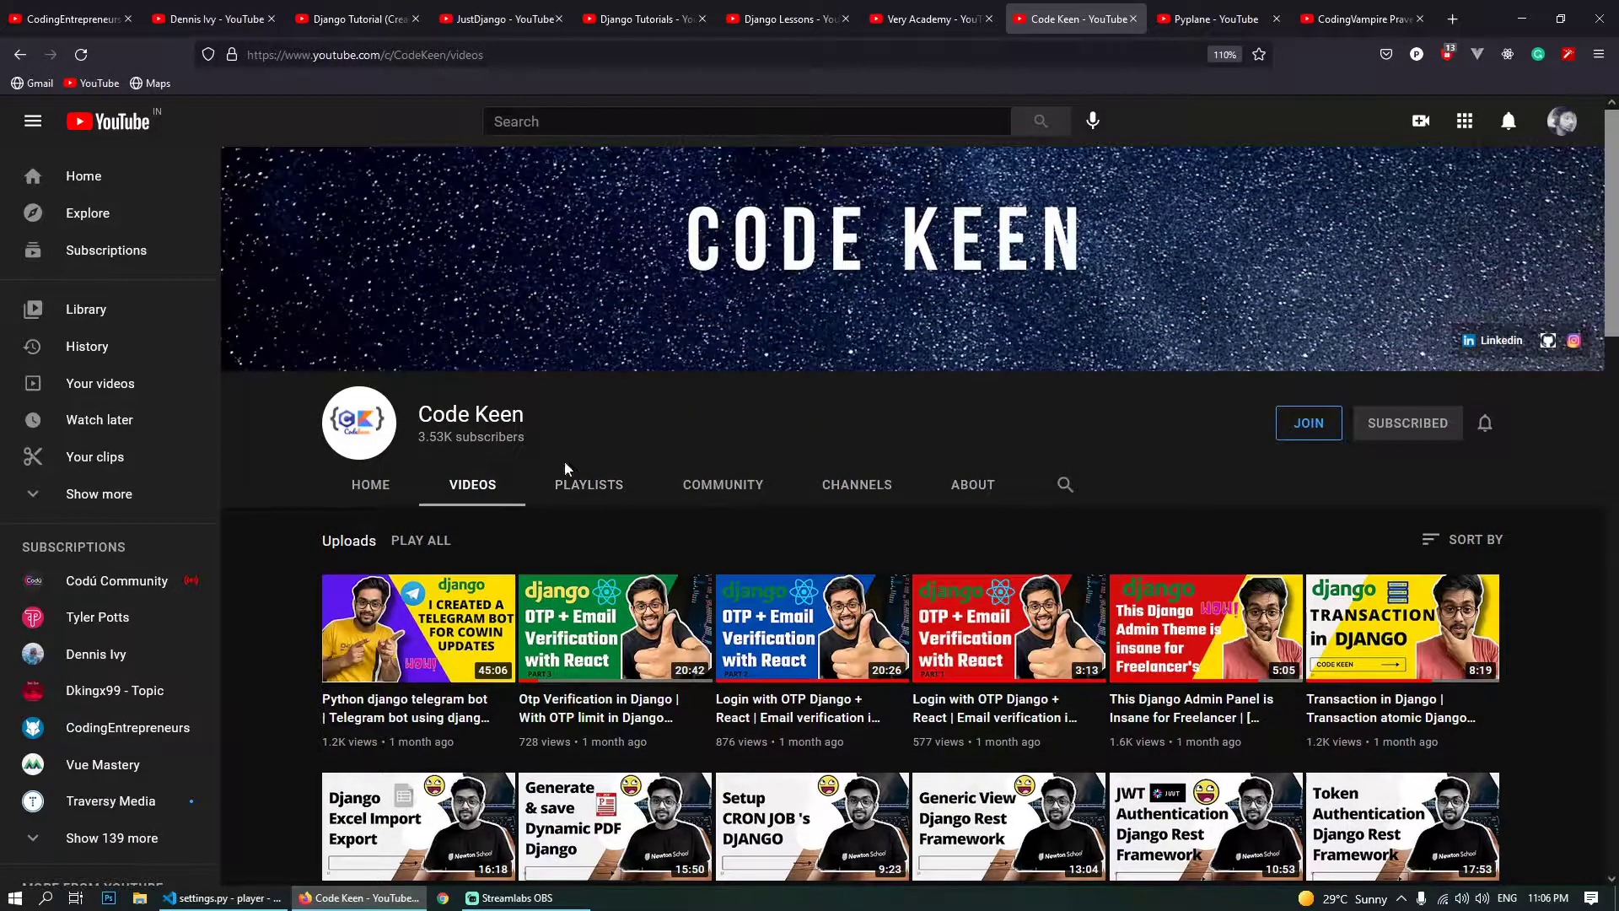
scroll(down, 3)
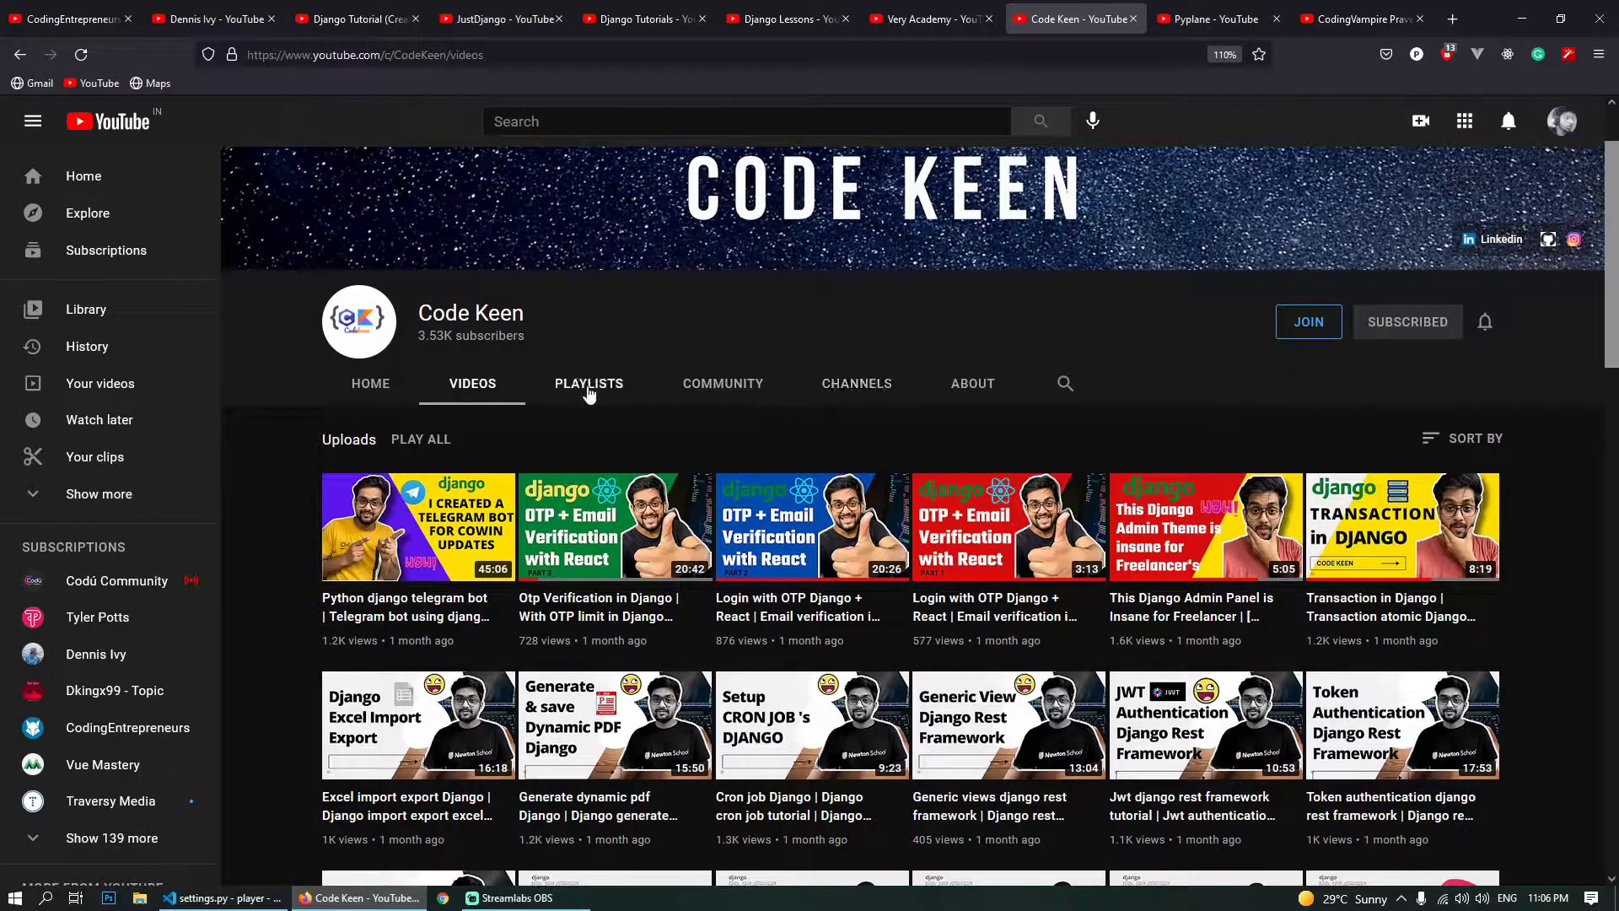
mouse_move(586, 374)
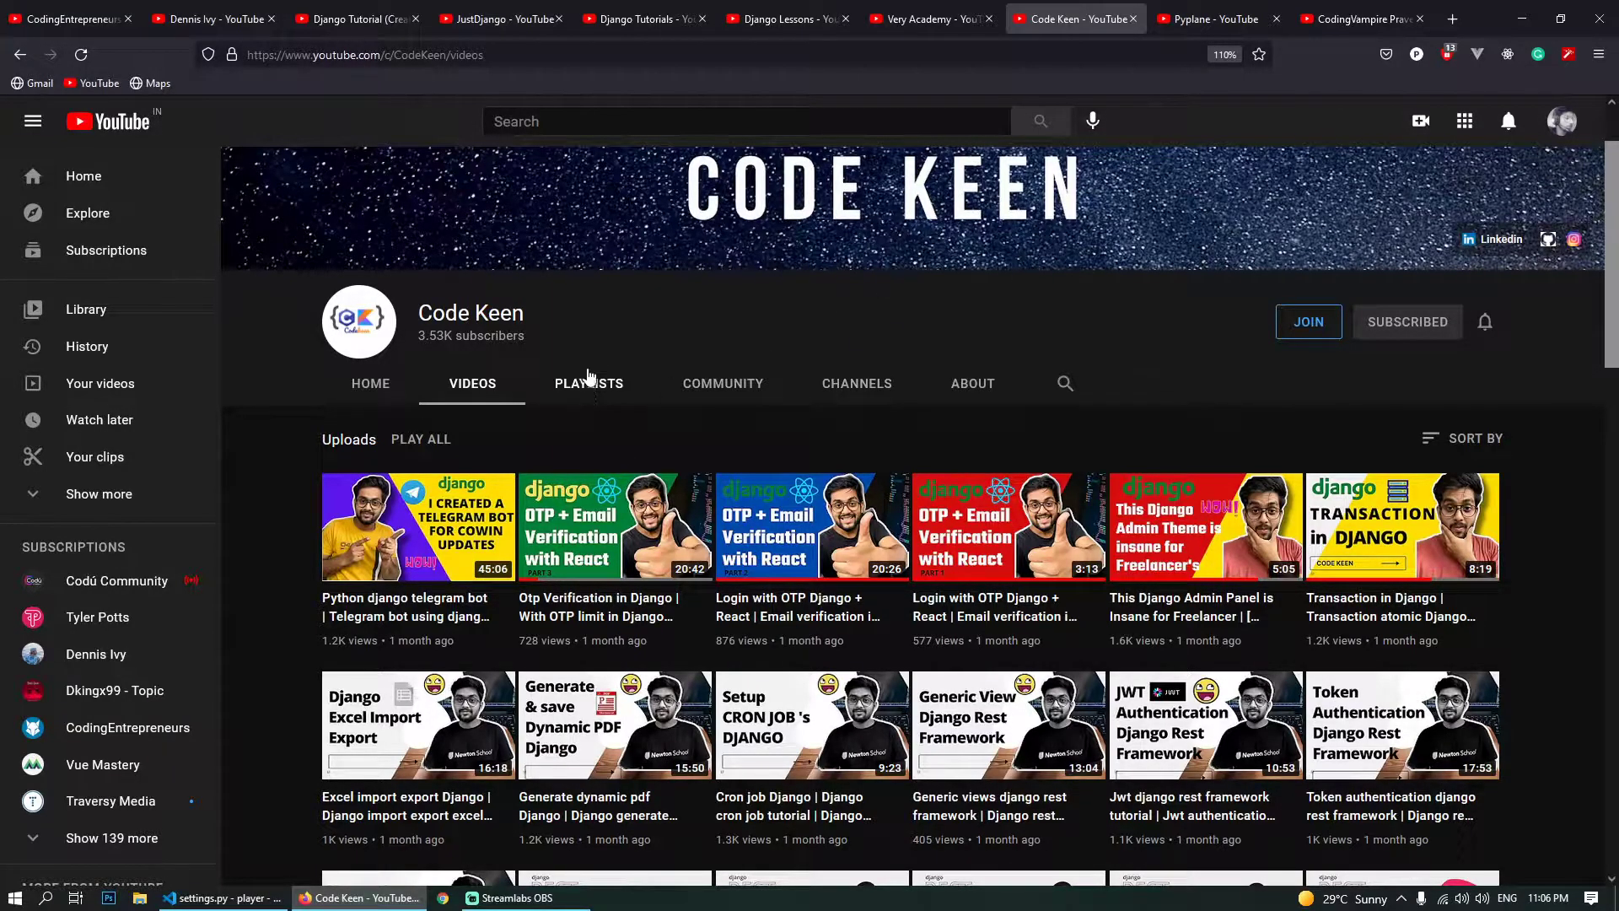
- Scroll Pyplane's uploads down to its year-old Django Social Network and GeoDjango tutorials
click(1217, 19)
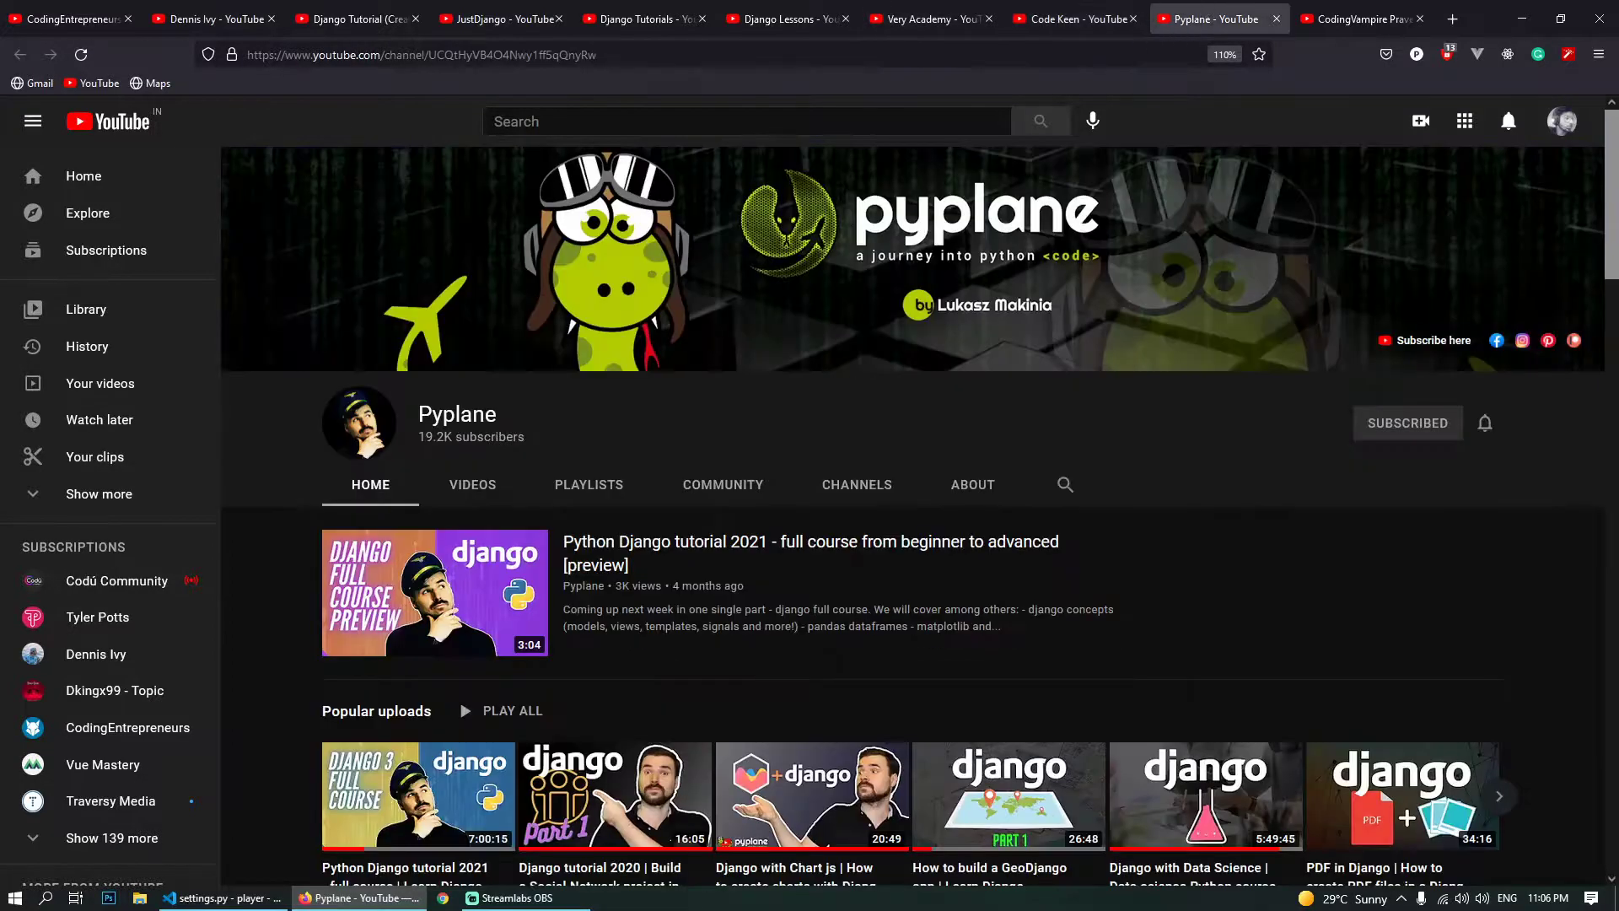
mouse_move(415, 410)
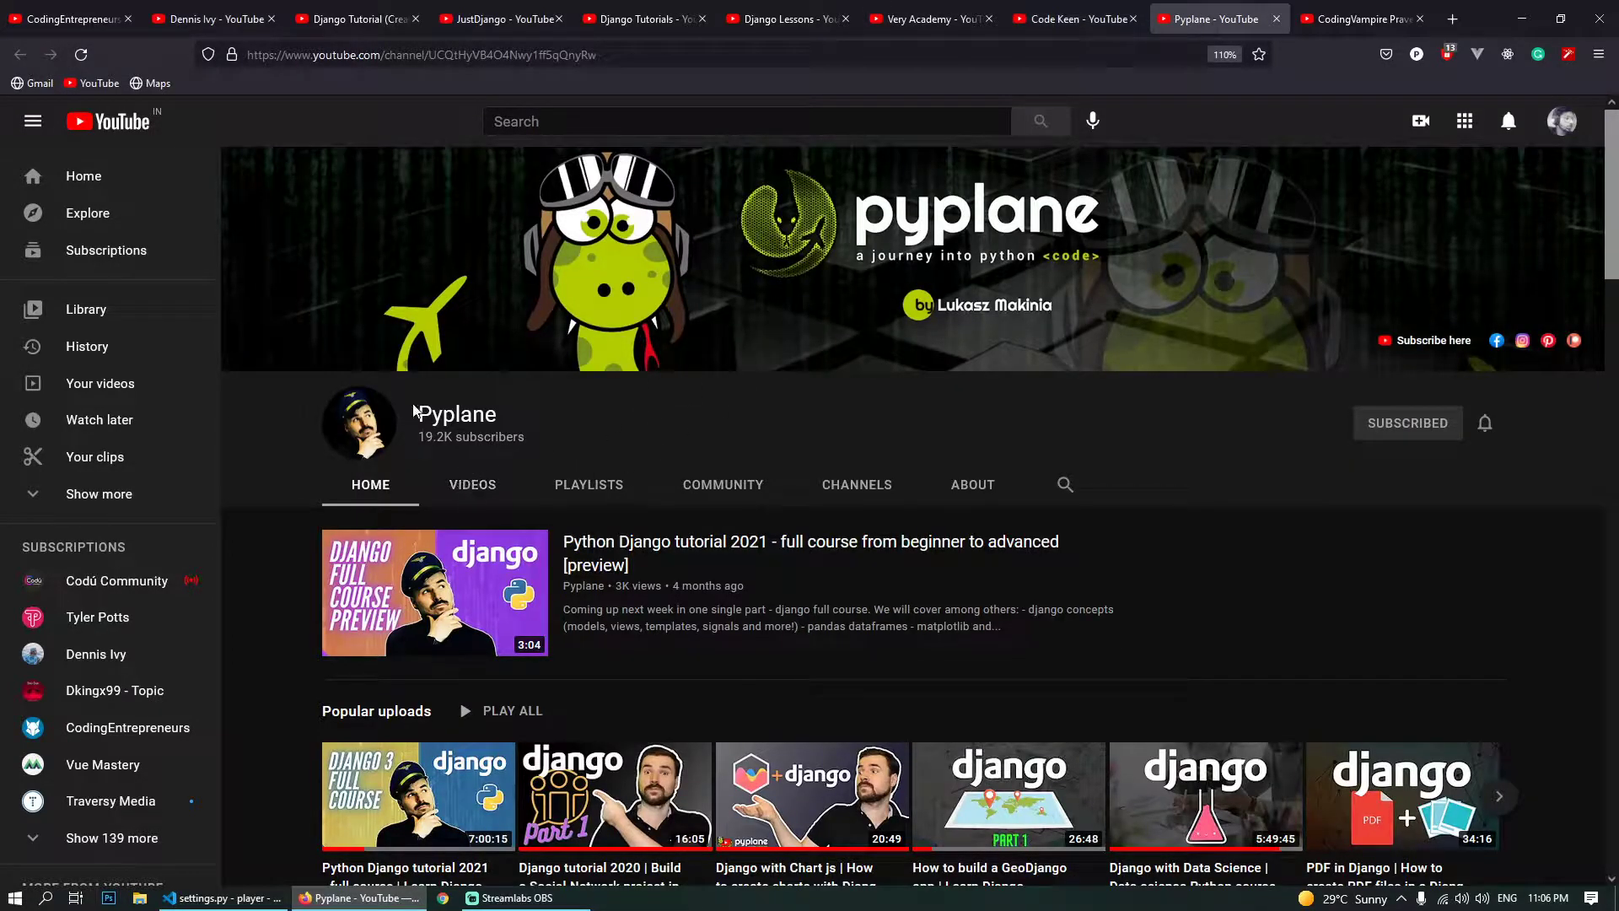
double_click(455, 415)
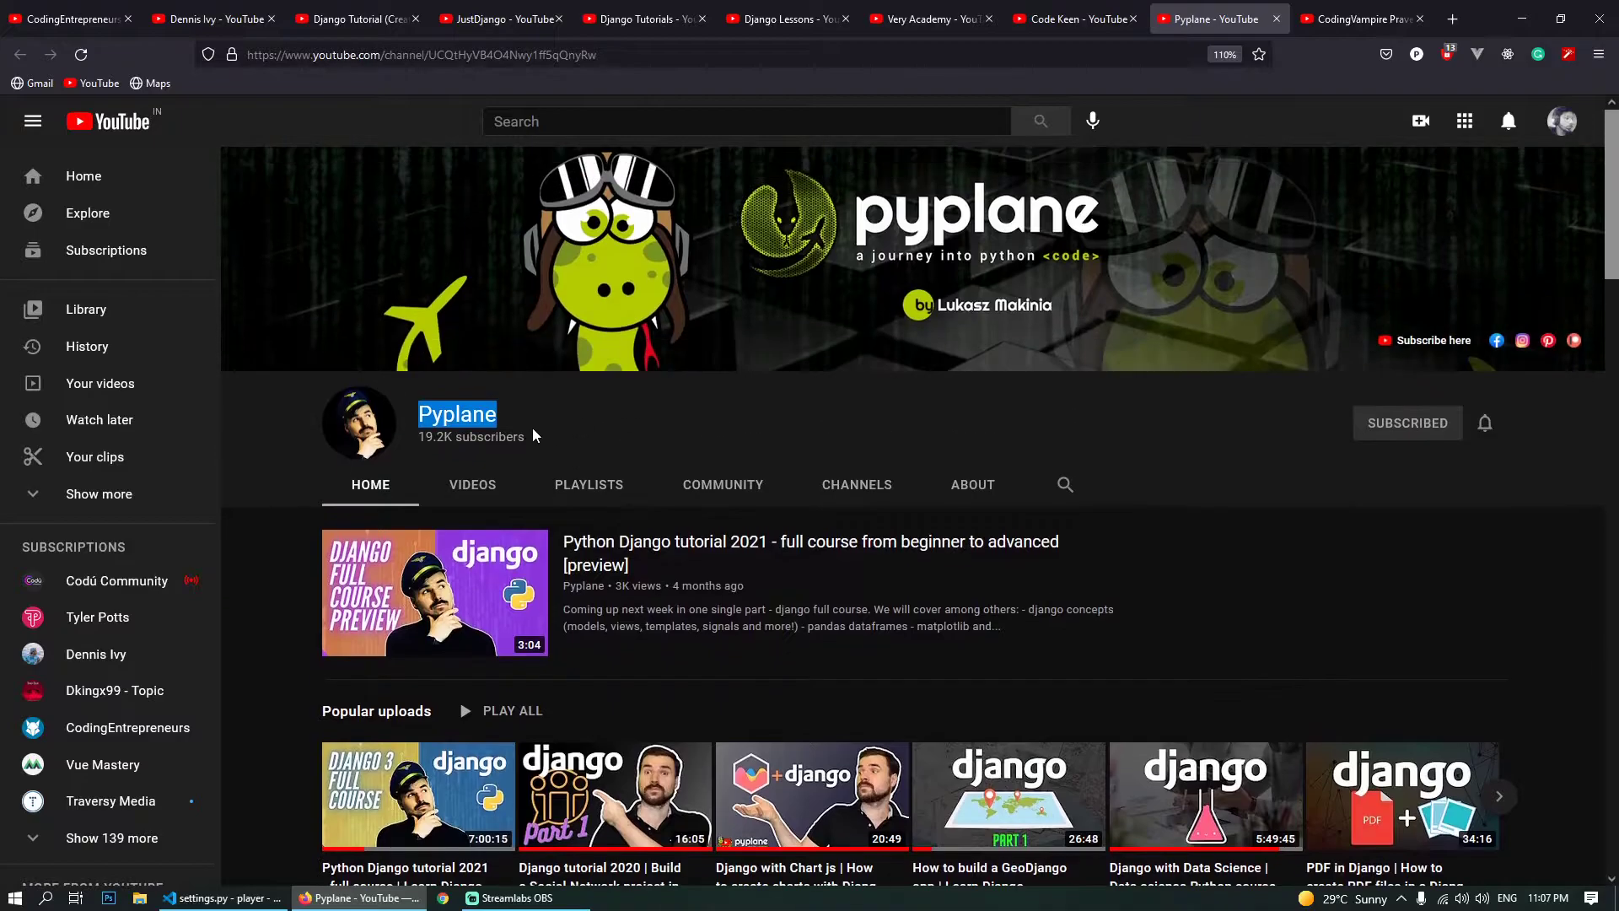
scroll(down, 3)
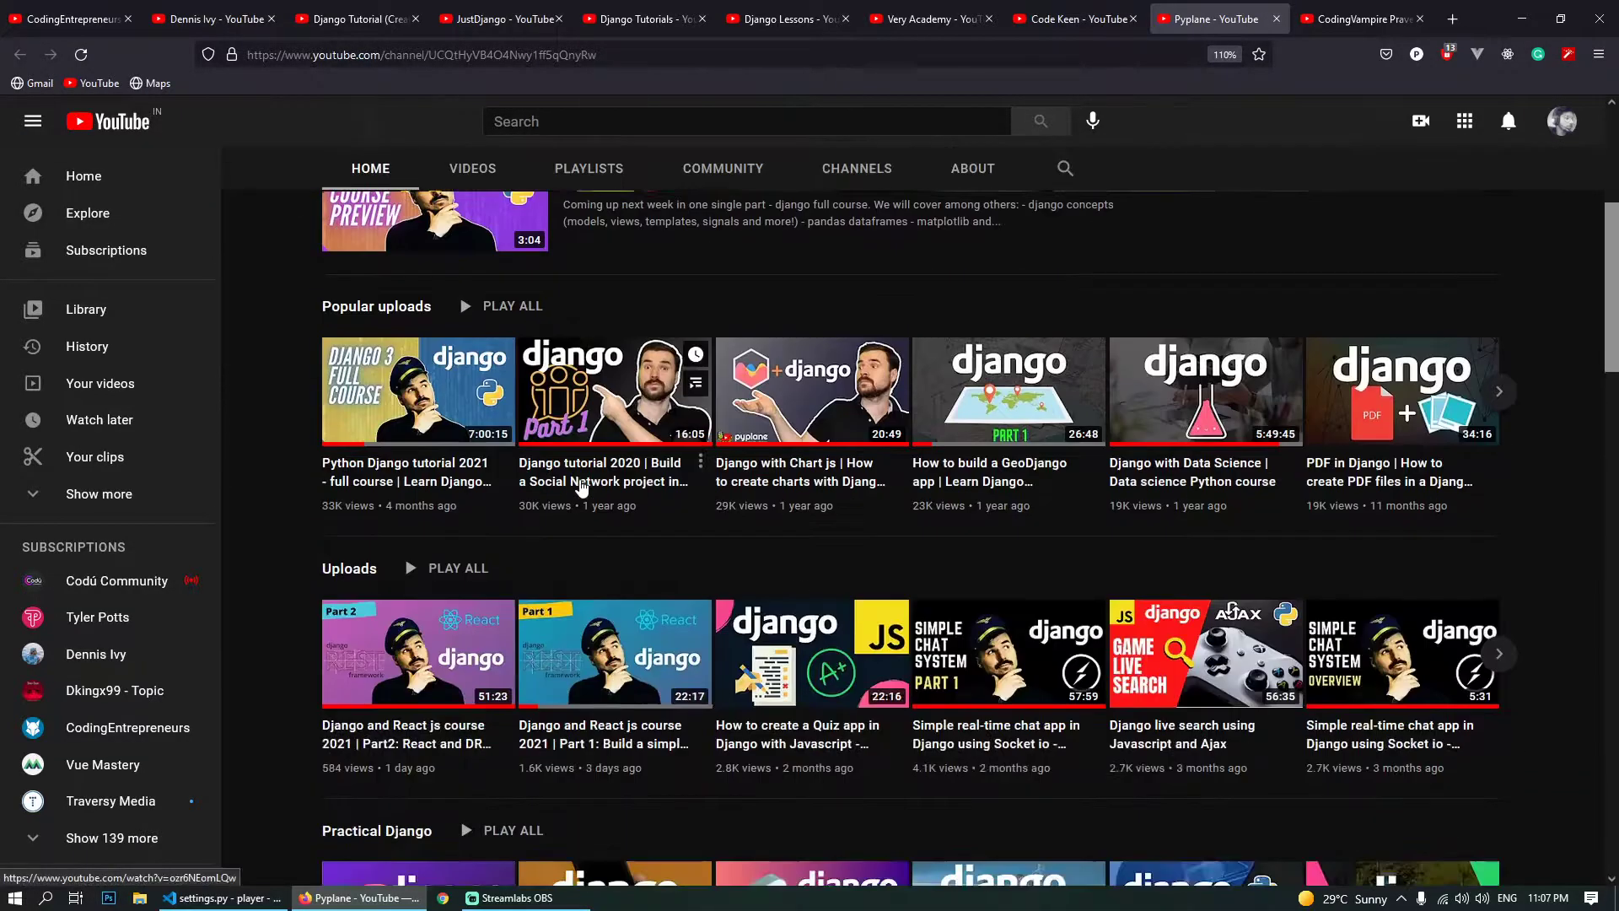
mouse_move(1469, 391)
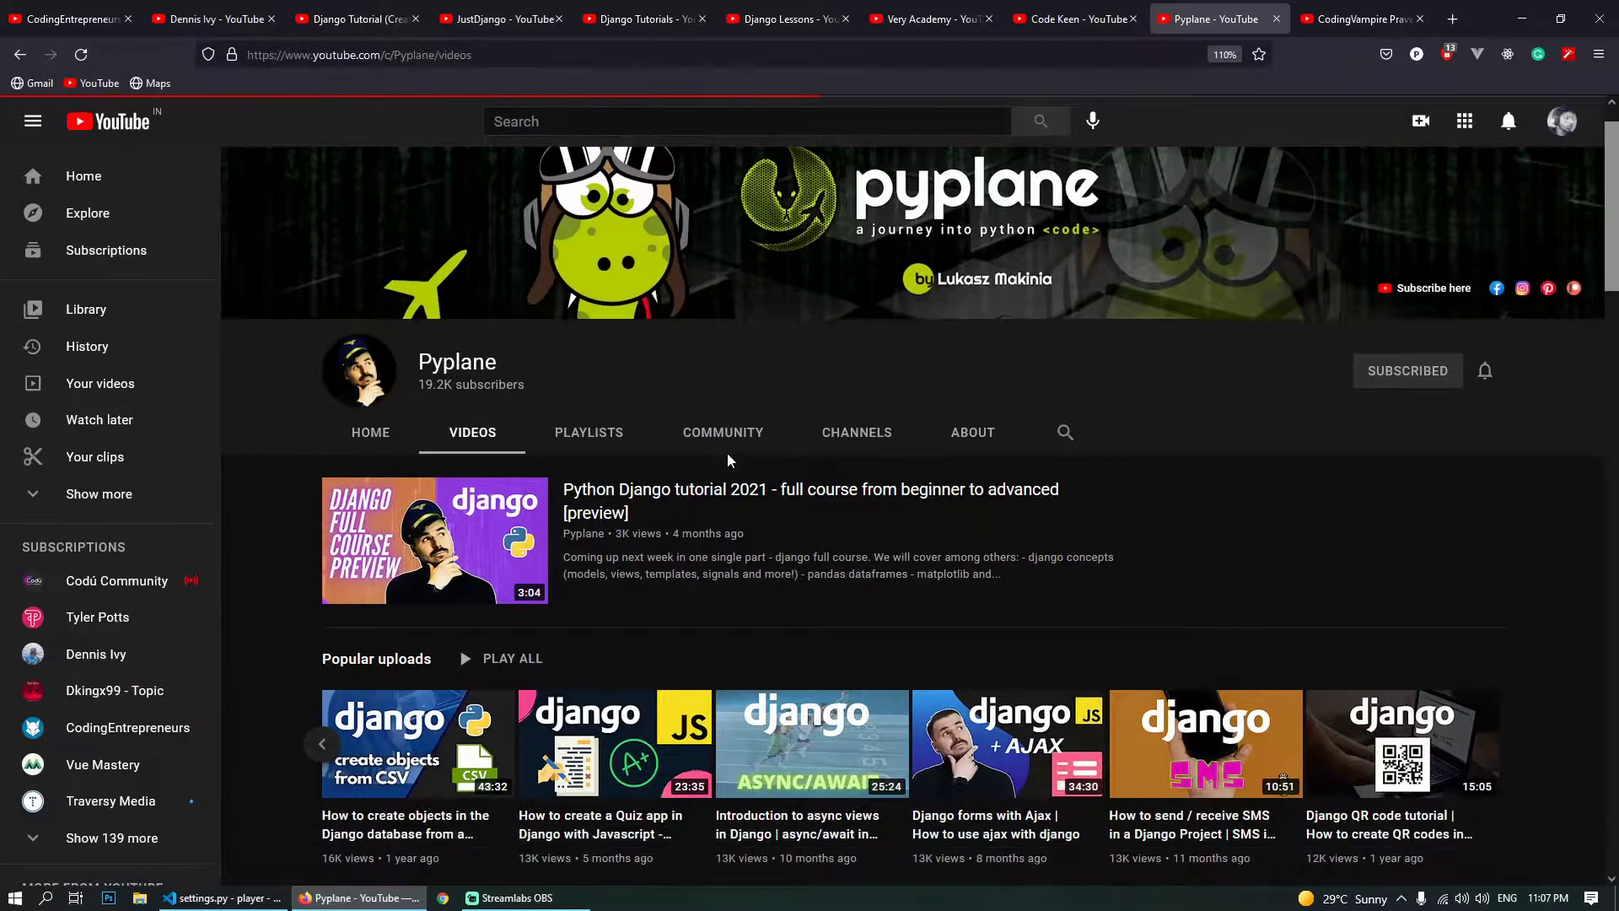
scroll(down, 3)
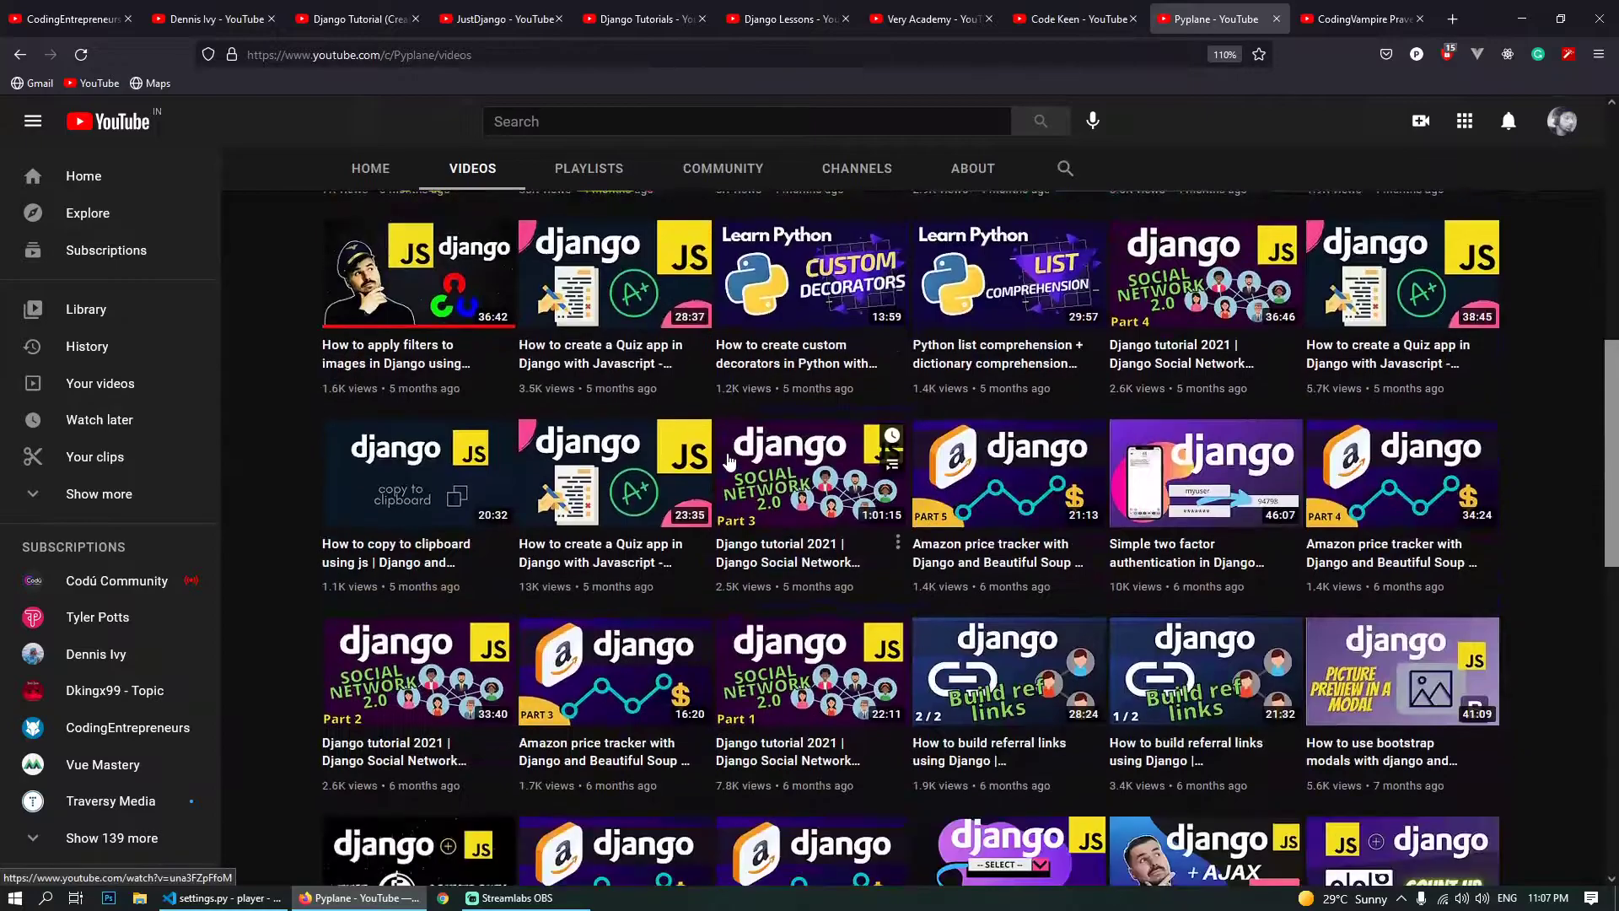
scroll(down, 3)
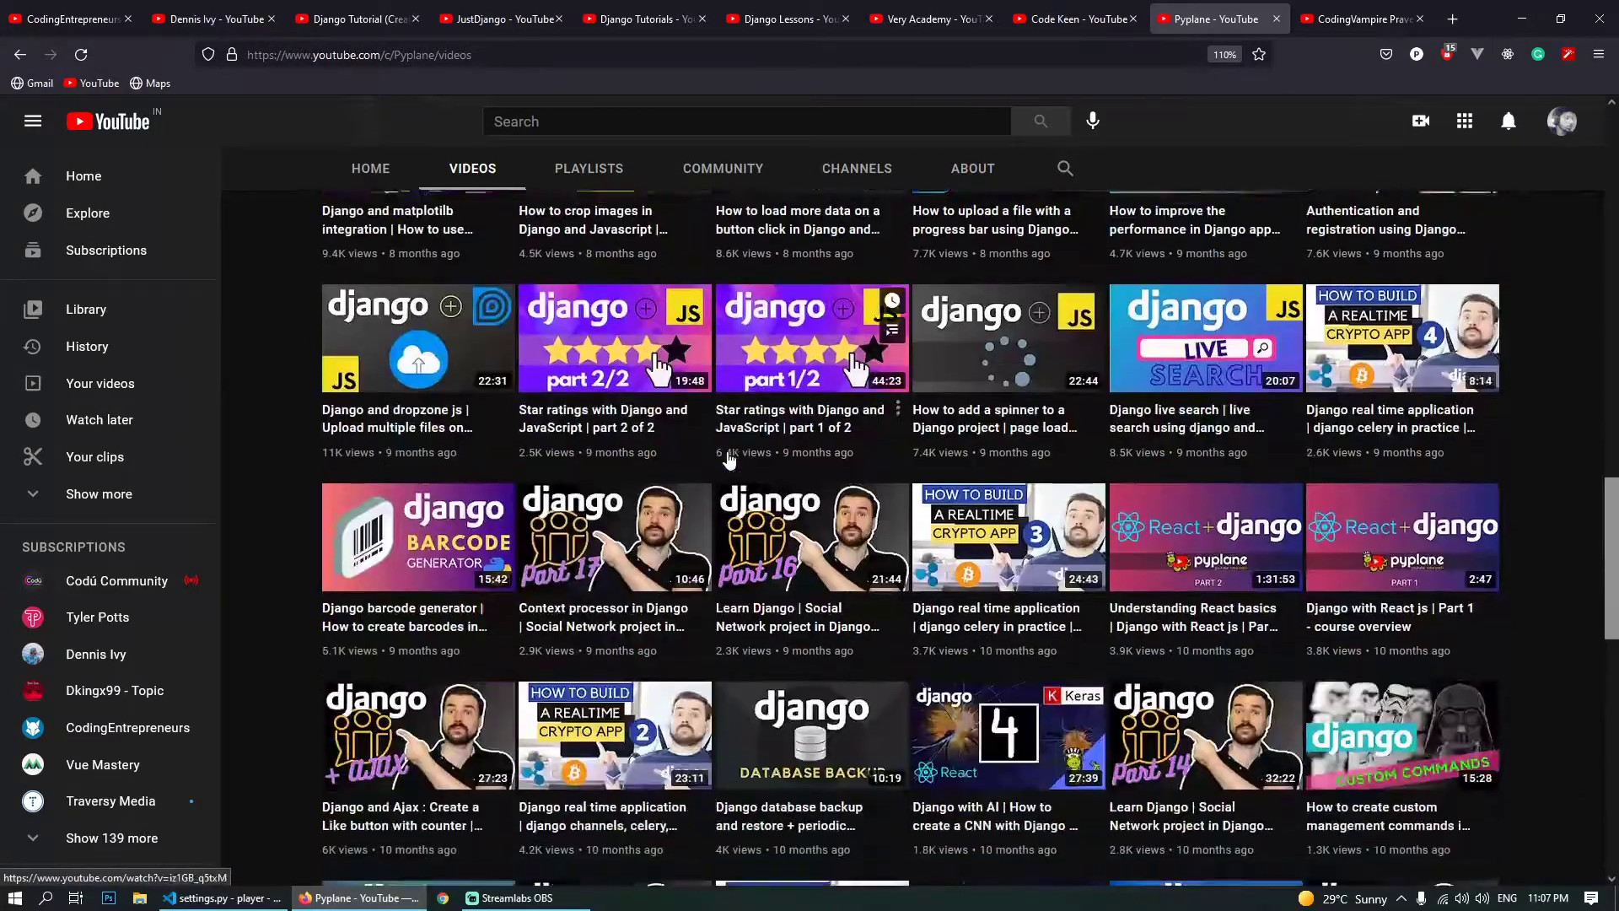
scroll(down, 3)
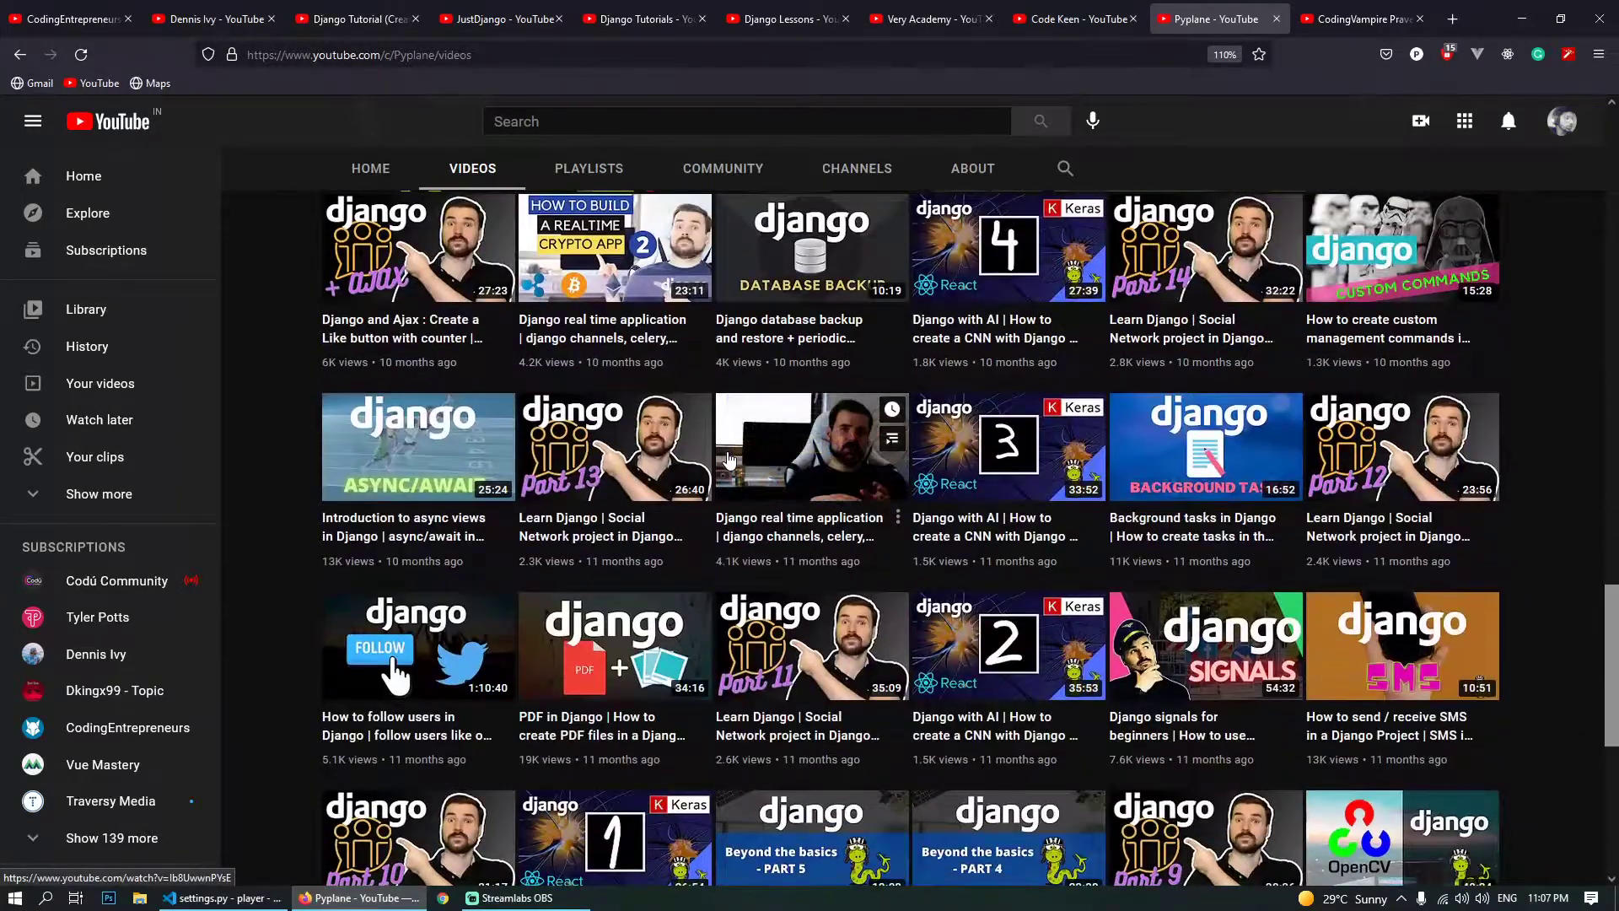
scroll(down, 3)
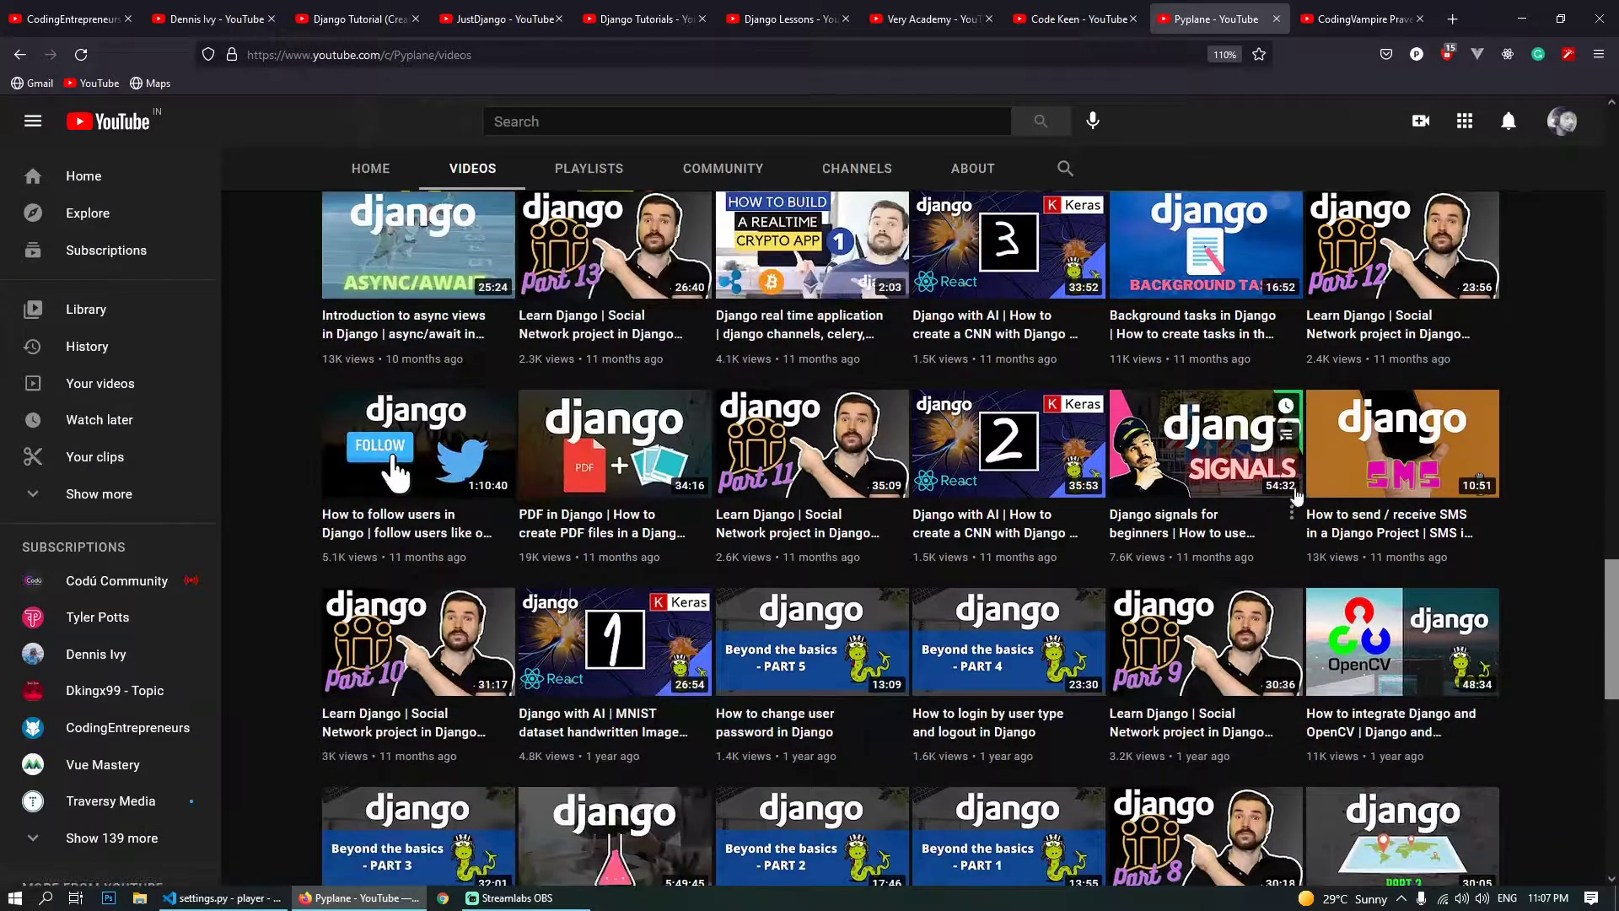
scroll(down, 3)
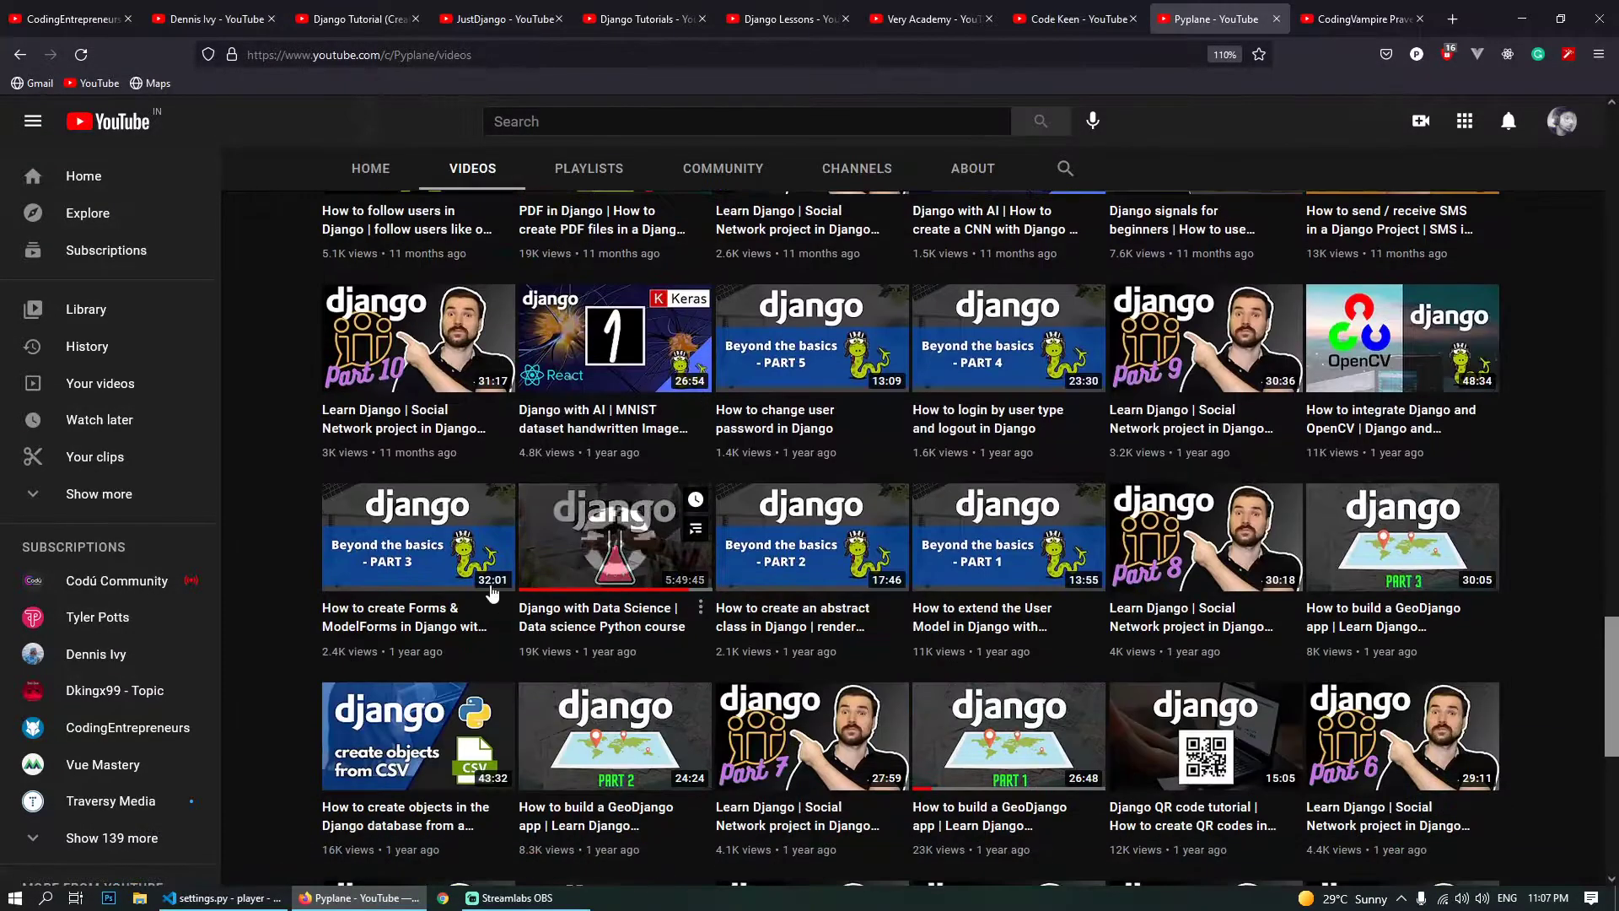
scroll(down, 3)
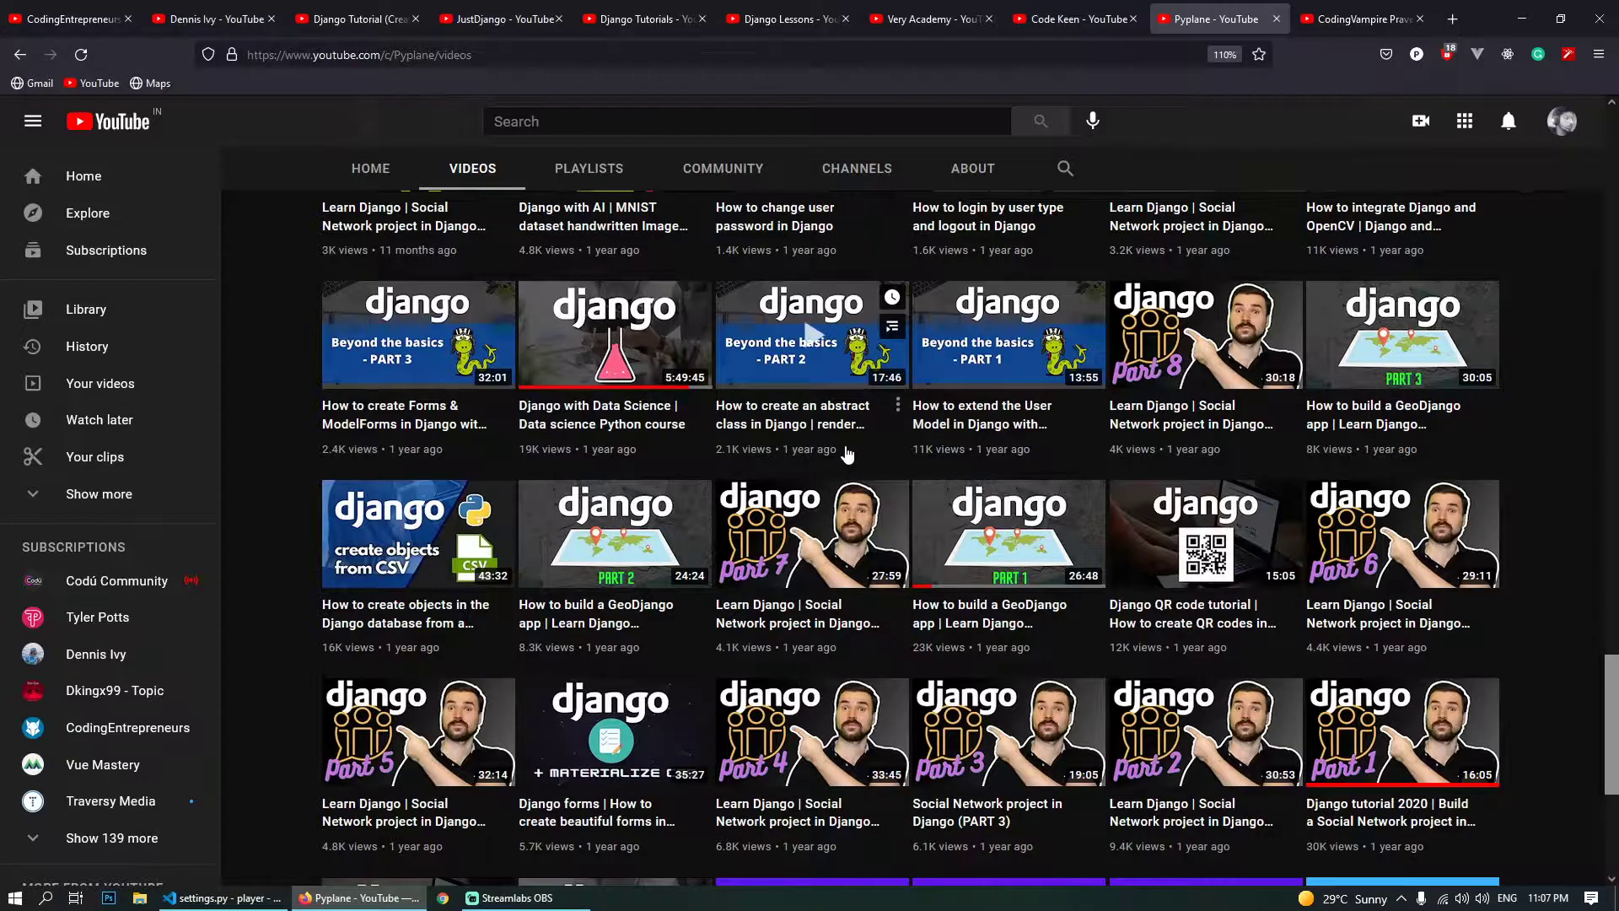
- Skim CodingVampire Praveen's home page uploads and switch to its Videos section
click(1361, 18)
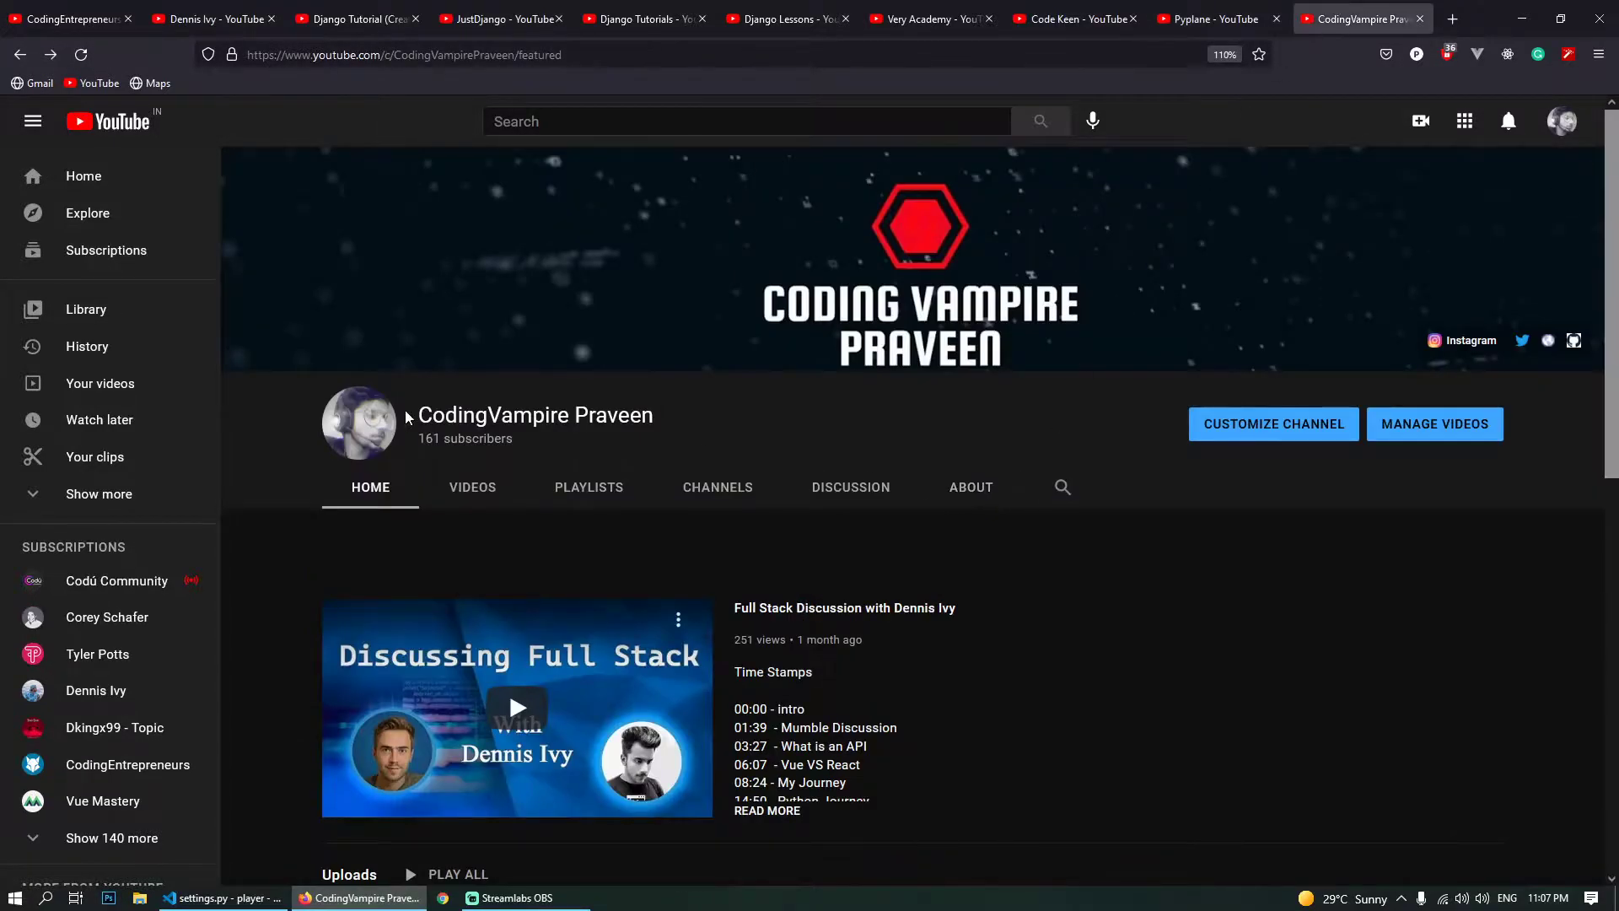
scroll(down, 3)
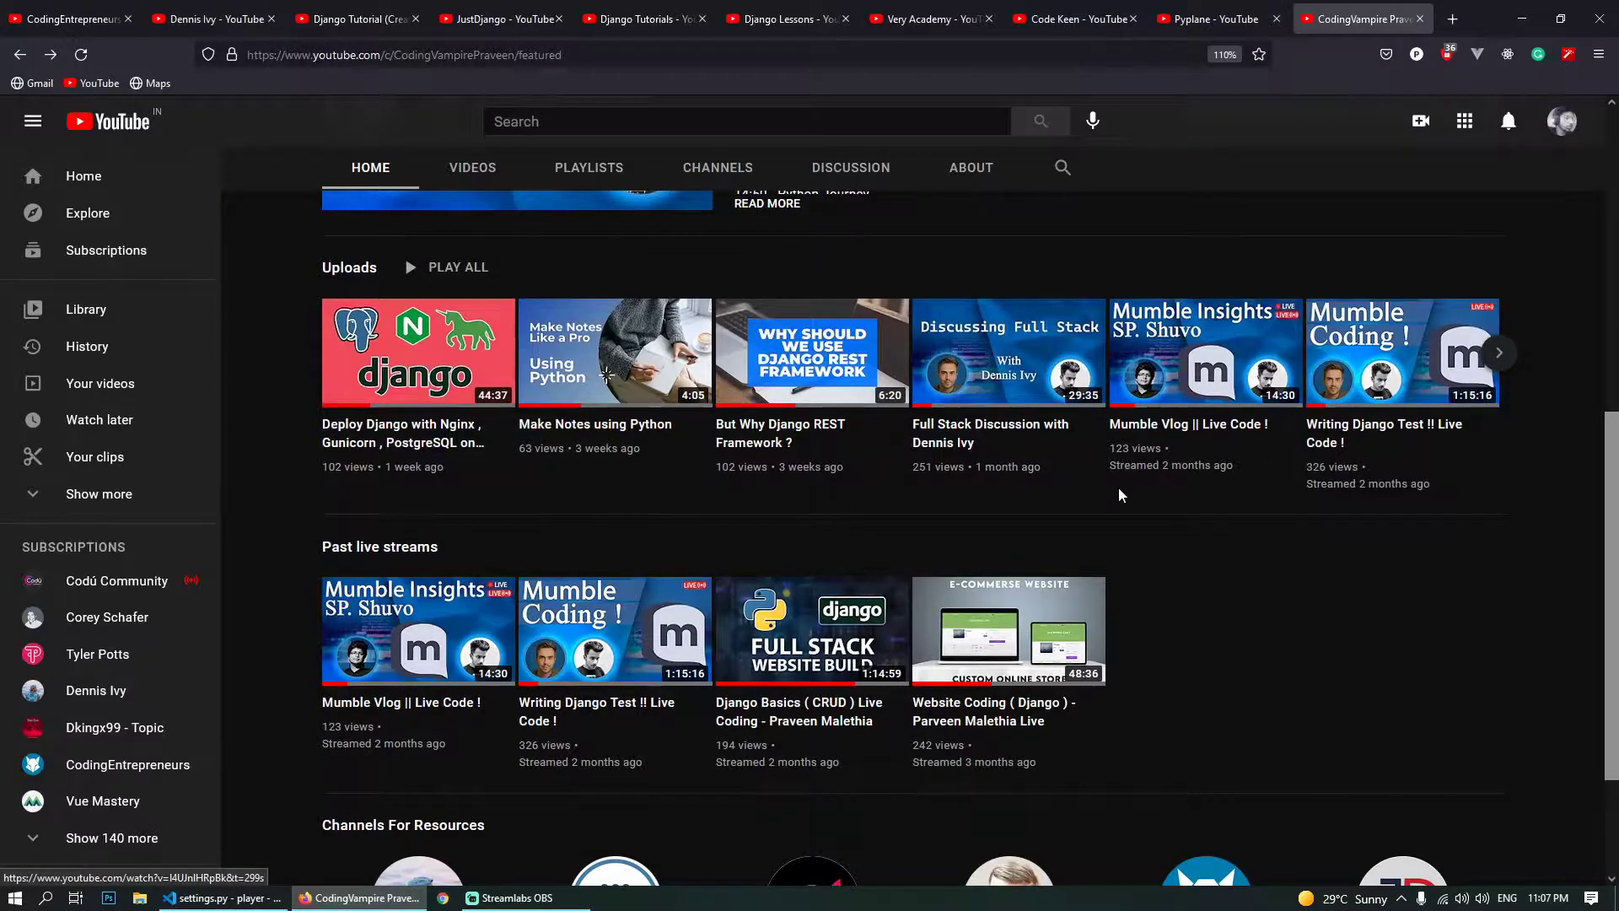
click(472, 167)
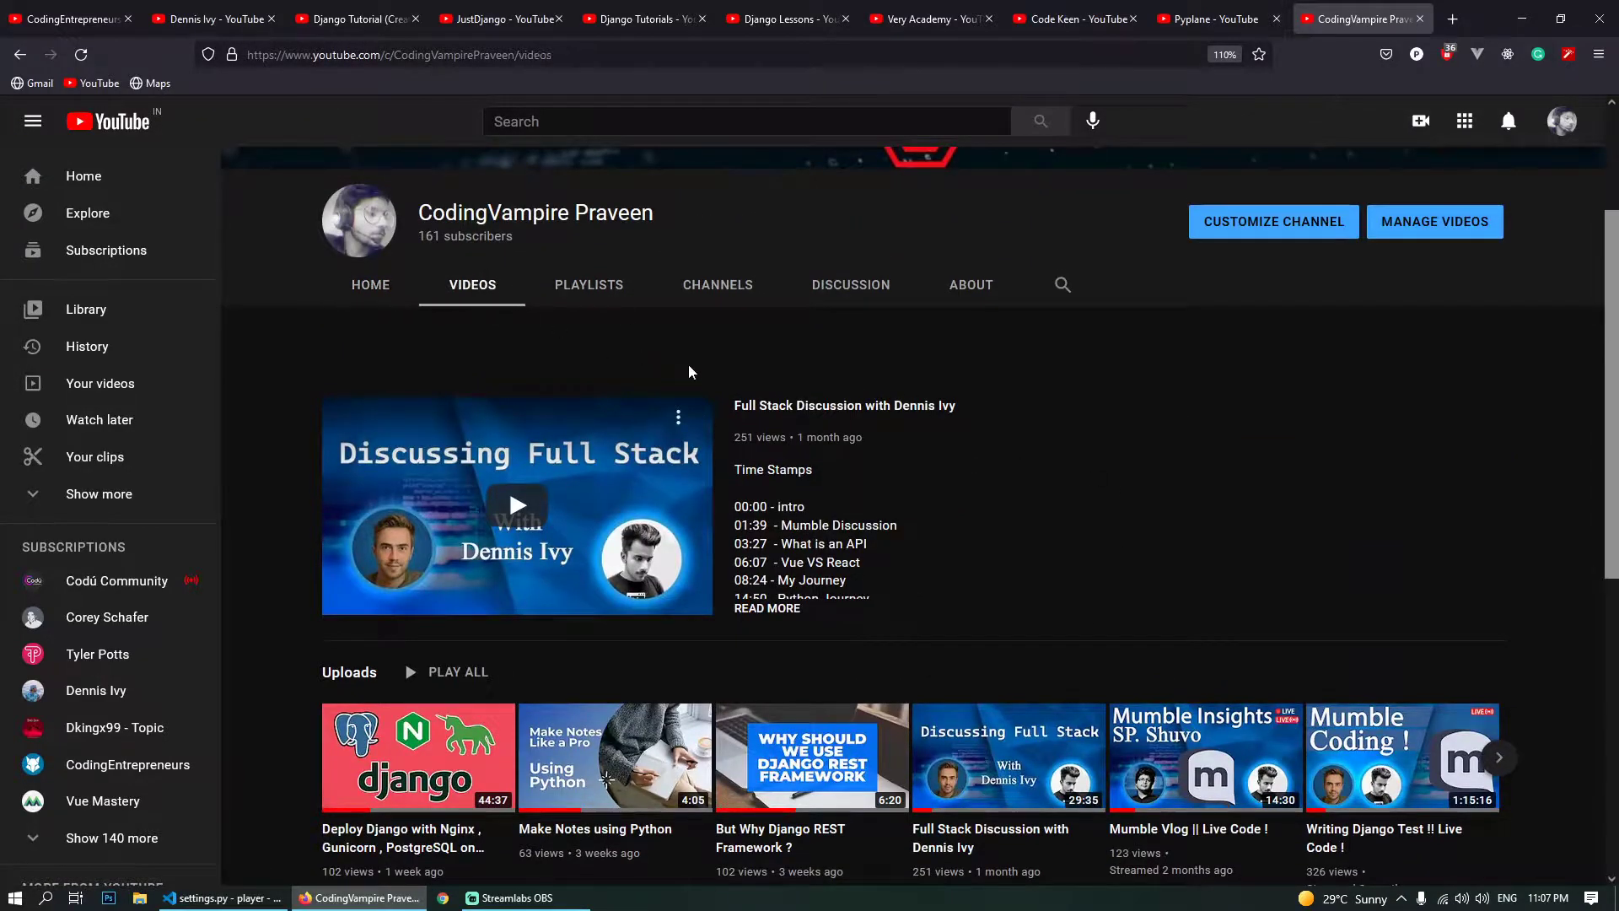